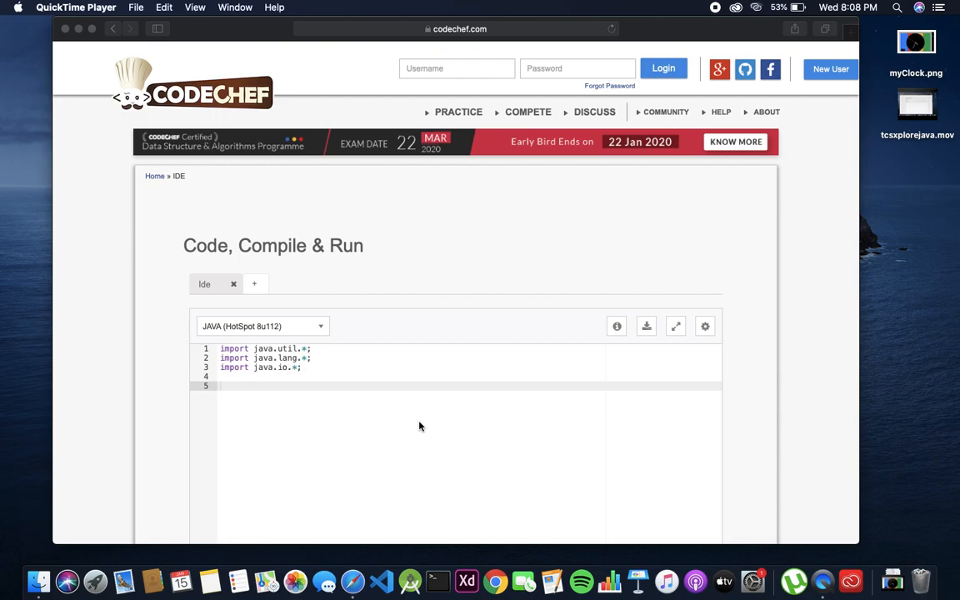
mouse_move(306, 414)
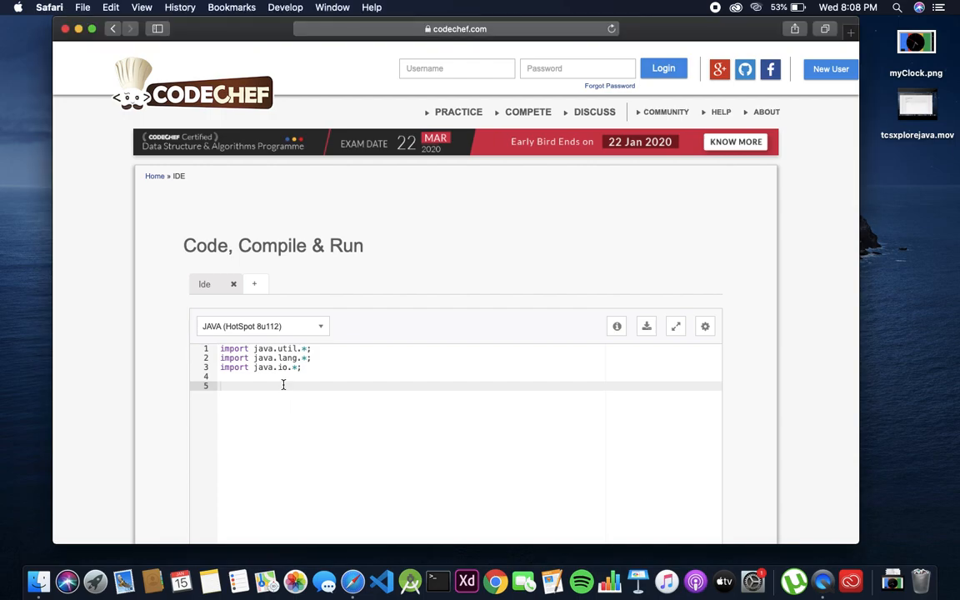
- Start class Sim with private int id and private String name fields
text(class)
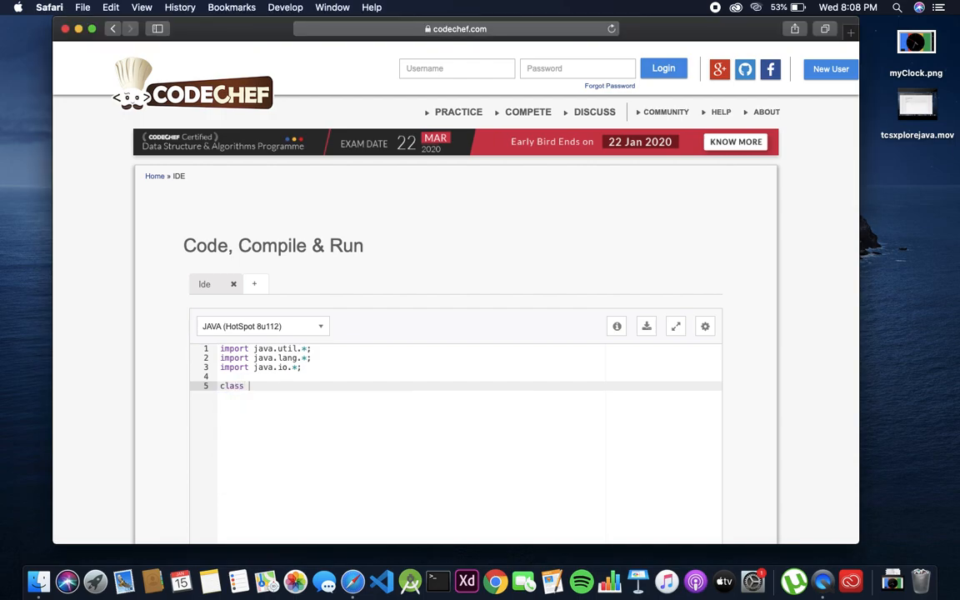
text(Sim{)
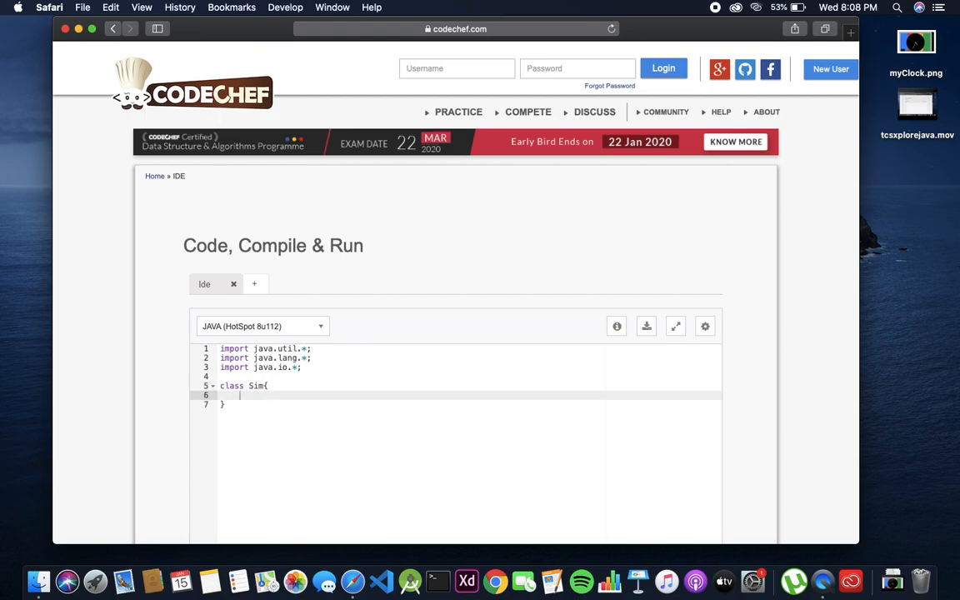
text(privt)
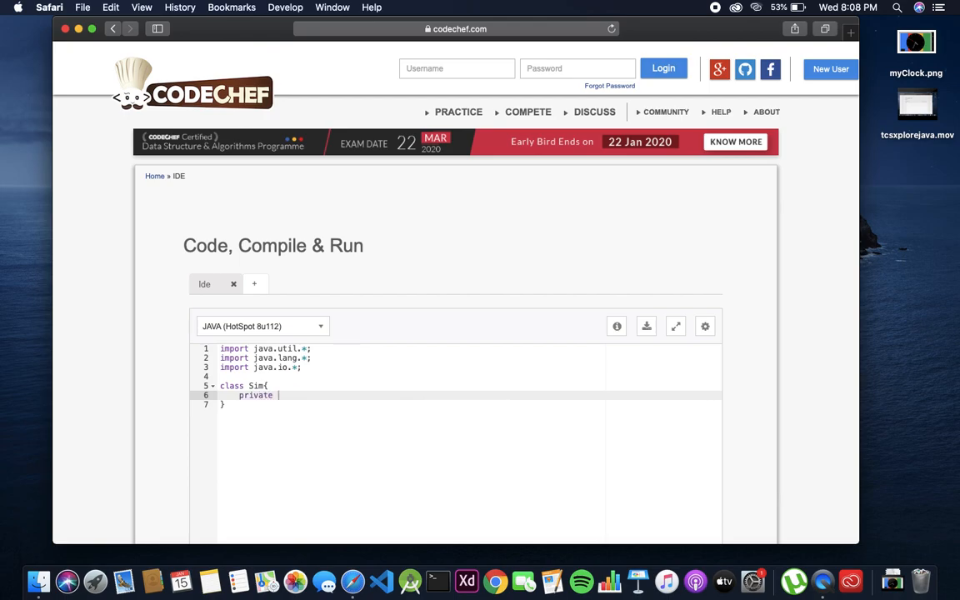
text(int)
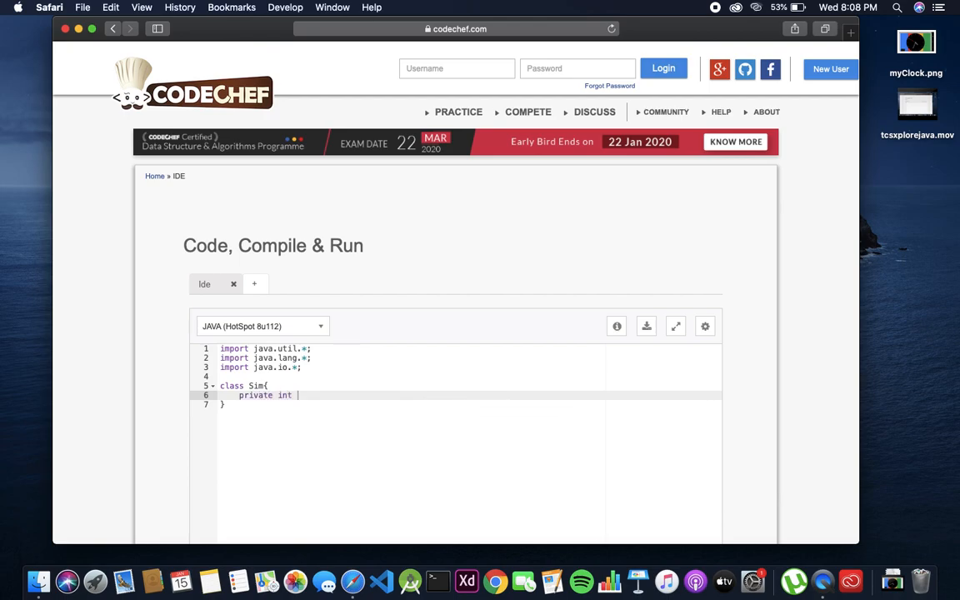
text(i)
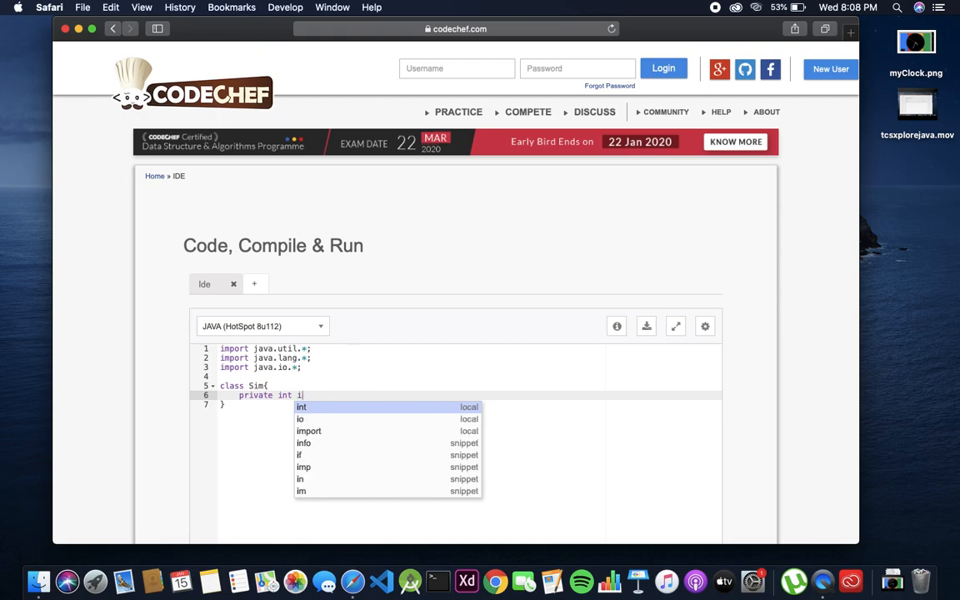
text(d;)
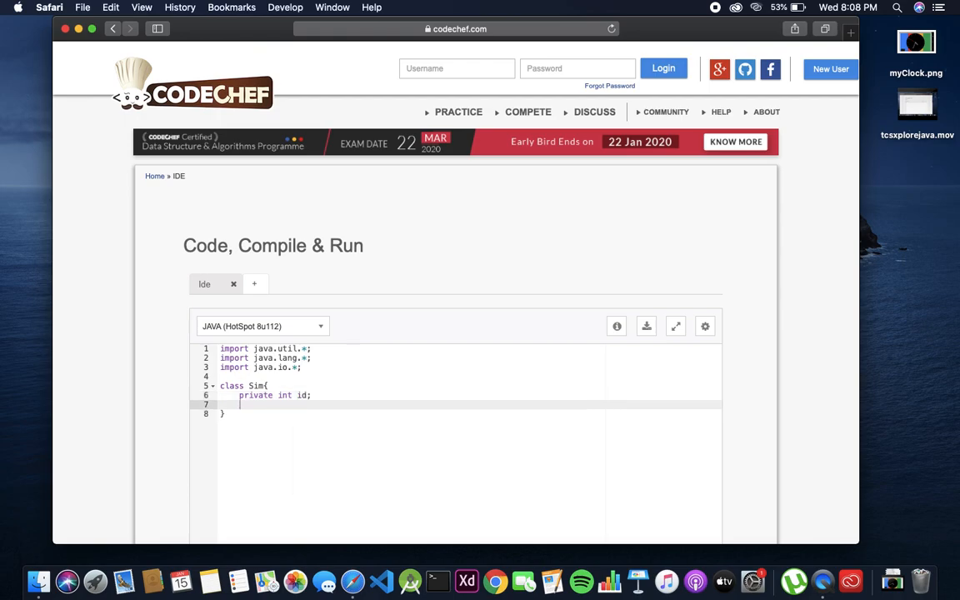
text(private)
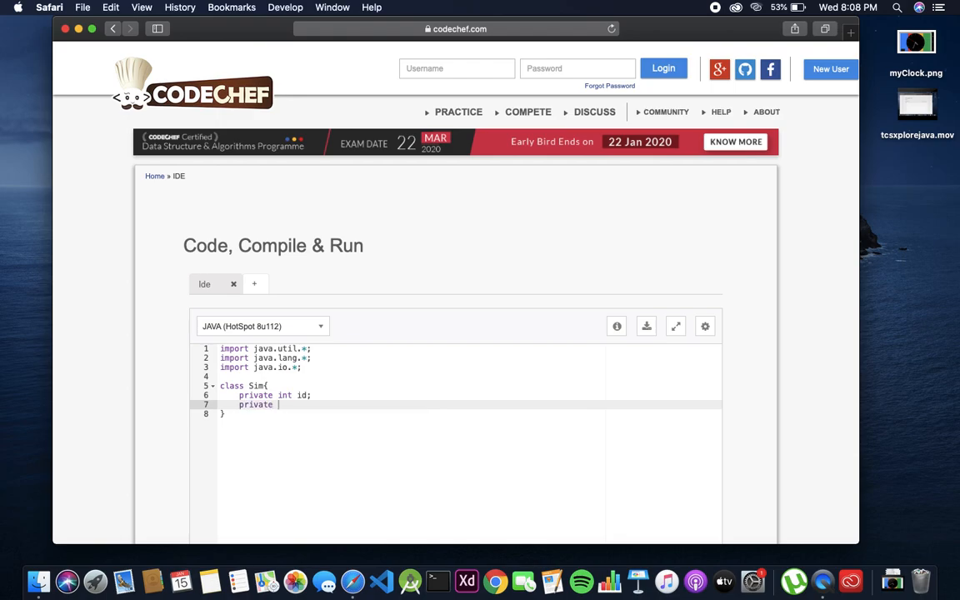
text(String name;)
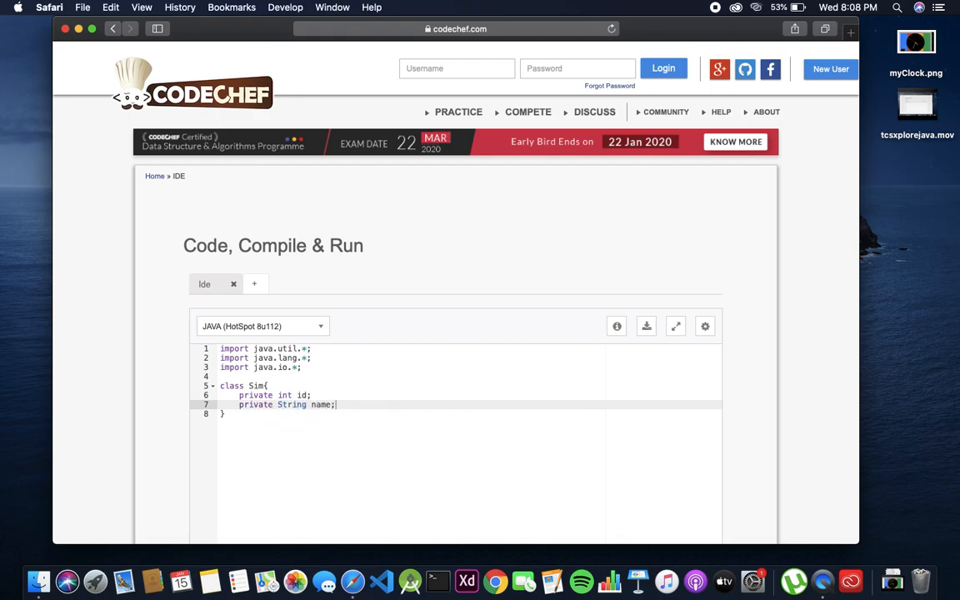
- Add private double balance, double rate and String circle fields to Sim
text(priva)
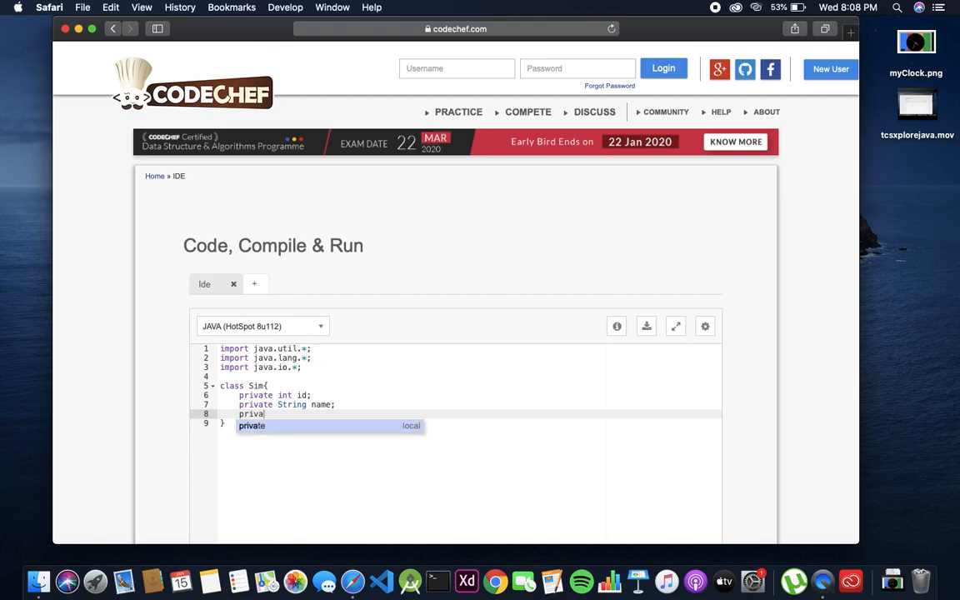
text(double balance;)
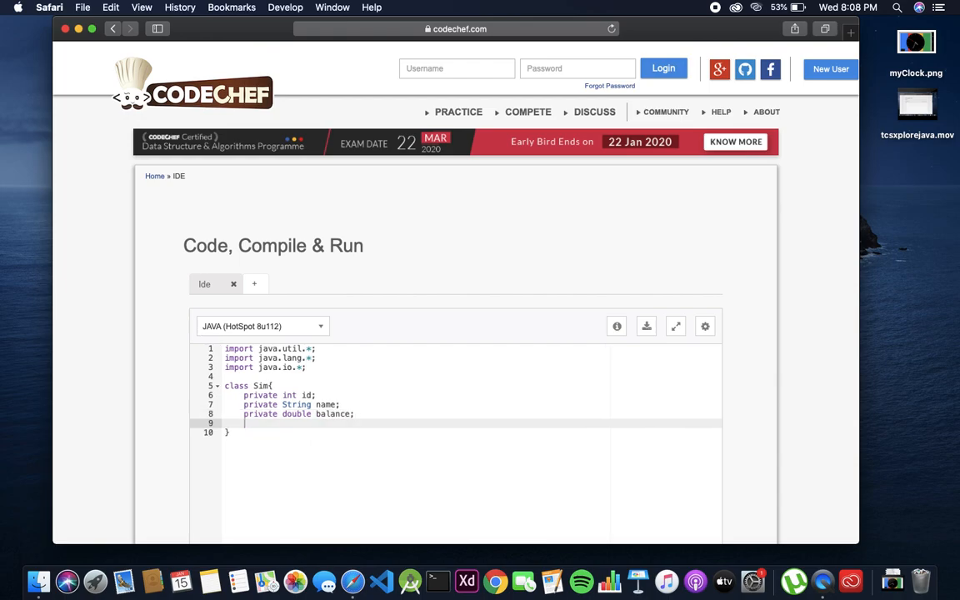
text(private)
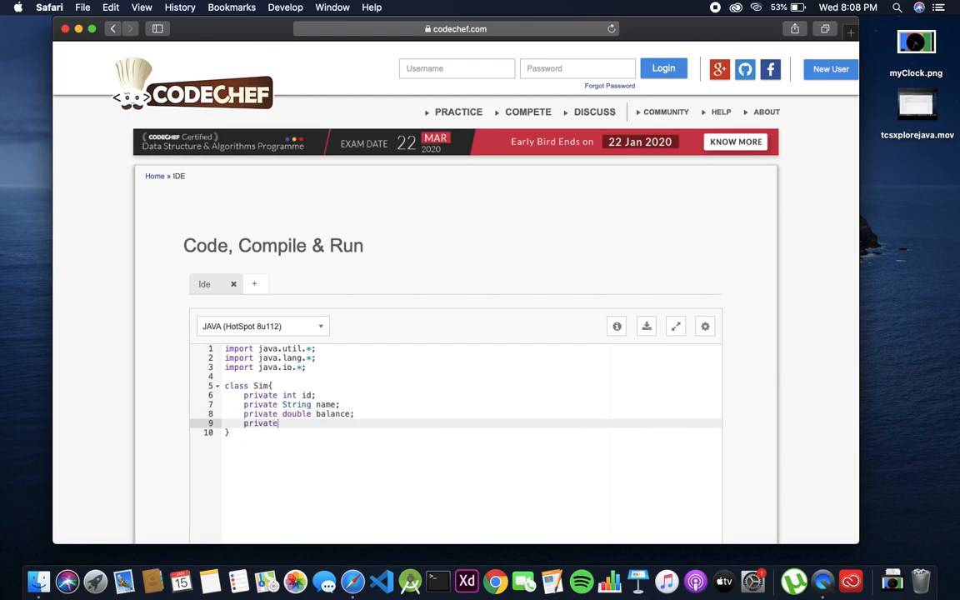
text(double)
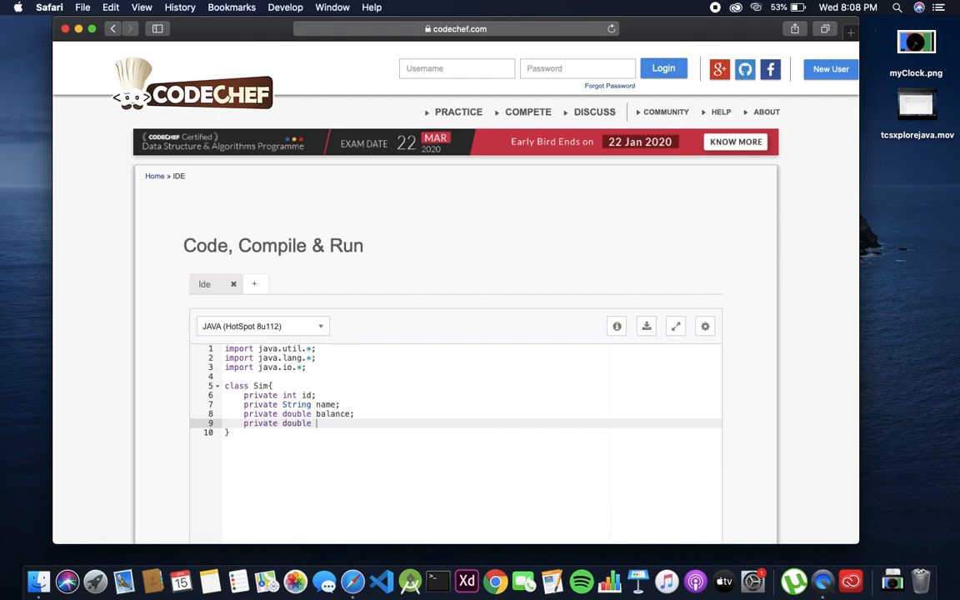
text(rate;)
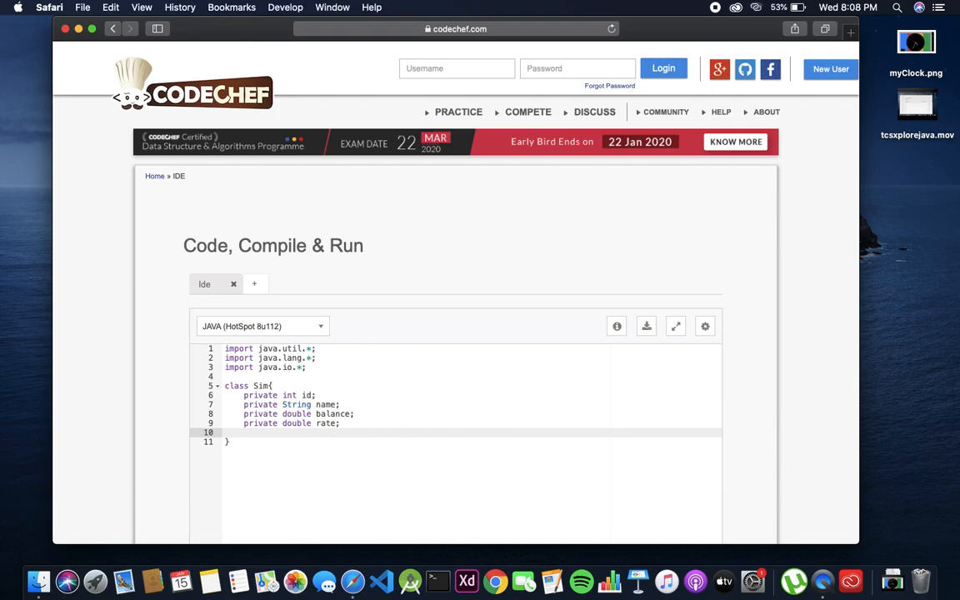
text(privae)
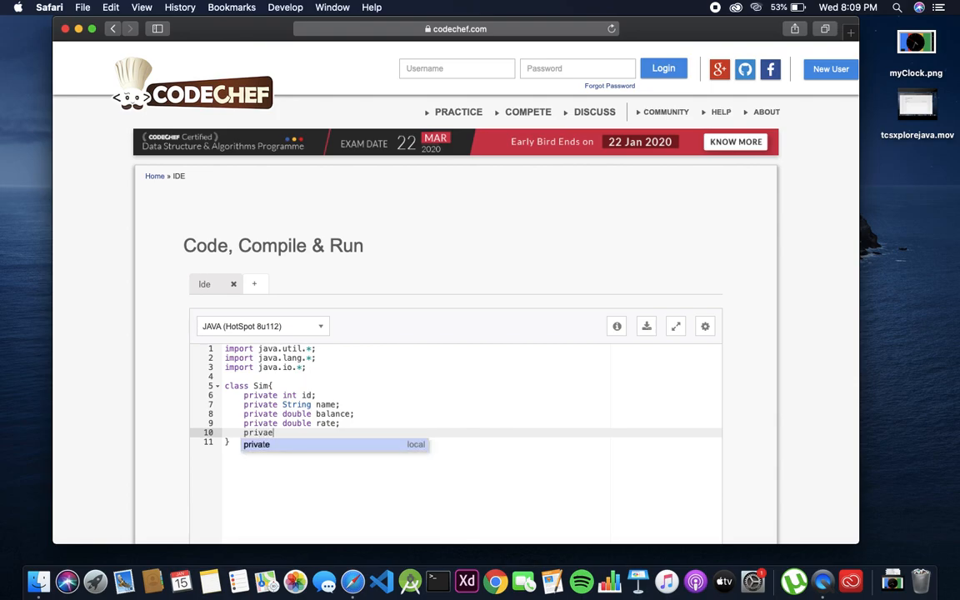
text(String)
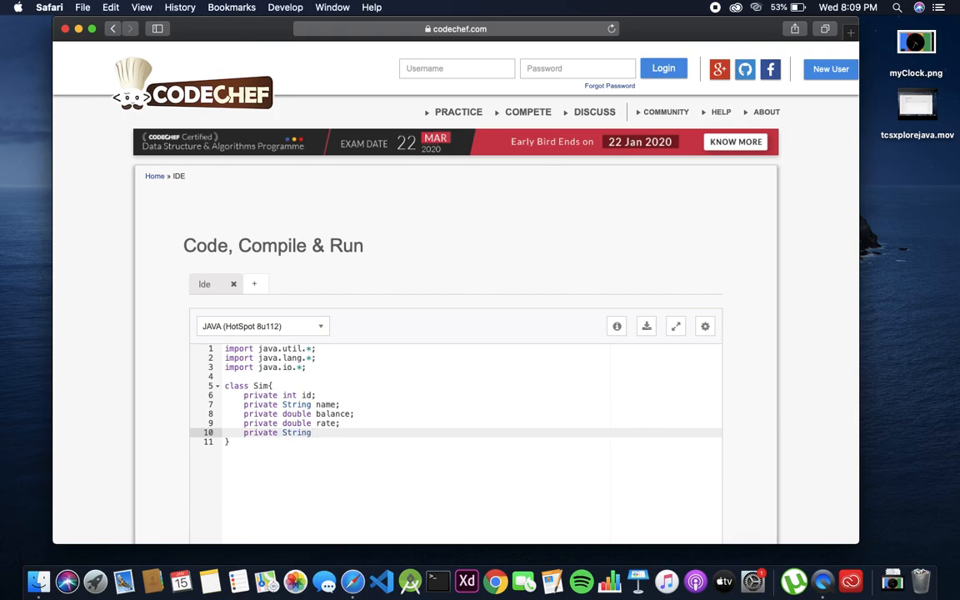
text(c)
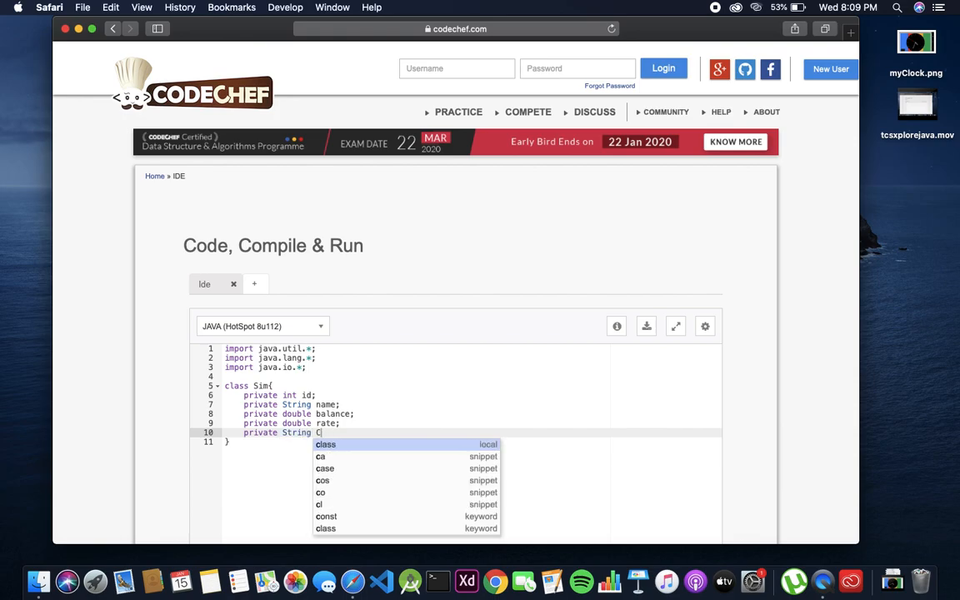
text(ircle;)
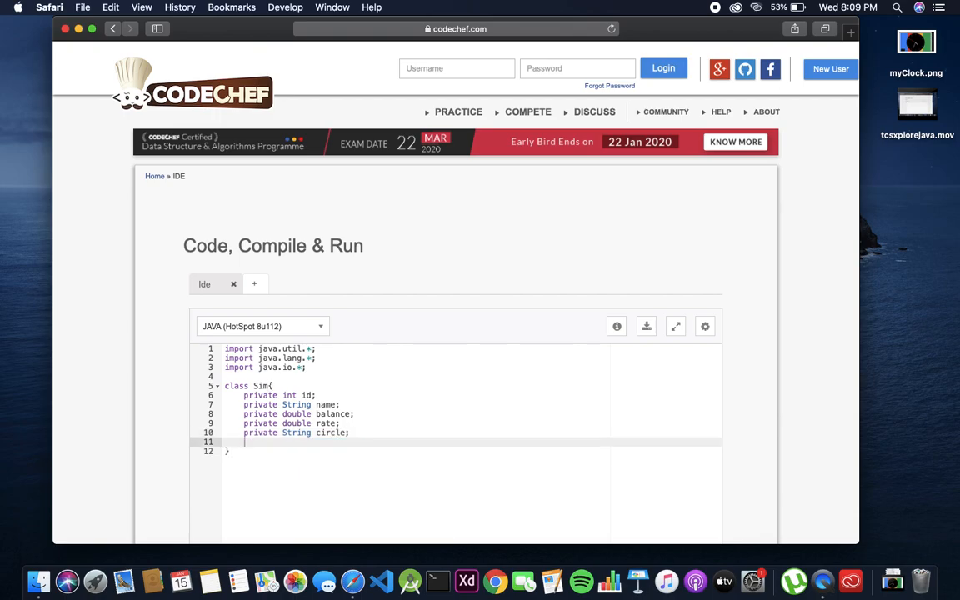
- Write the constructor header Sim(int id, String name, double balance, double rate, String circle)
text(Sim(int id,)
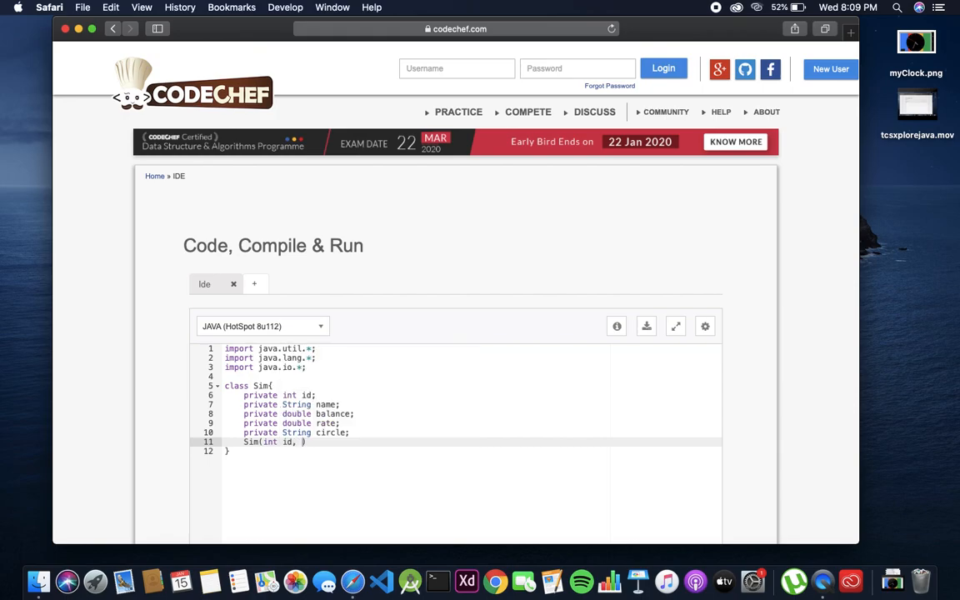
text(String)
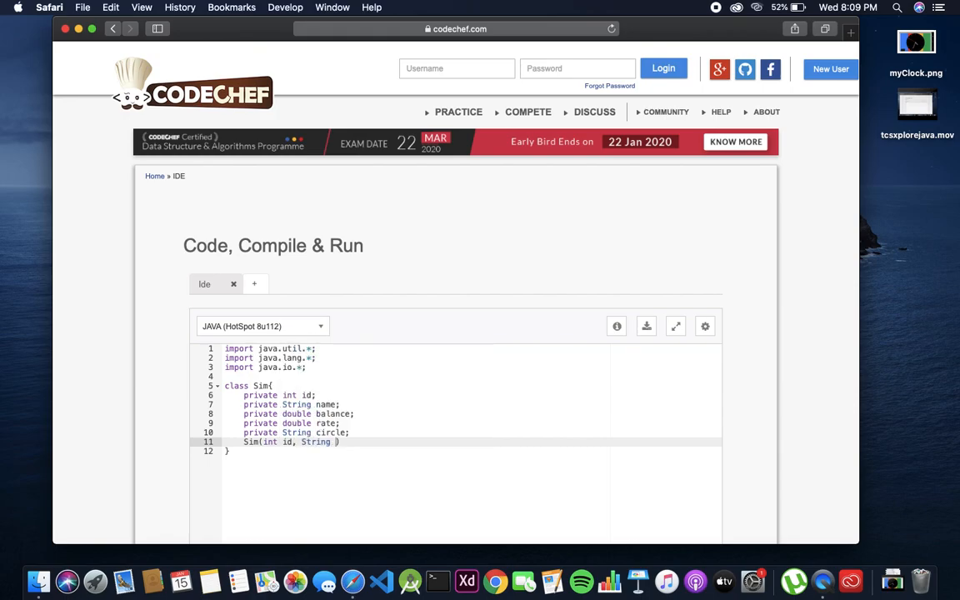
text(name,)
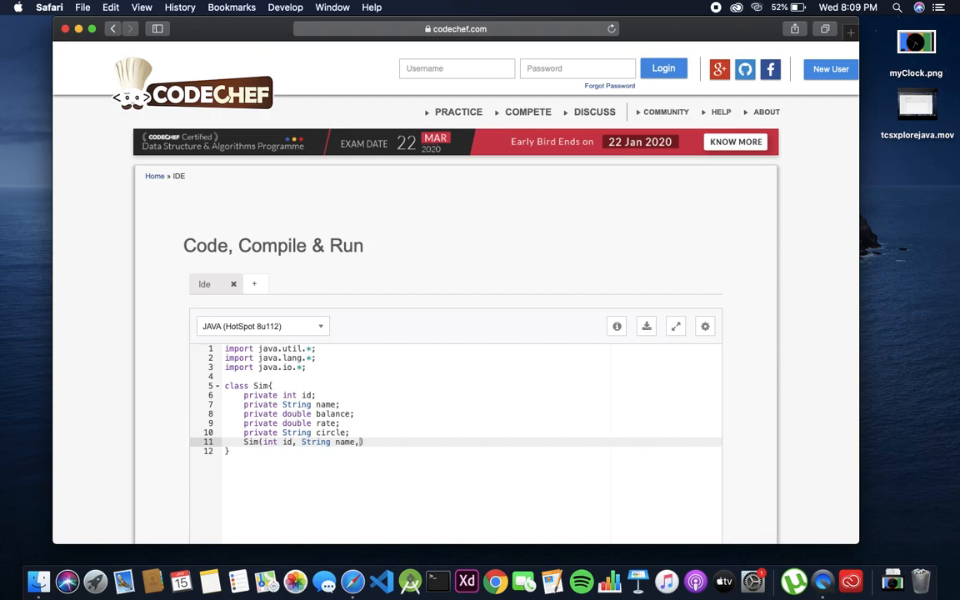
text(double balance,dou)
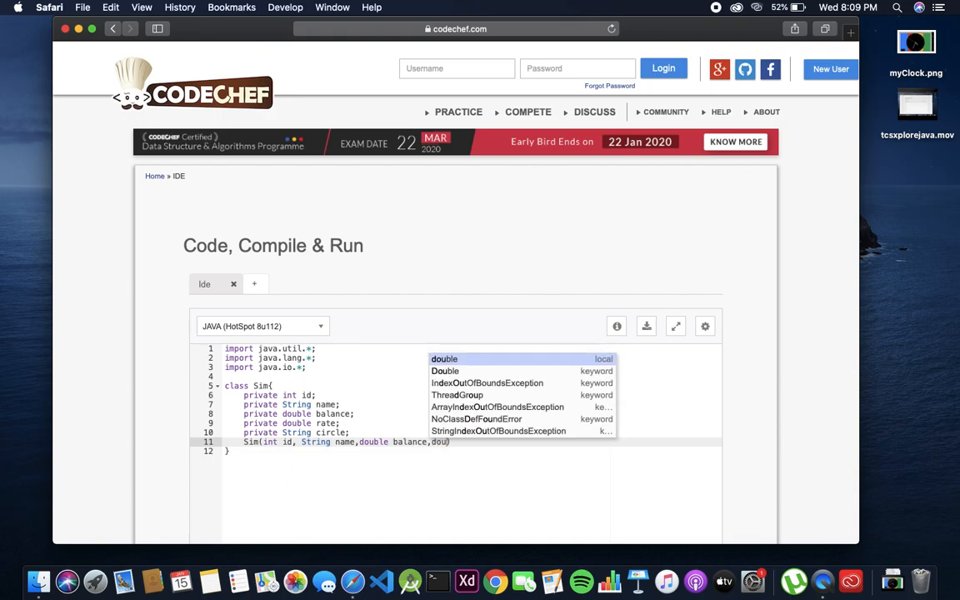
text(rate,)
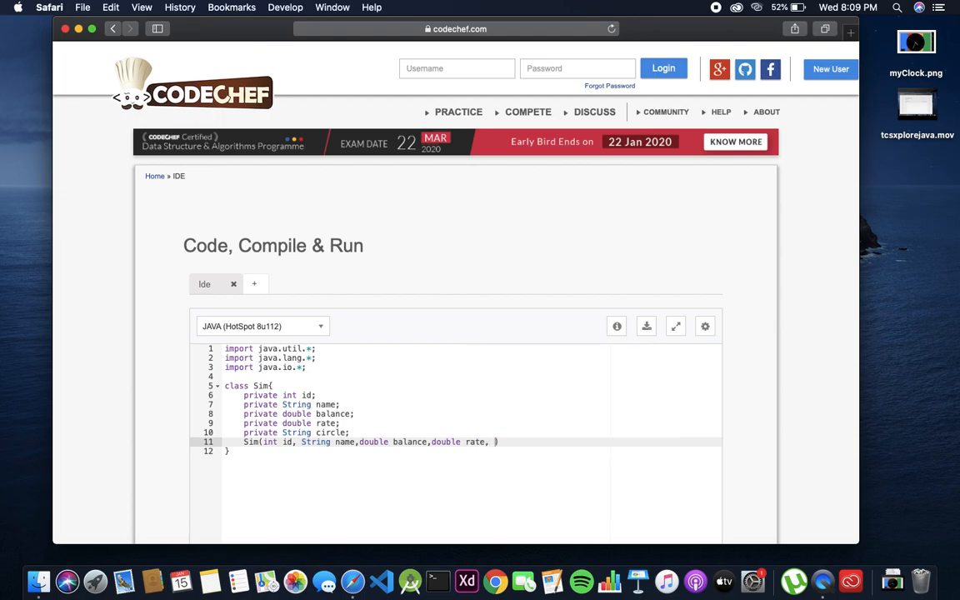
text(String circle)
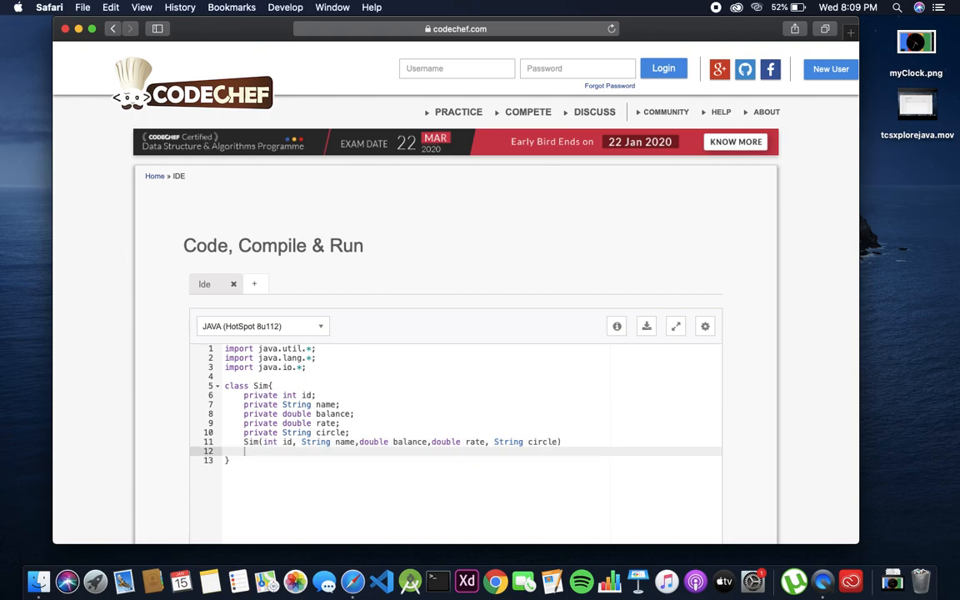
- Assign this.id, this.name, this.balance, this.rate, this.circle in the constructor and add a //getter methods comment
text(this.id=)
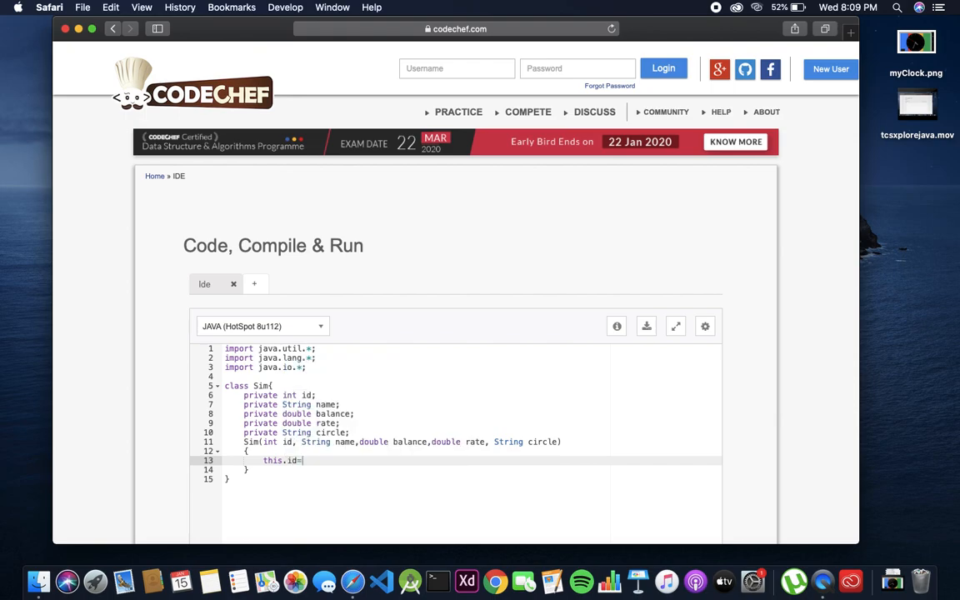
text(id;)
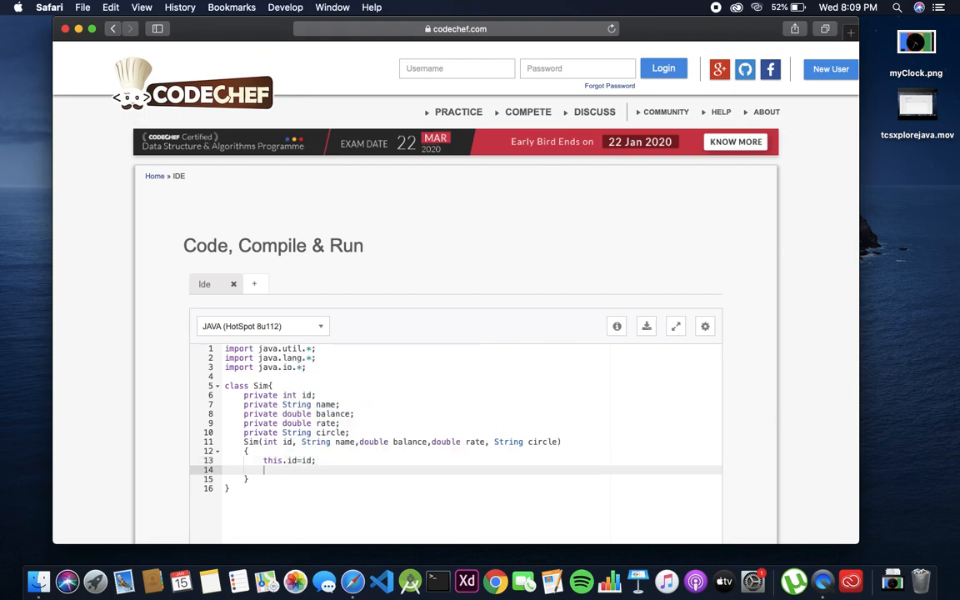
text(thi)
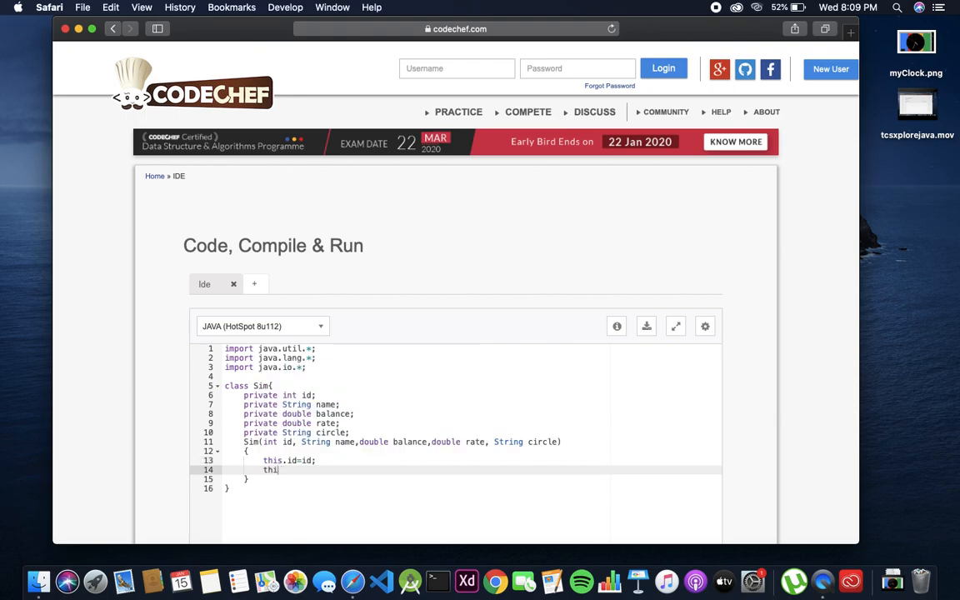
text(s.name=name)
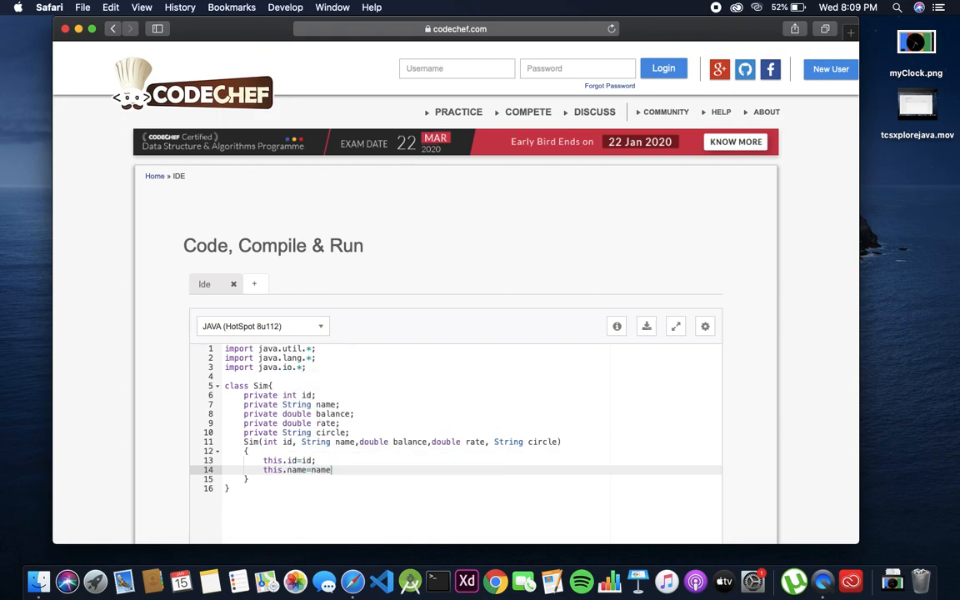
text(thi)
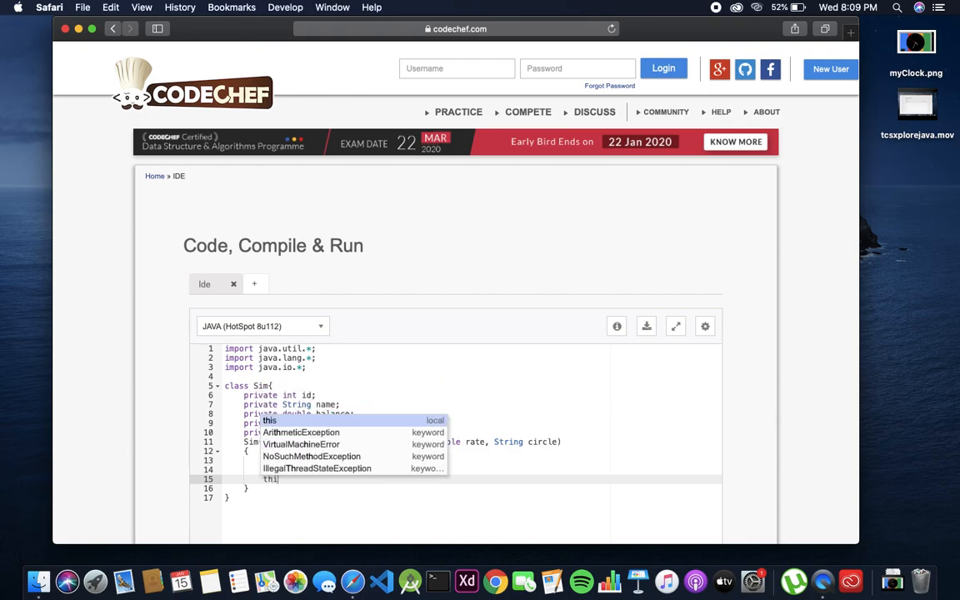
text(s.double)
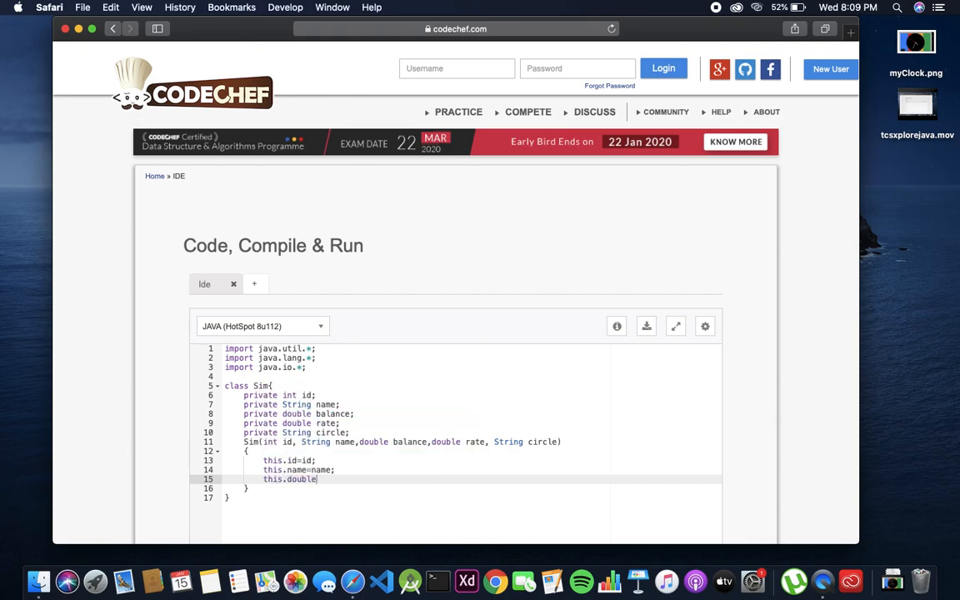
text(balanc)
text(this.circle=co)
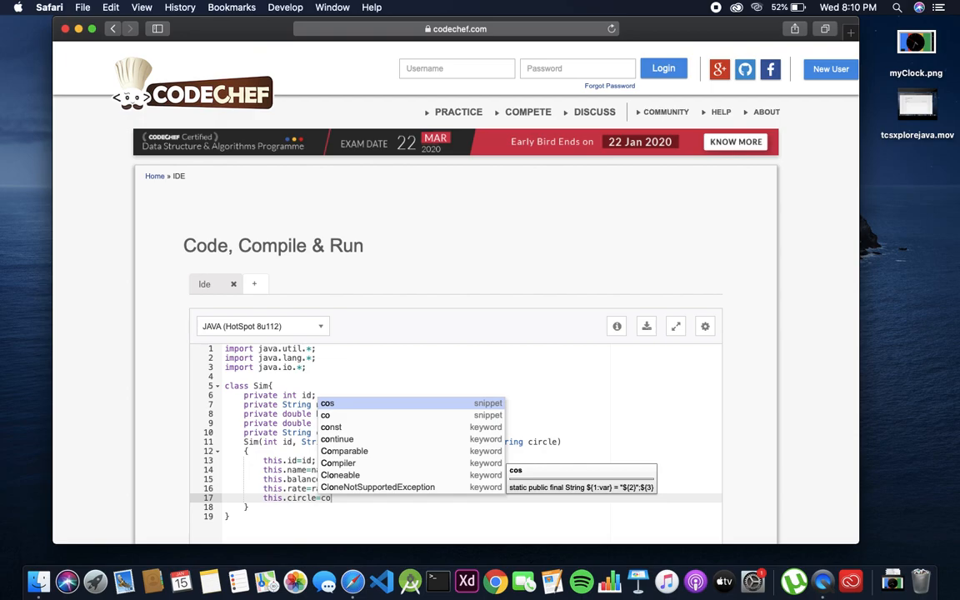
key(backspace)
text(ircle;)
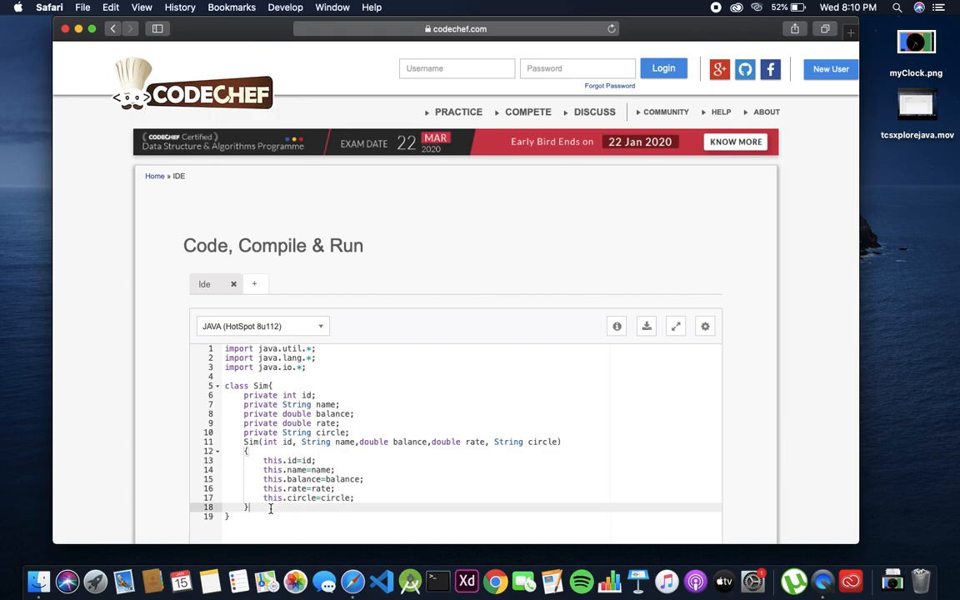
text(//getter methods which ae)
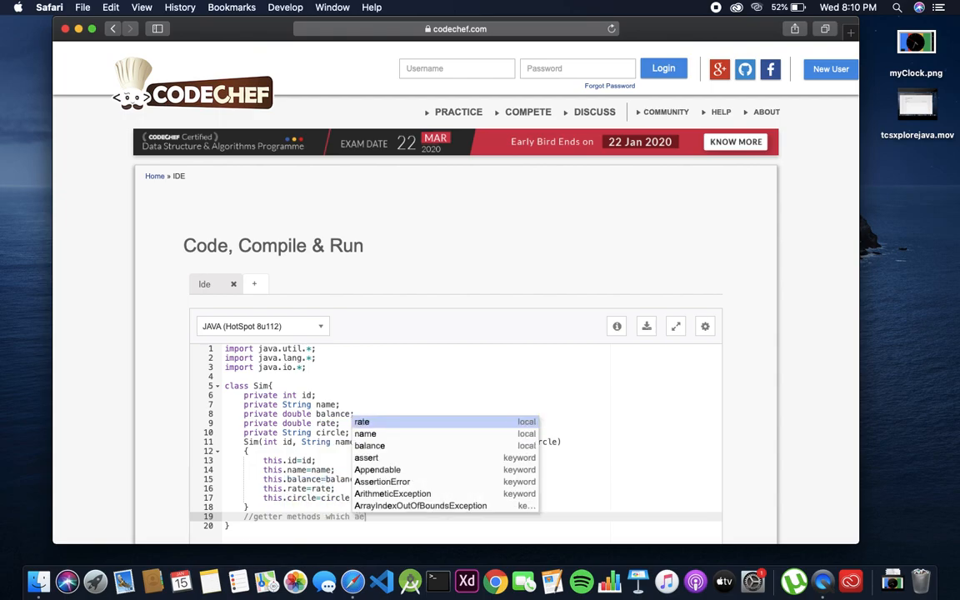
- Write public getId() returning this.id
text(methods)
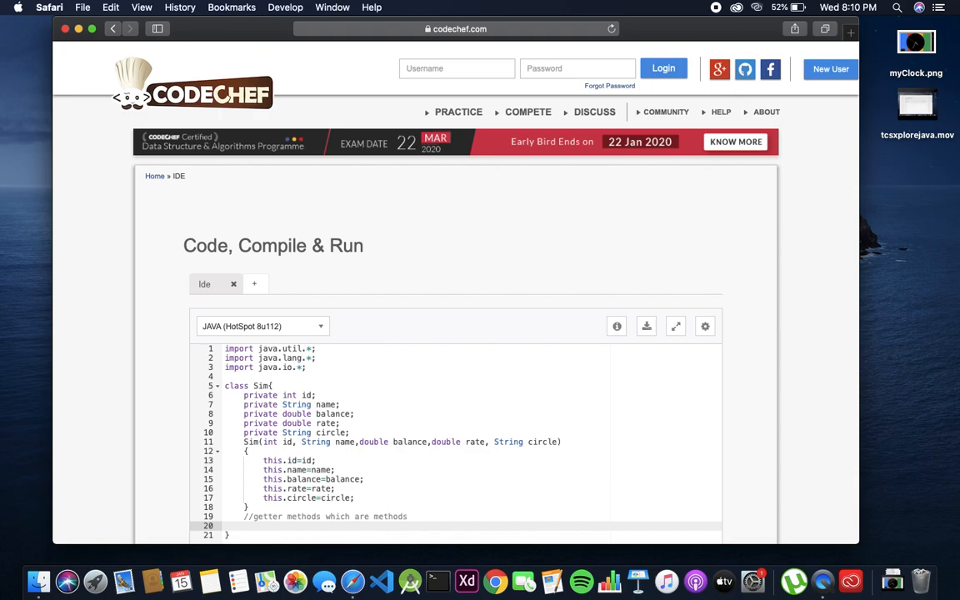
text(public i)
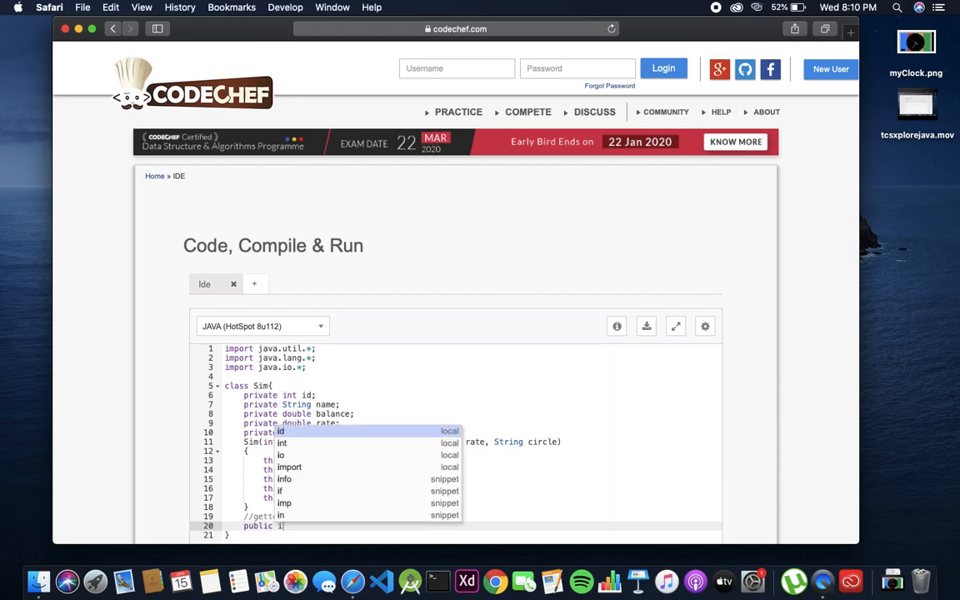
text(getId()
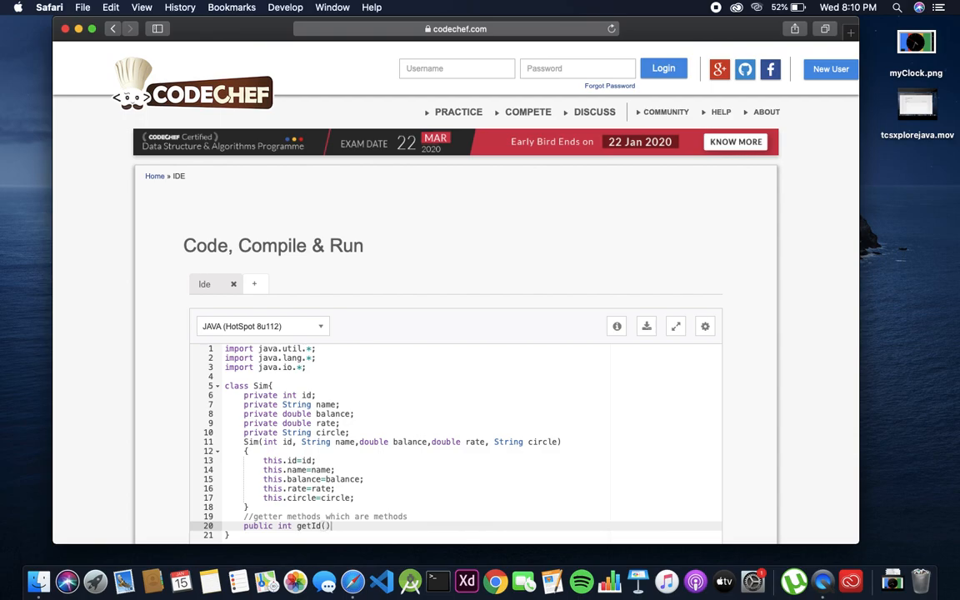
text({)
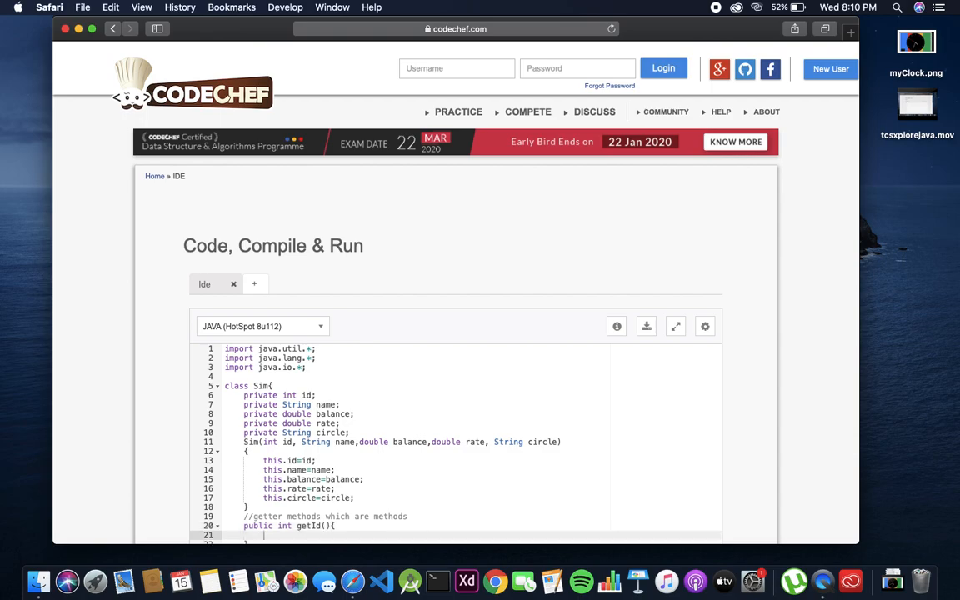
text(return this.id;)
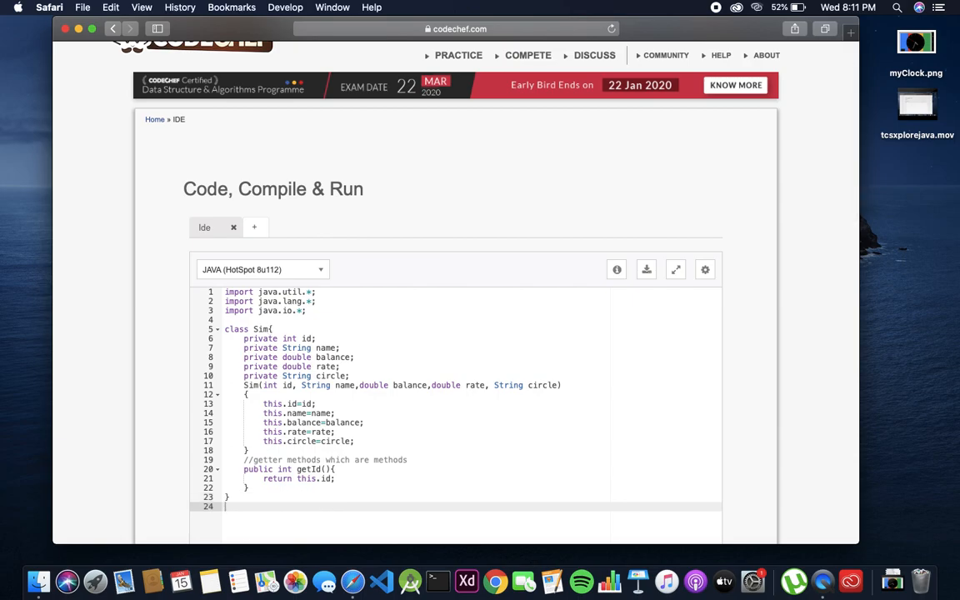
key(enter)
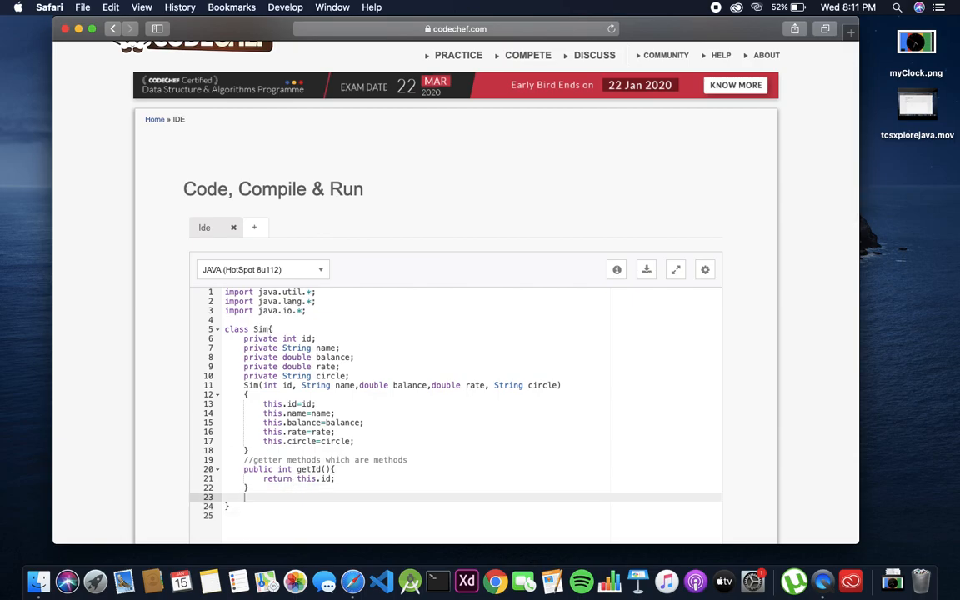
- Write public double getBalance() returning this.balance
text(public)
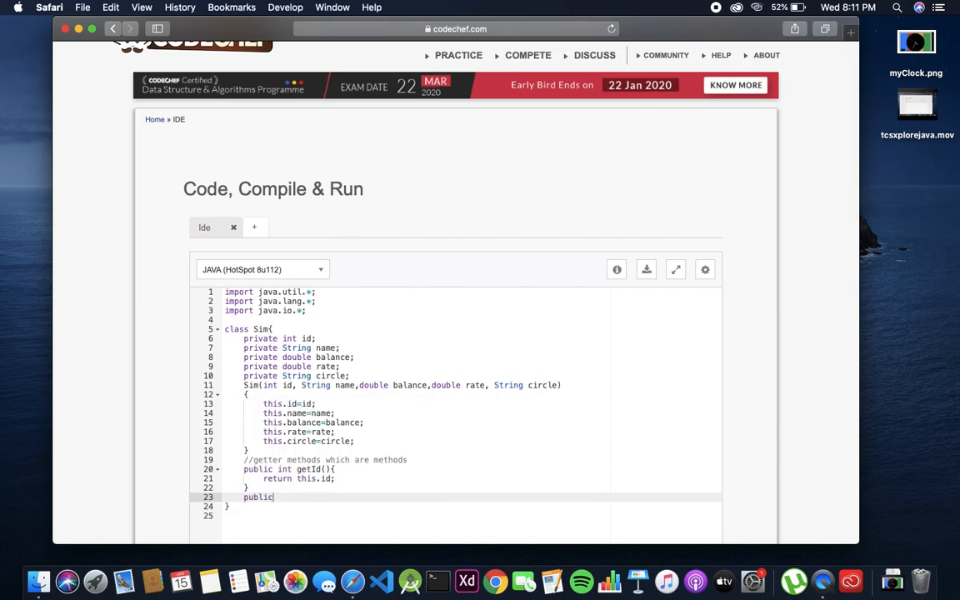
text(double getBalance)
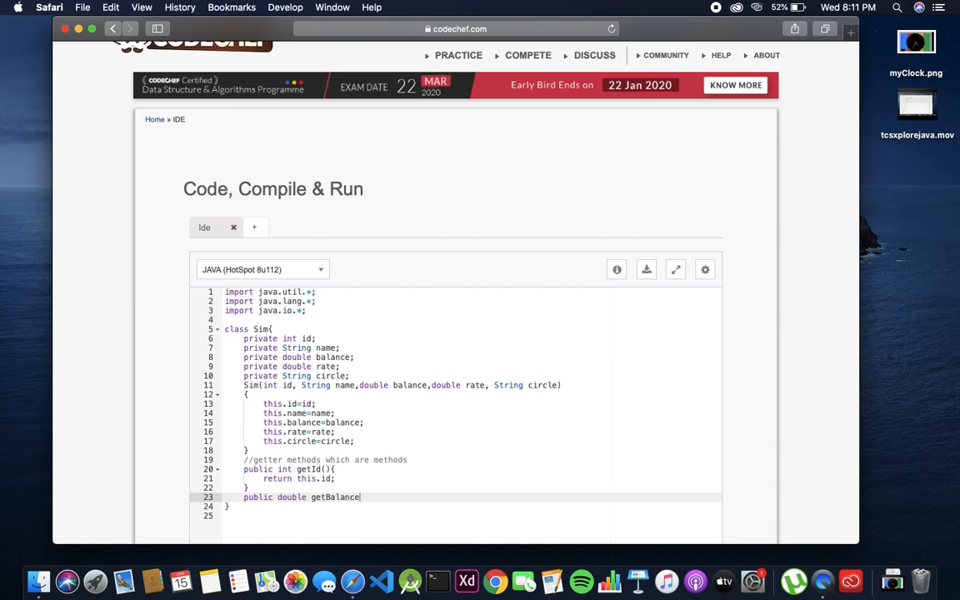
text(())
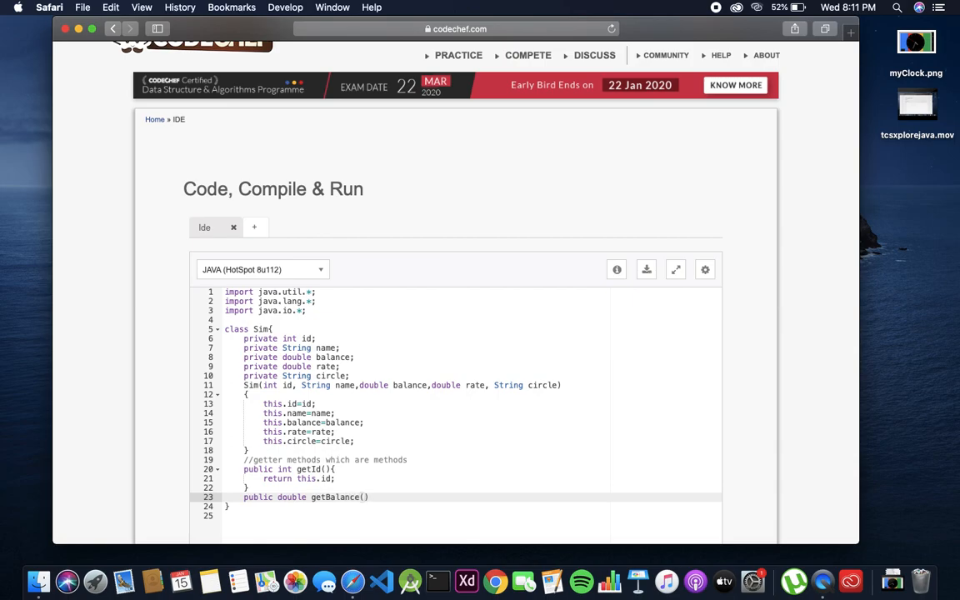
text({})
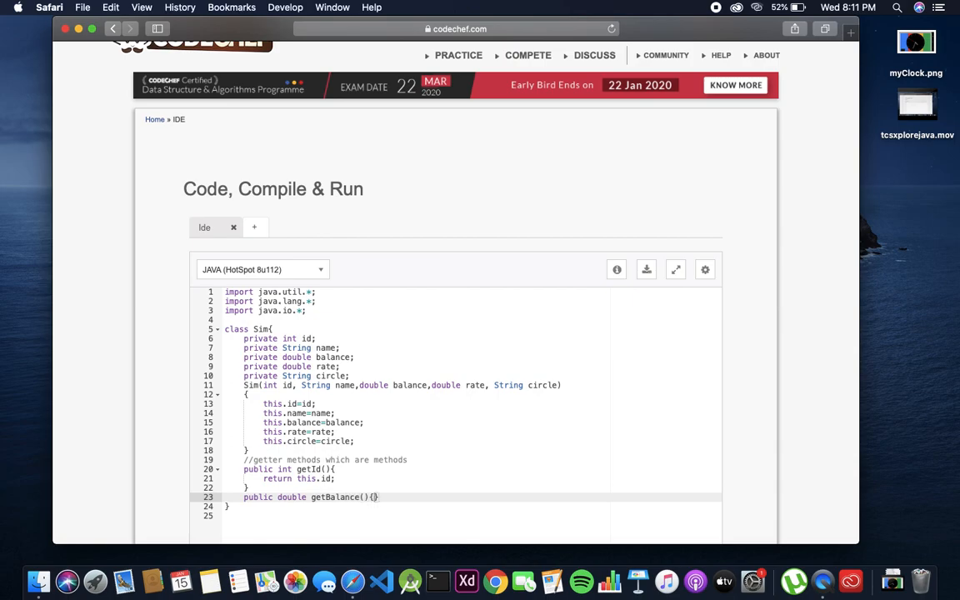
text(return this.)
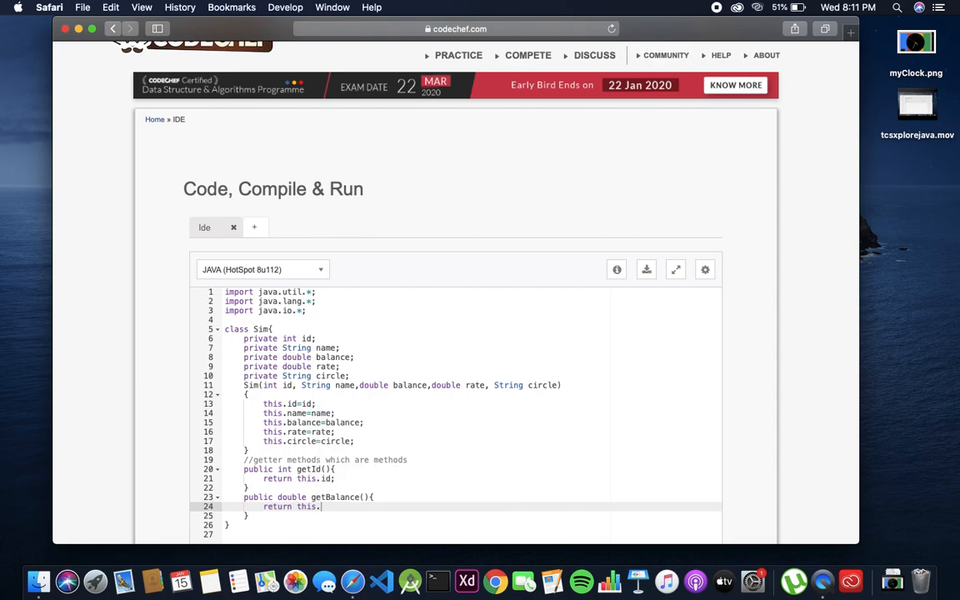
text(balance;)
text(public double getRatw(){)
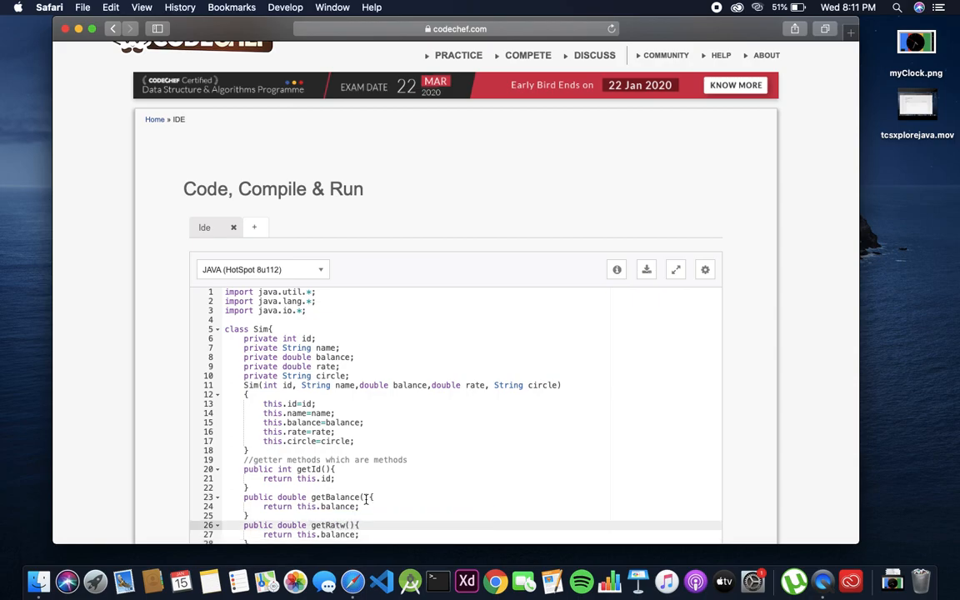
- Write getRate and getCircle methods returning this.rate and this.circle
scroll(down, 3)
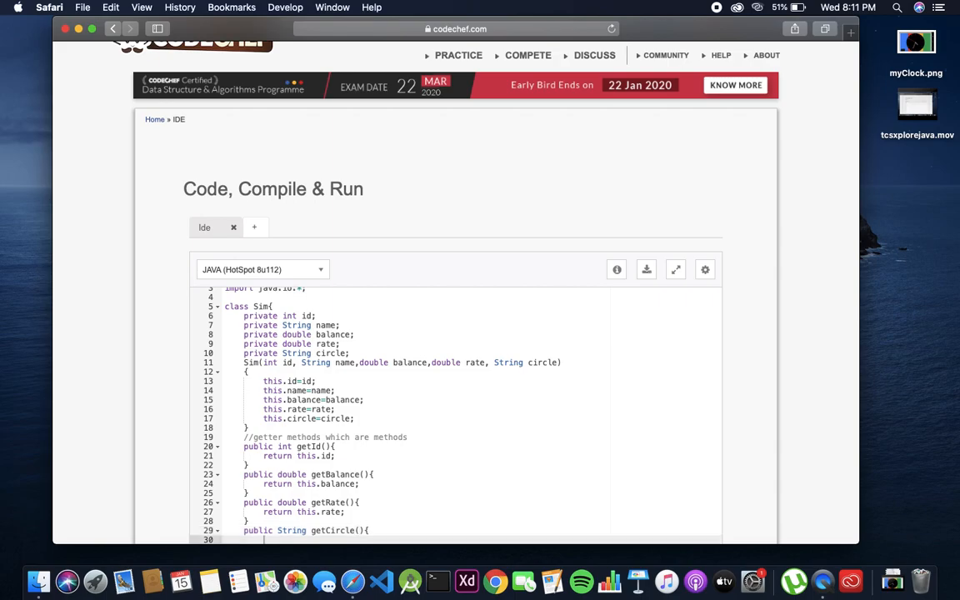
scroll(down, 3)
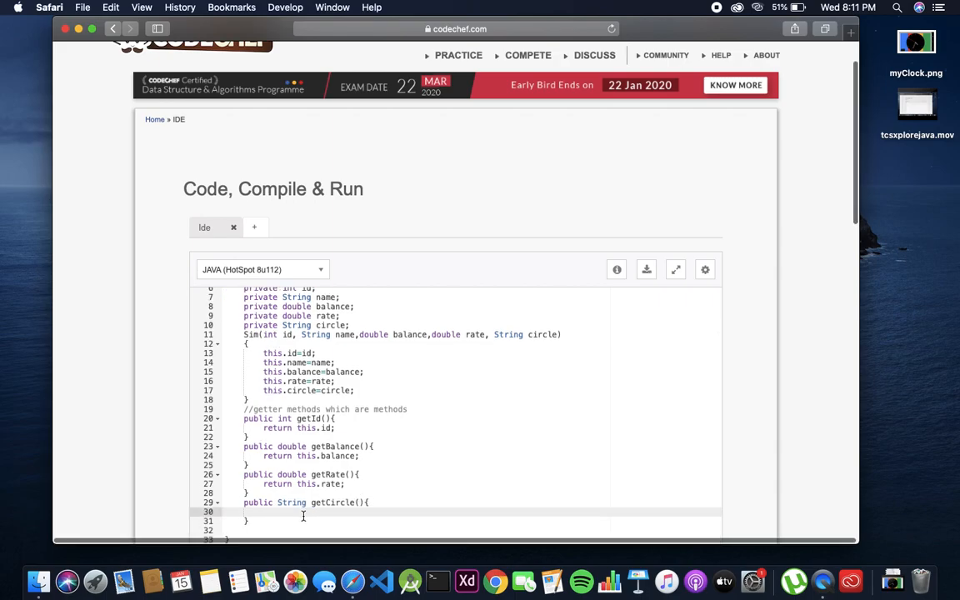
text(return)
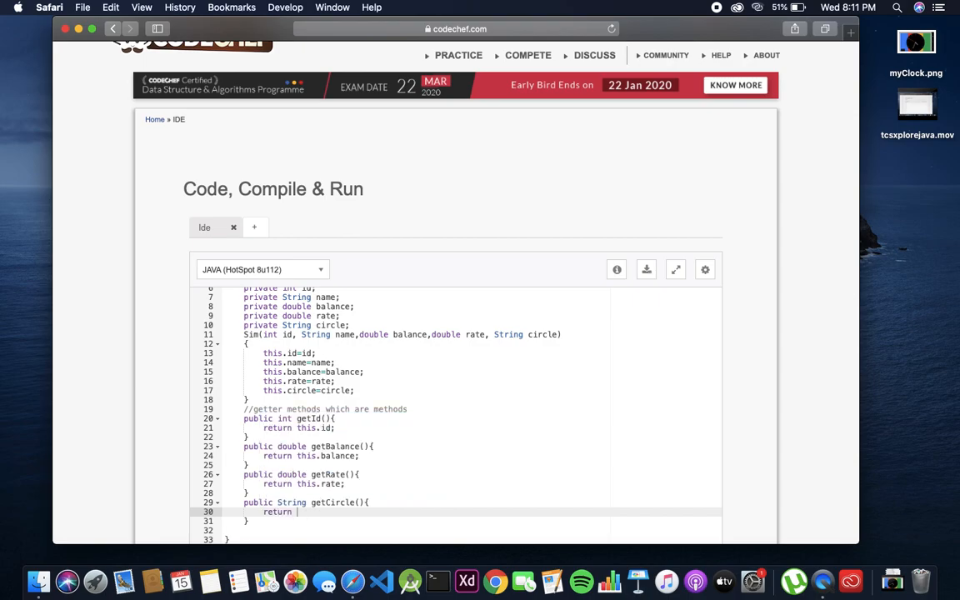
text(this)
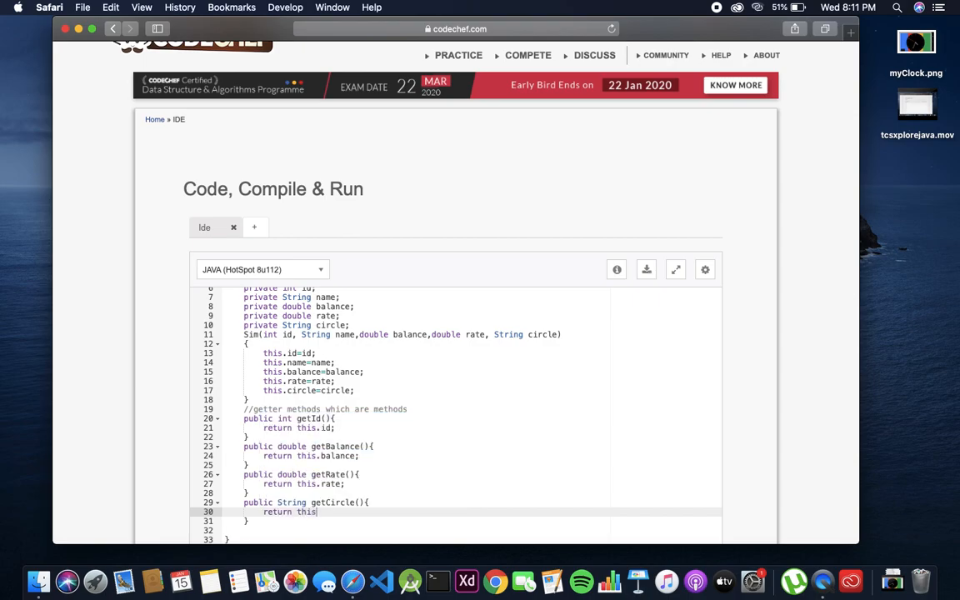
text(circle;)
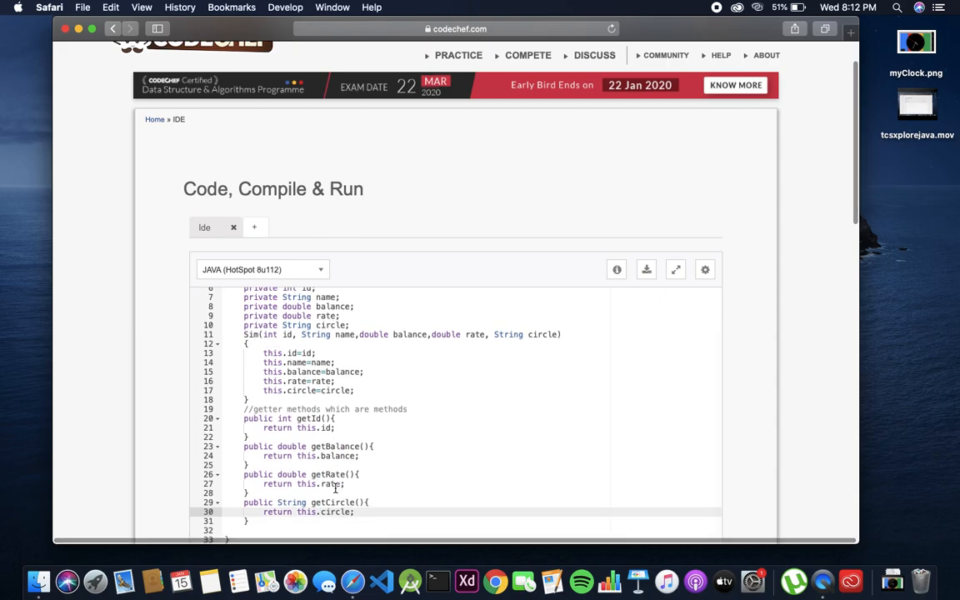
- Add class Solution above Sim with a main(String[] args) method from the snippet, removing the duplicated public static void
scroll(up, 3)
text(c)
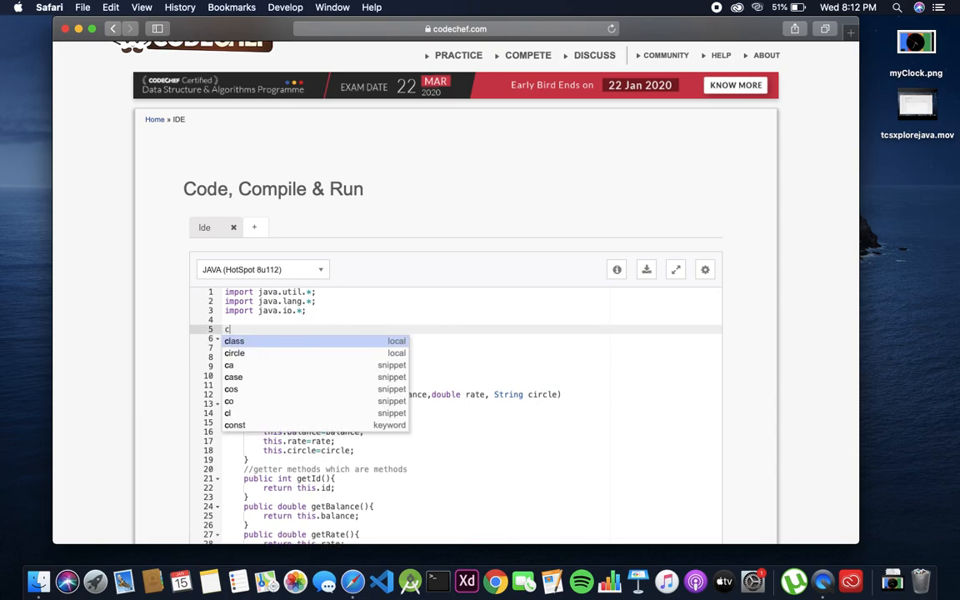
text(lass S)
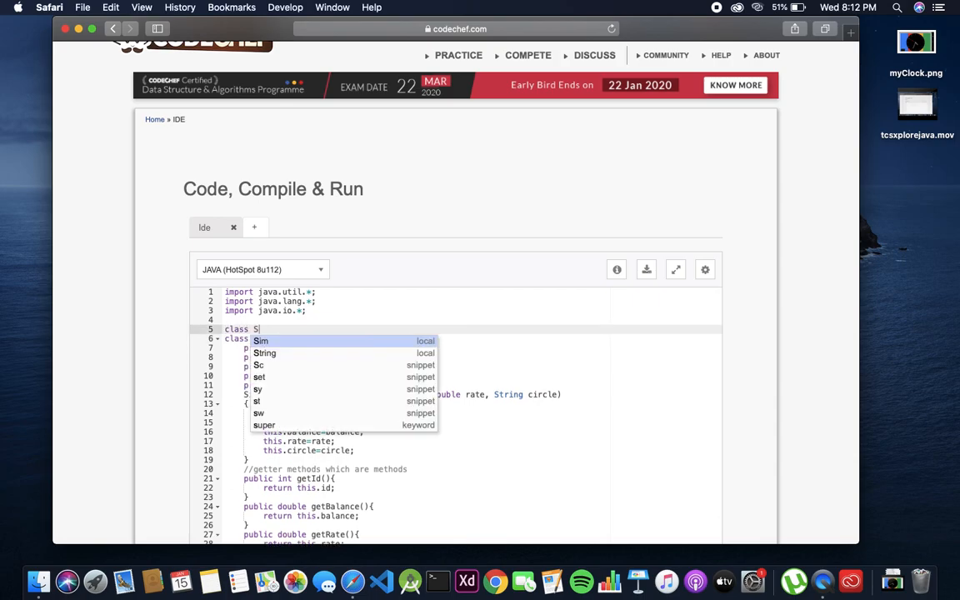
text(olution{)
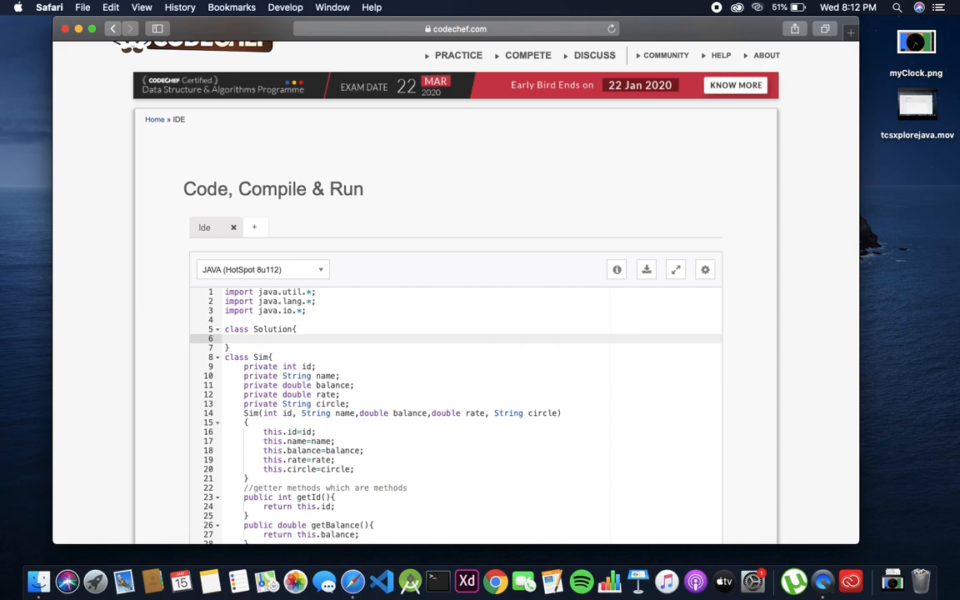
text(public static void ma)
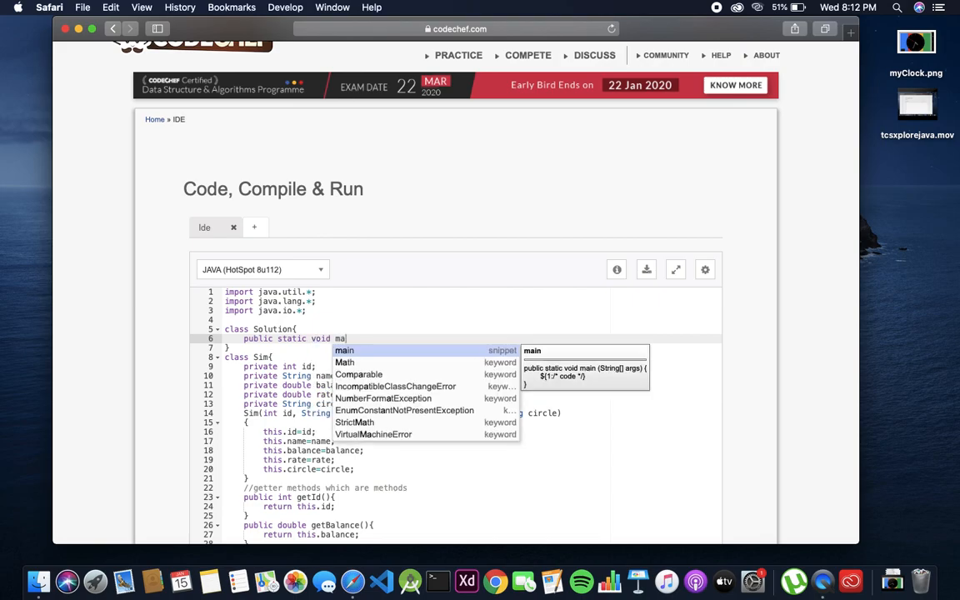
click(344, 350)
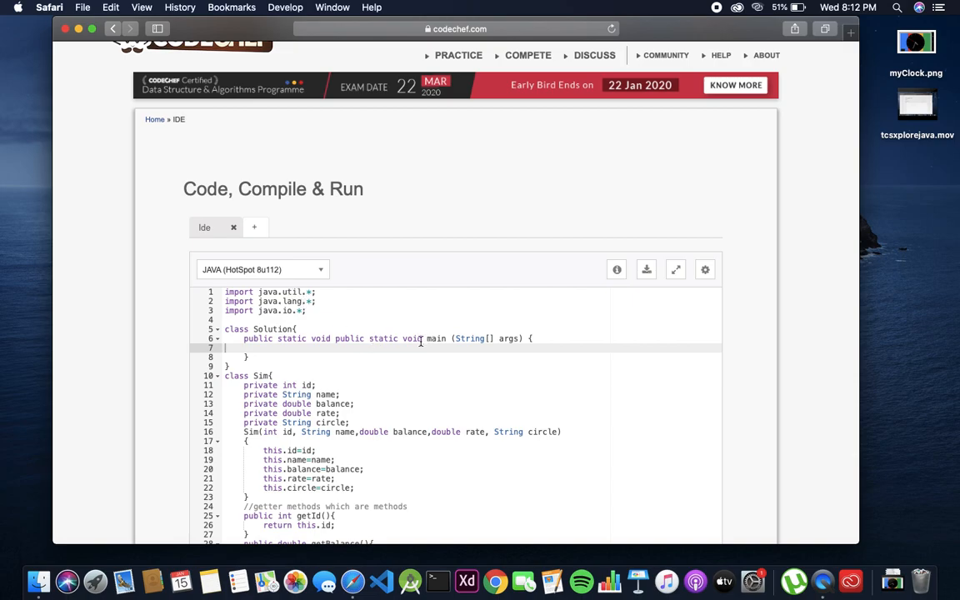
double_click(412, 338)
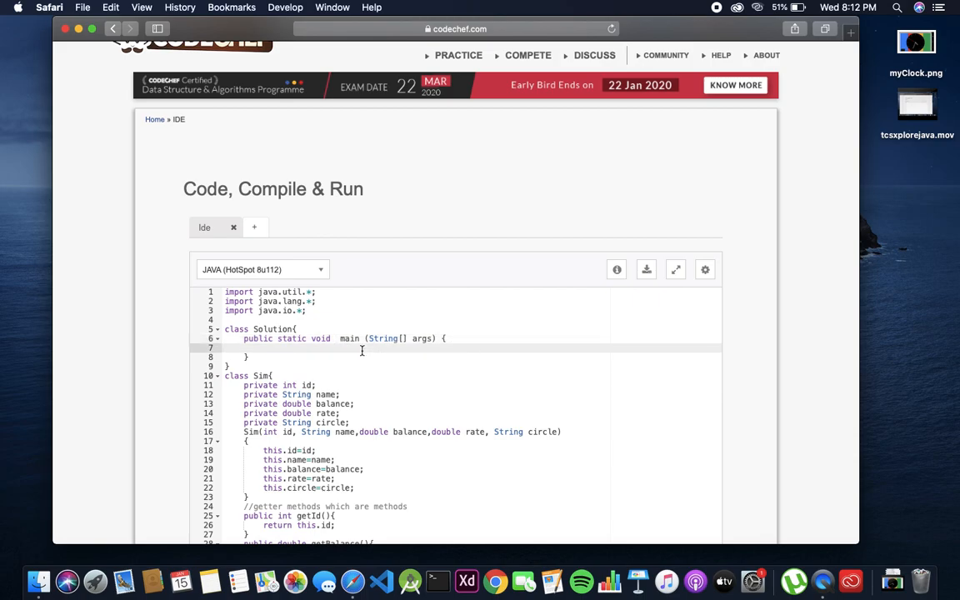
- Declare Scanner scn=new Scanner(System.in); in main
text(Scanner)
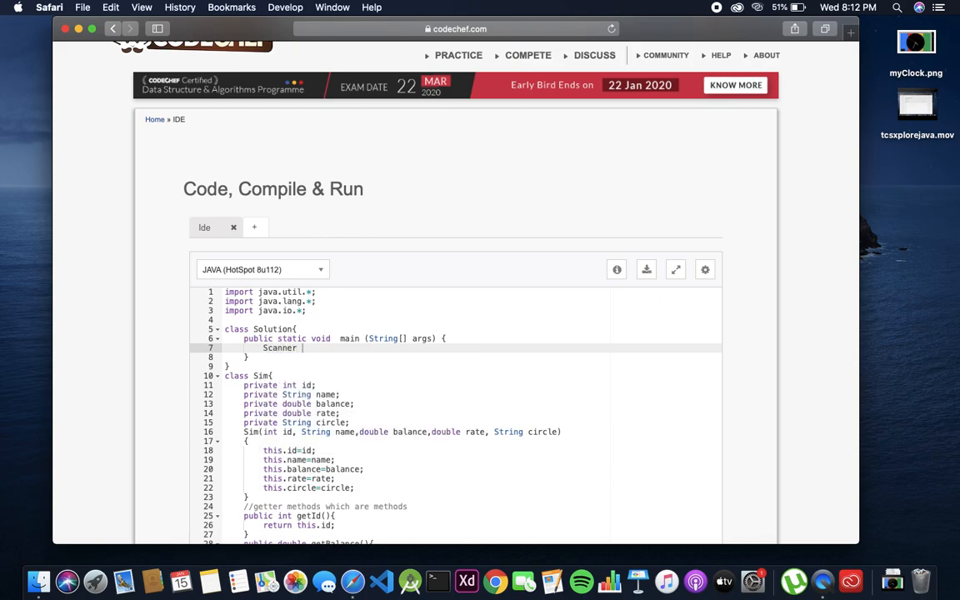
text(scn= new)
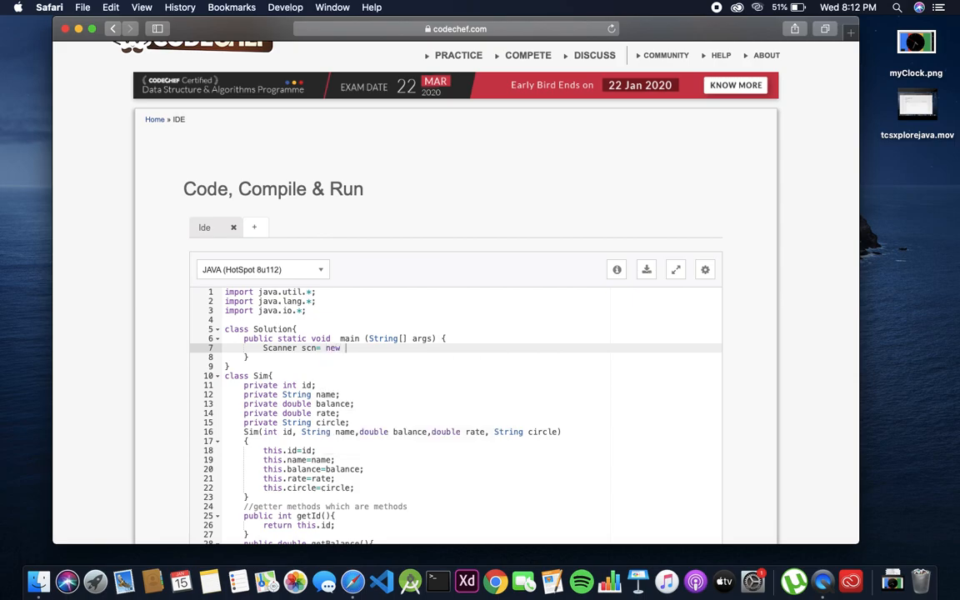
text(Scanner)
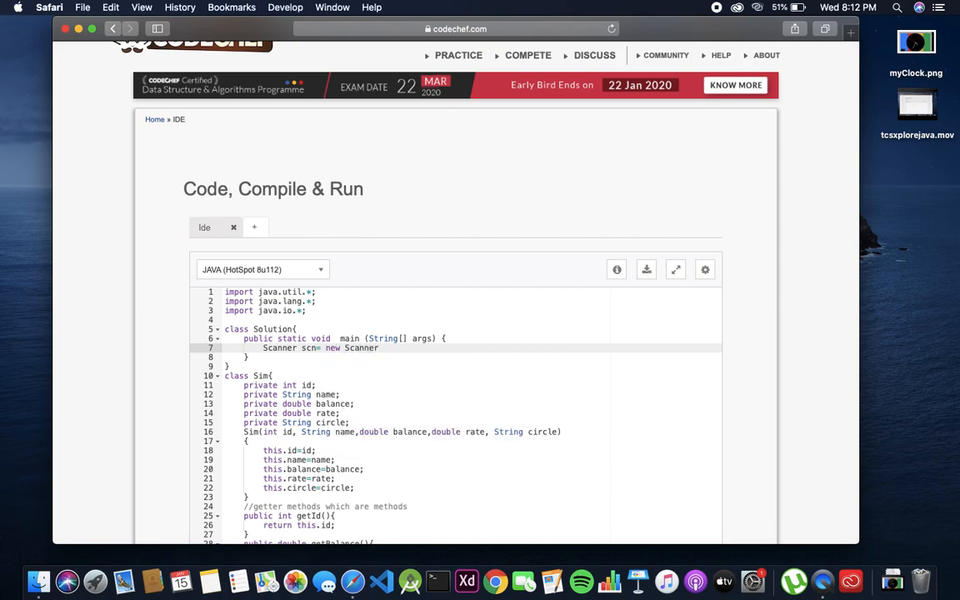
text((Syste)
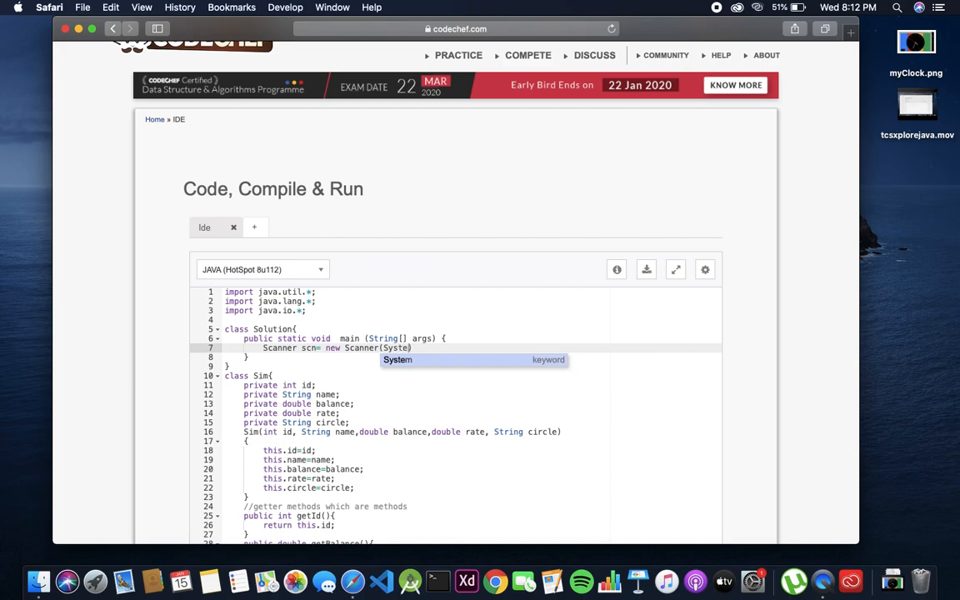
text(.in))
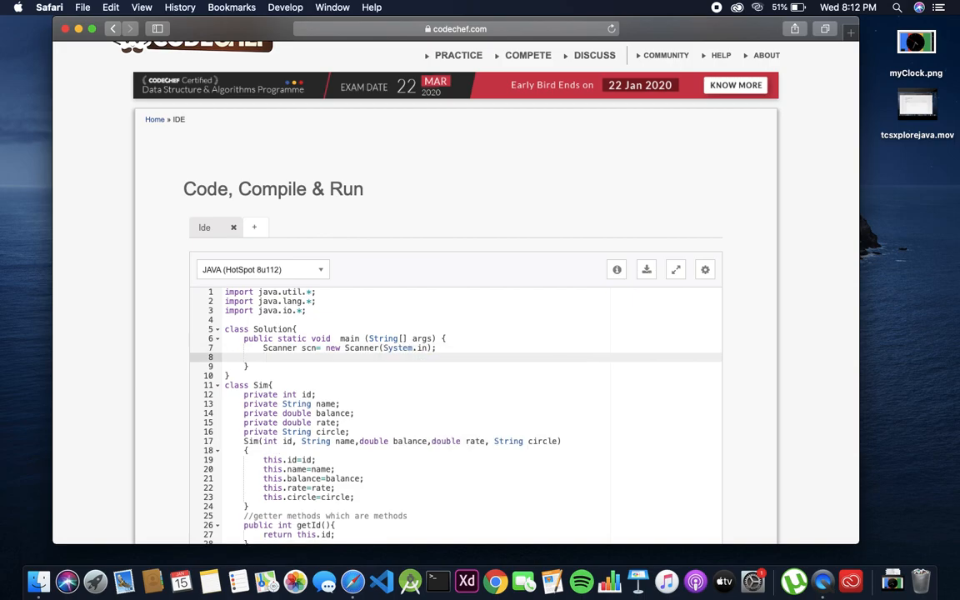
- Declare Sim [] sim=new Sim[4]; and begin a for statement
text(Sim)
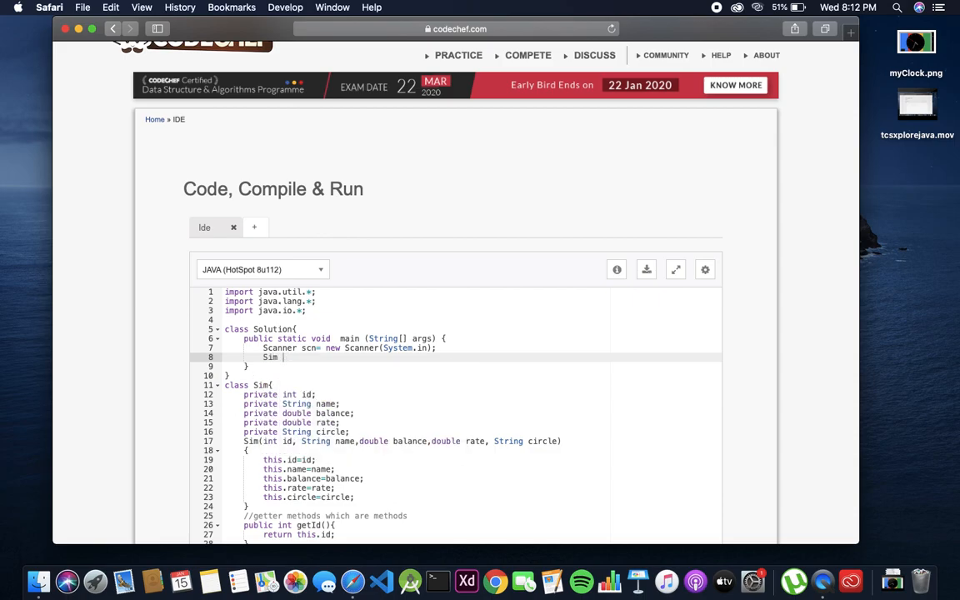
text([] sim=)
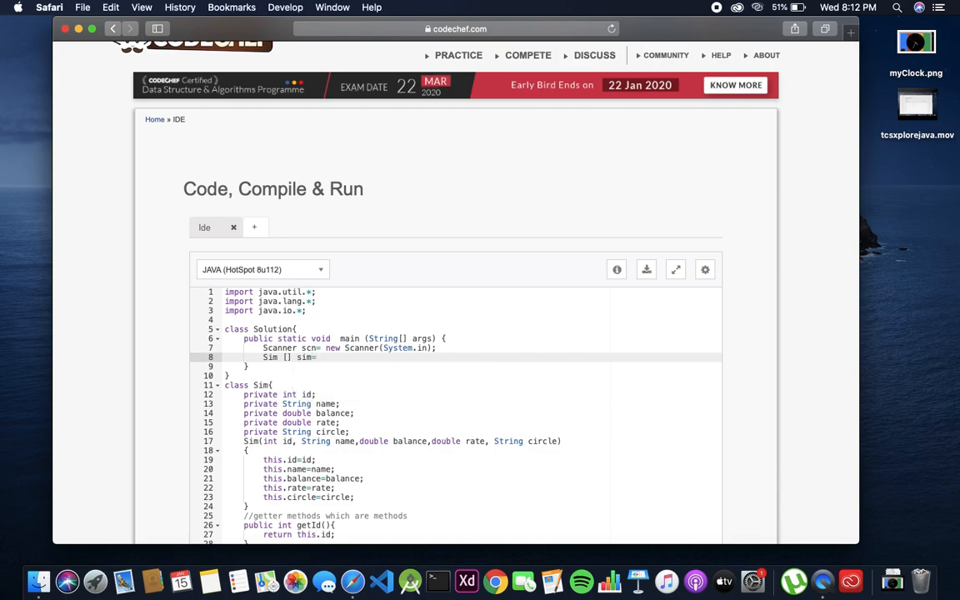
text(new Sim[4];)
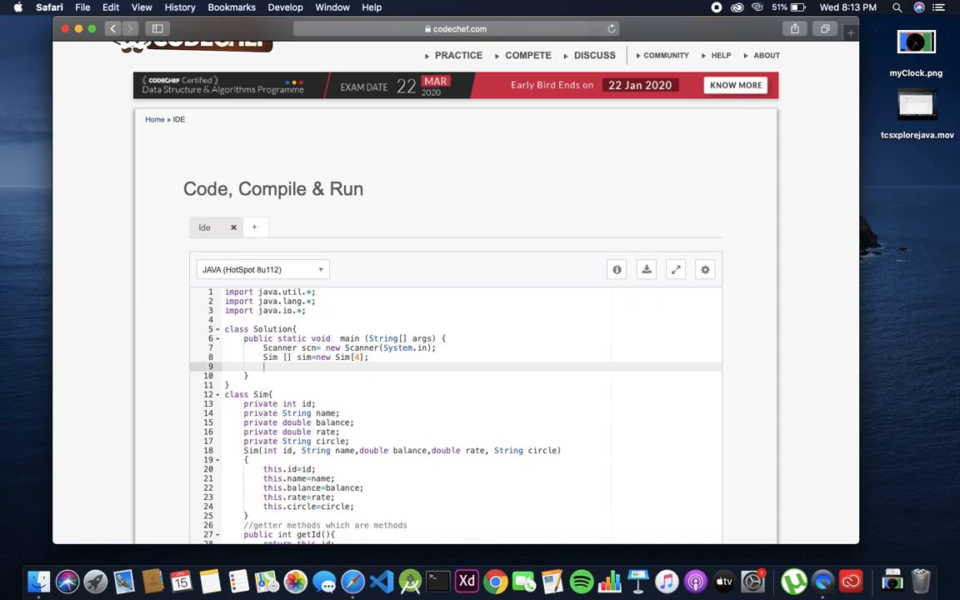
text(for()
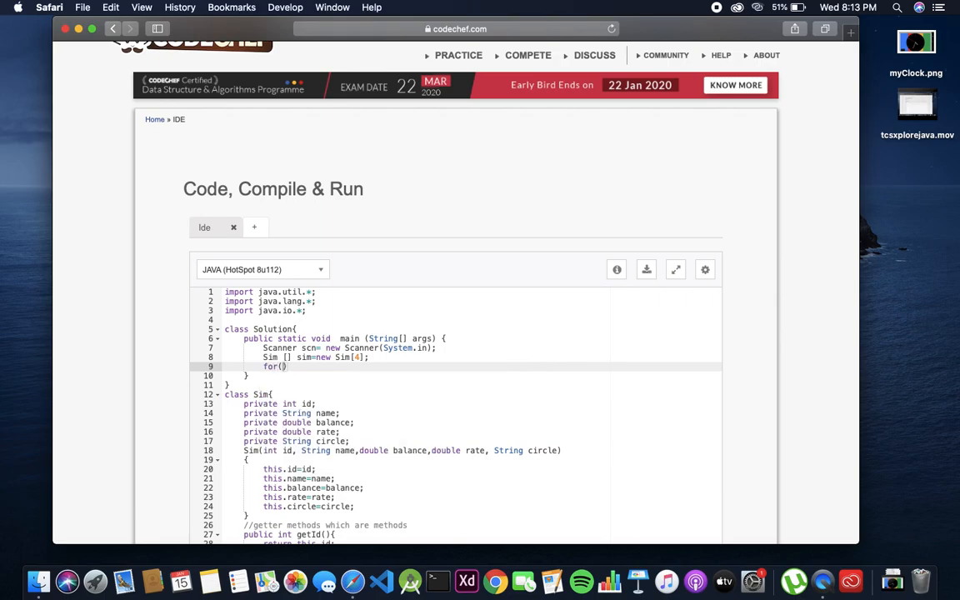
- Write the loop header for(int i=0;i<sim.length;i++){
text(int i=0)
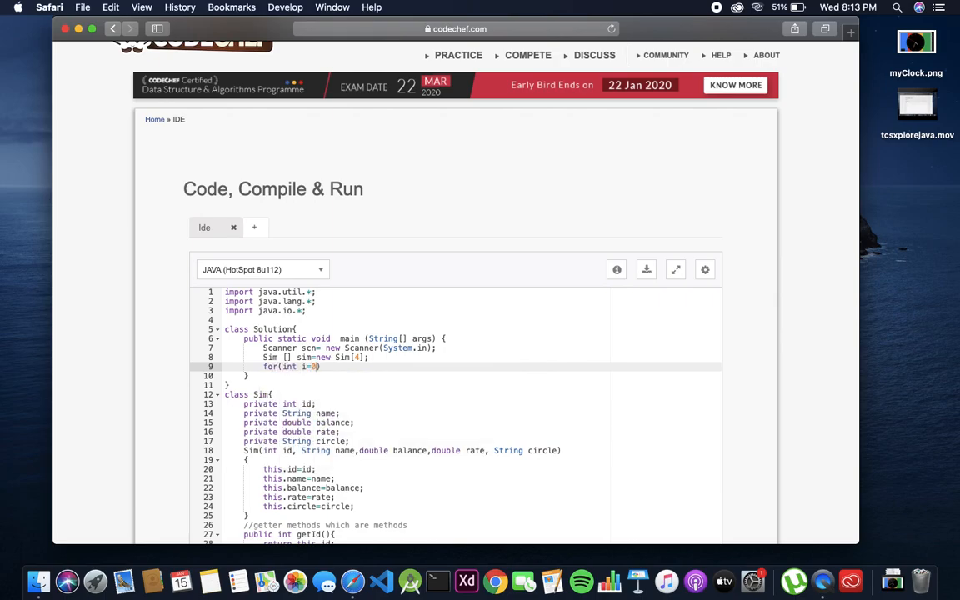
text(;i<)
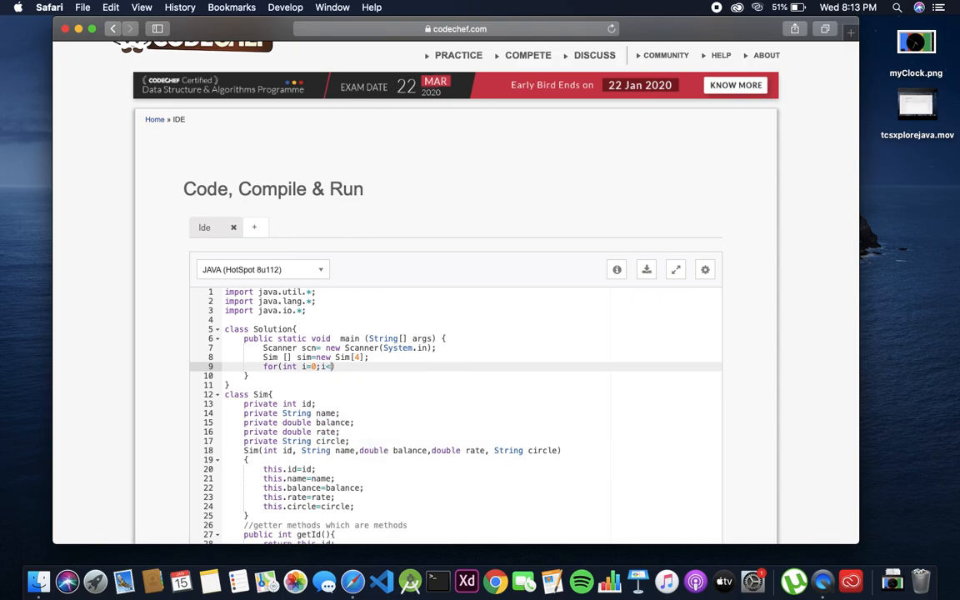
text(sim.lengt)
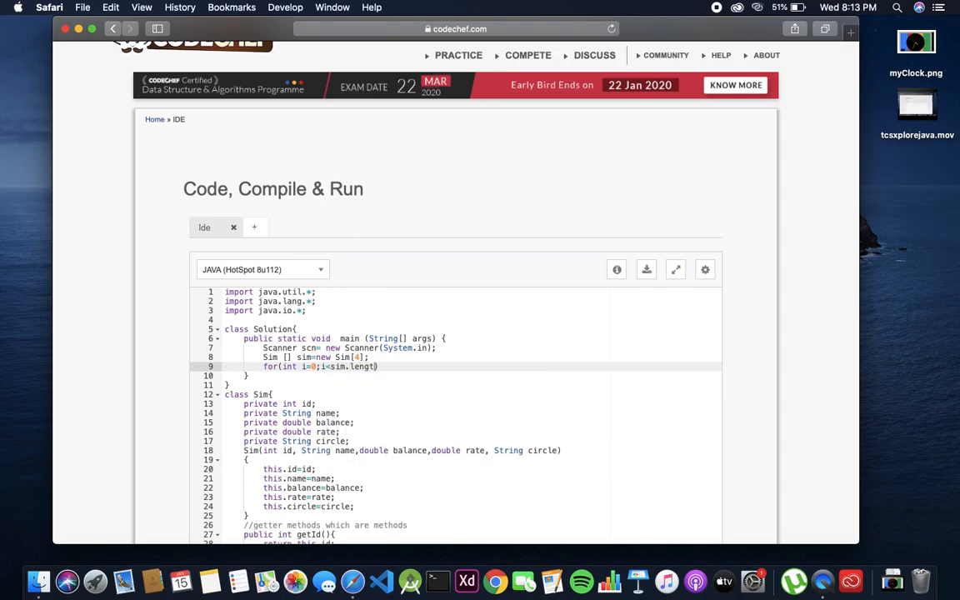
text(i++)
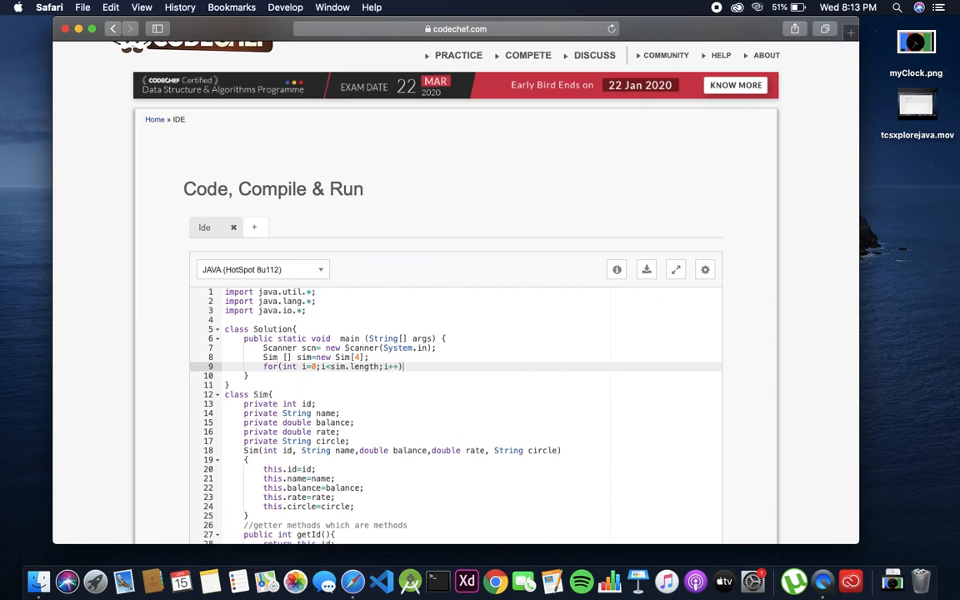
- Inside the loop read int id=scn.nextInt(); then scn.nextLine(); without the stray 0
text(int id=)
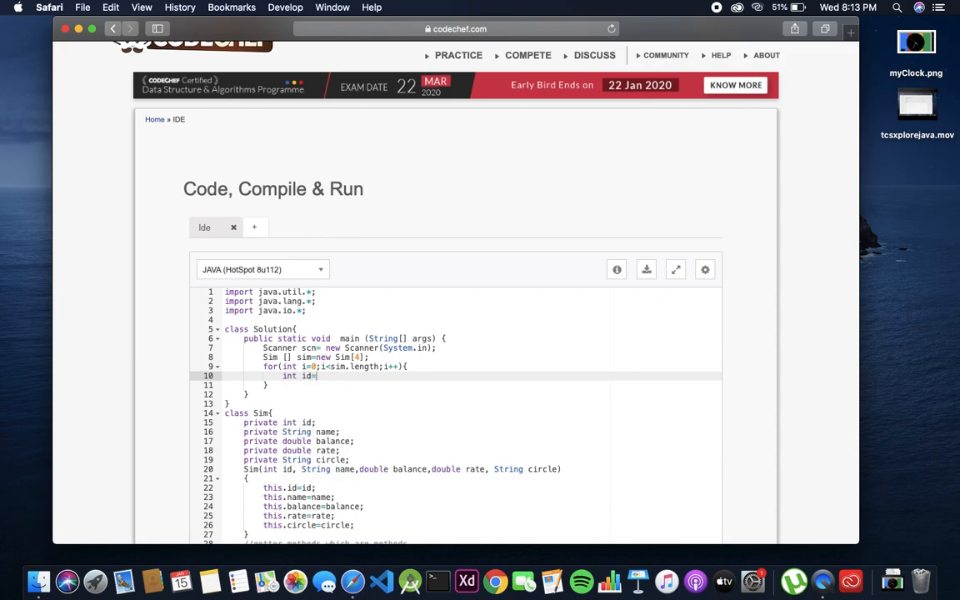
text(scn.)
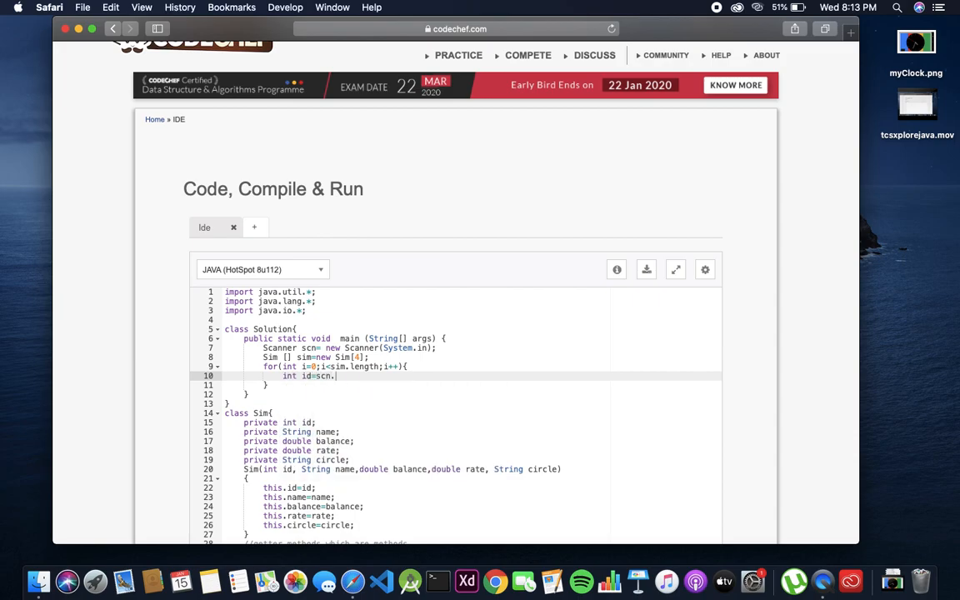
text(nextInt()
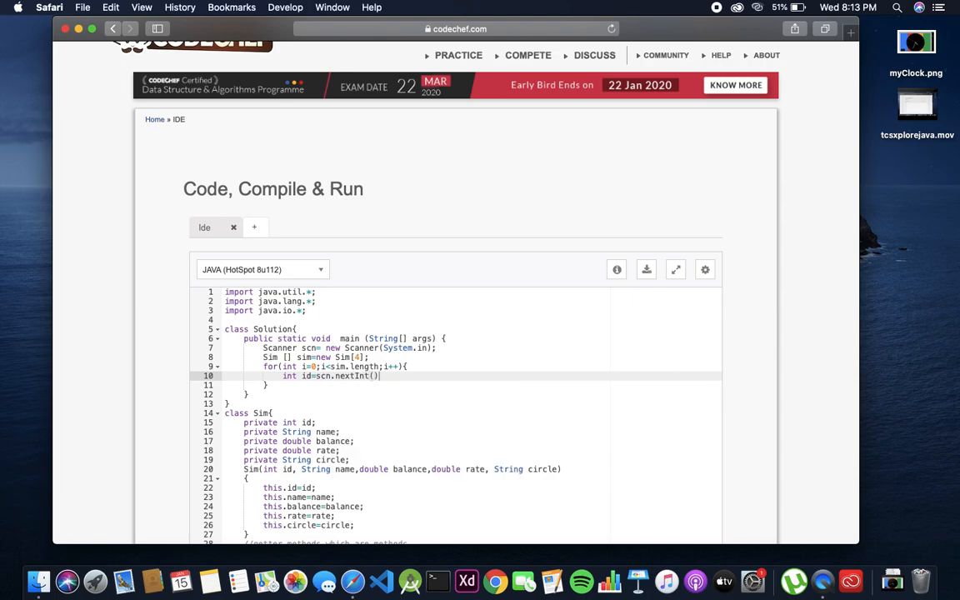
text(sc)
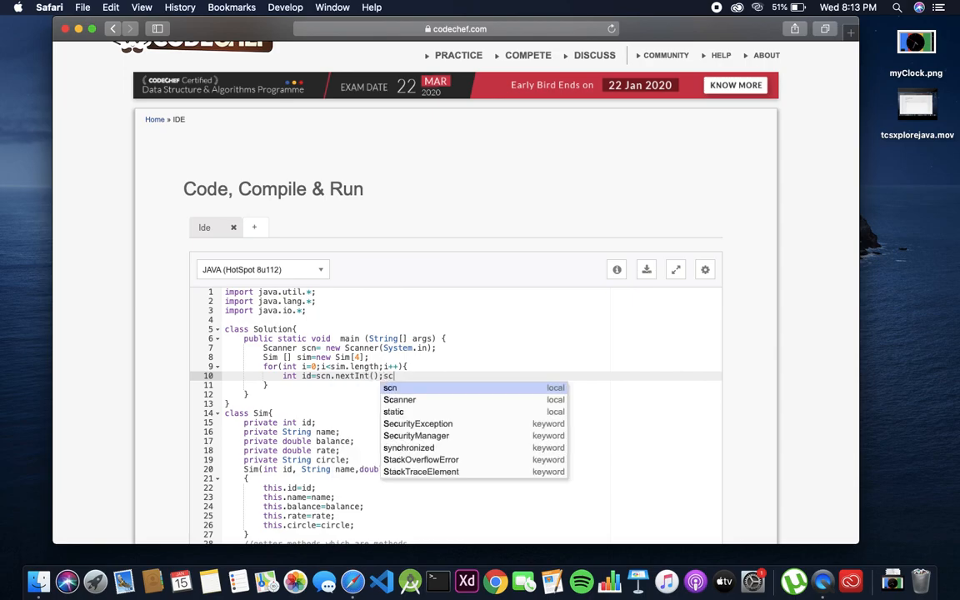
text(n.nextL)
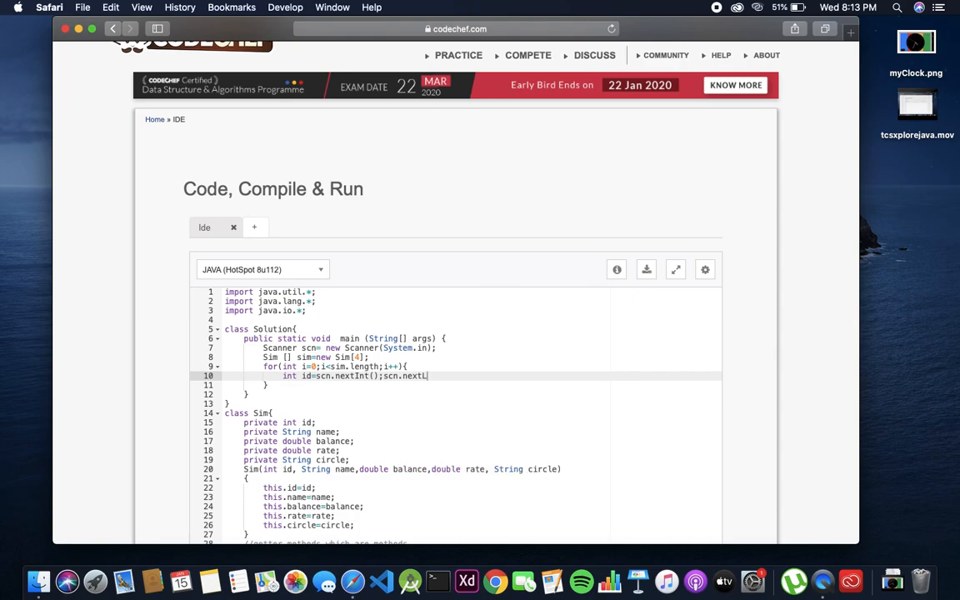
text(ine(0))
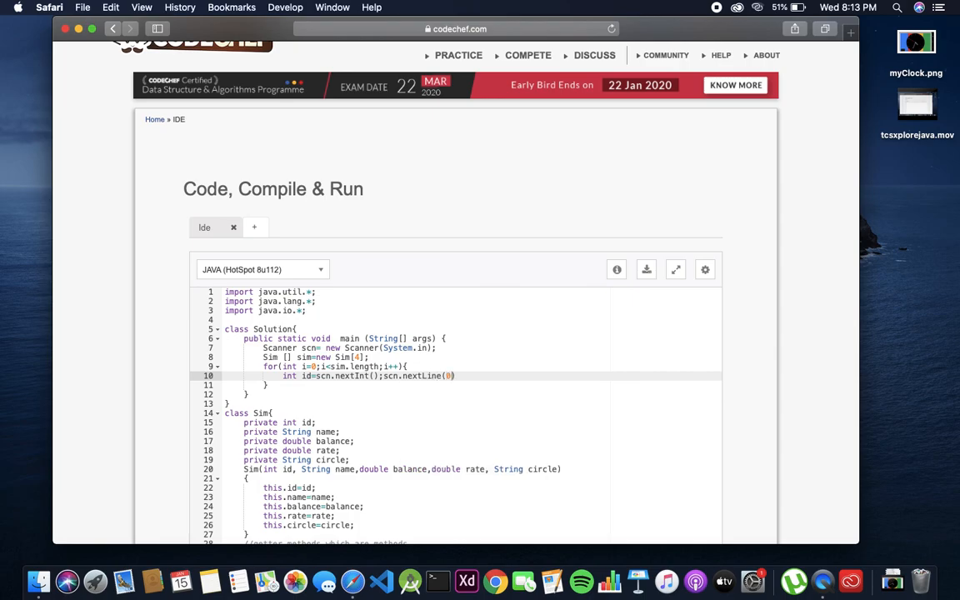
key(Backspace)
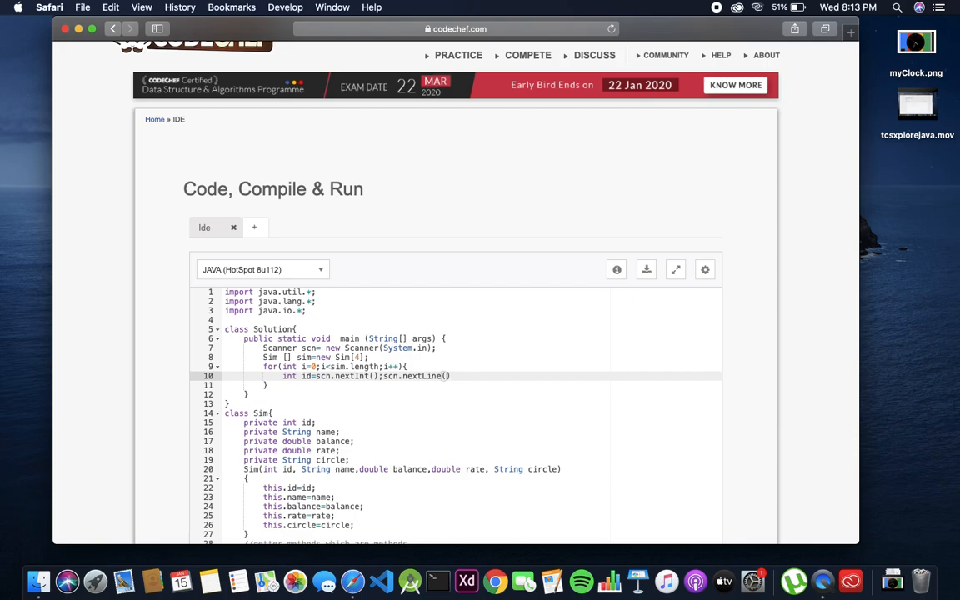
text(;)
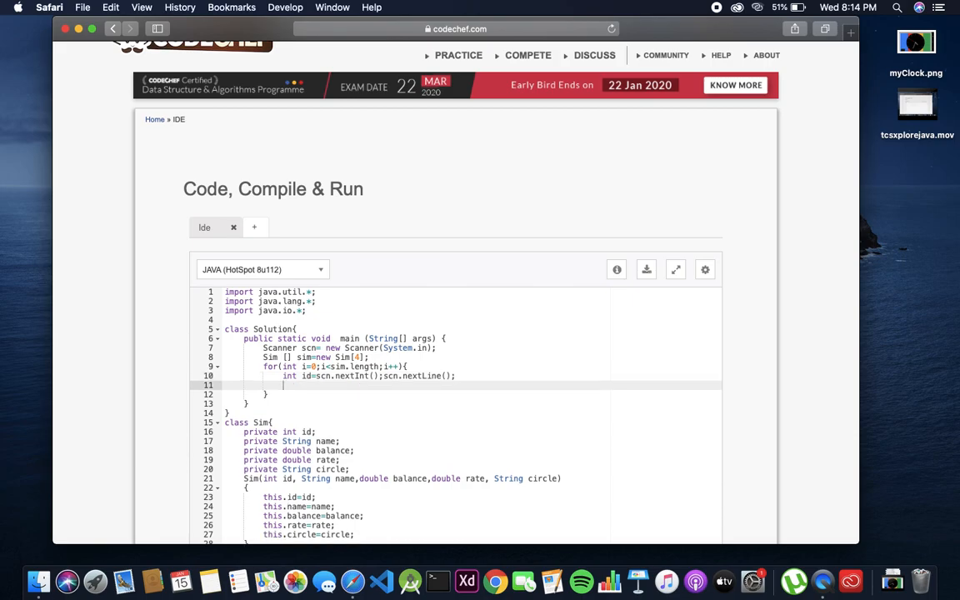
- Read String name with nextLine and double balance with nextDouble, then a scn.nextLine()
text(dou)
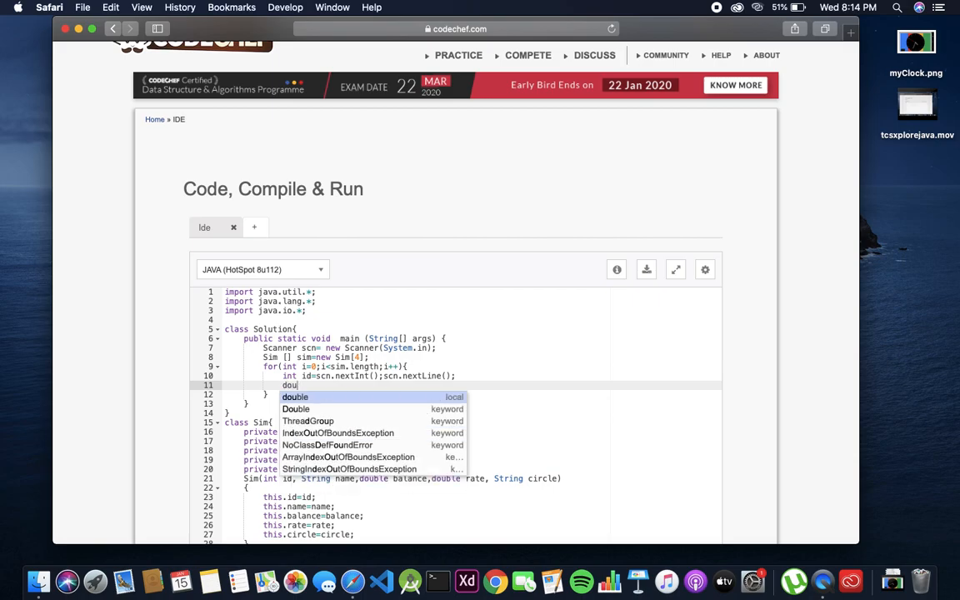
text(String name)
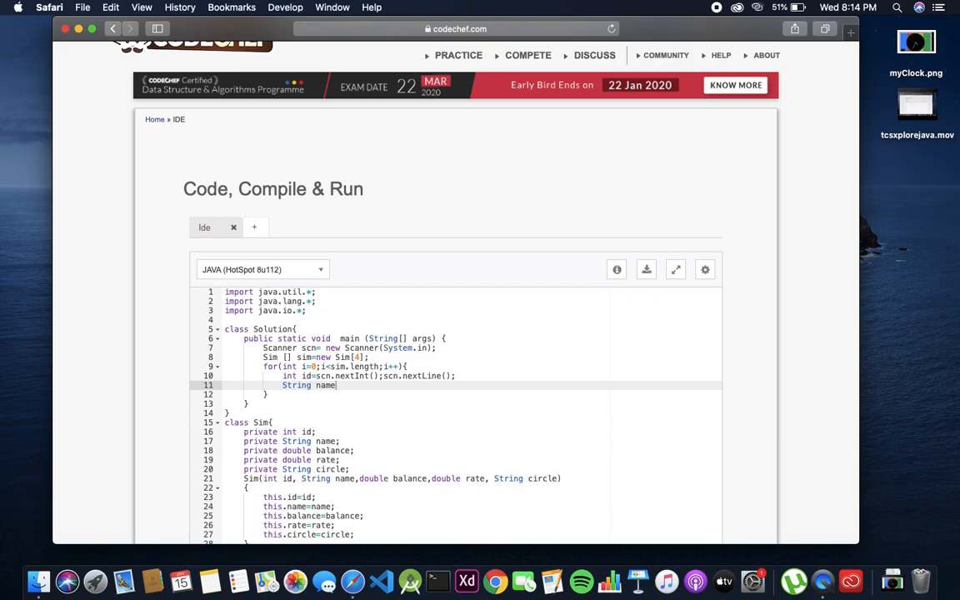
text(=scn.)
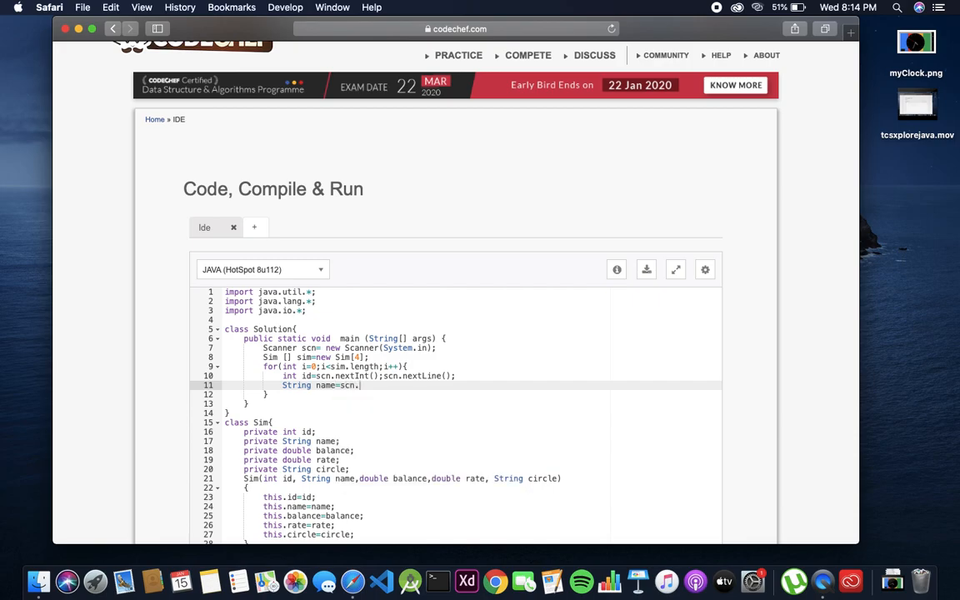
text(nextLine();)
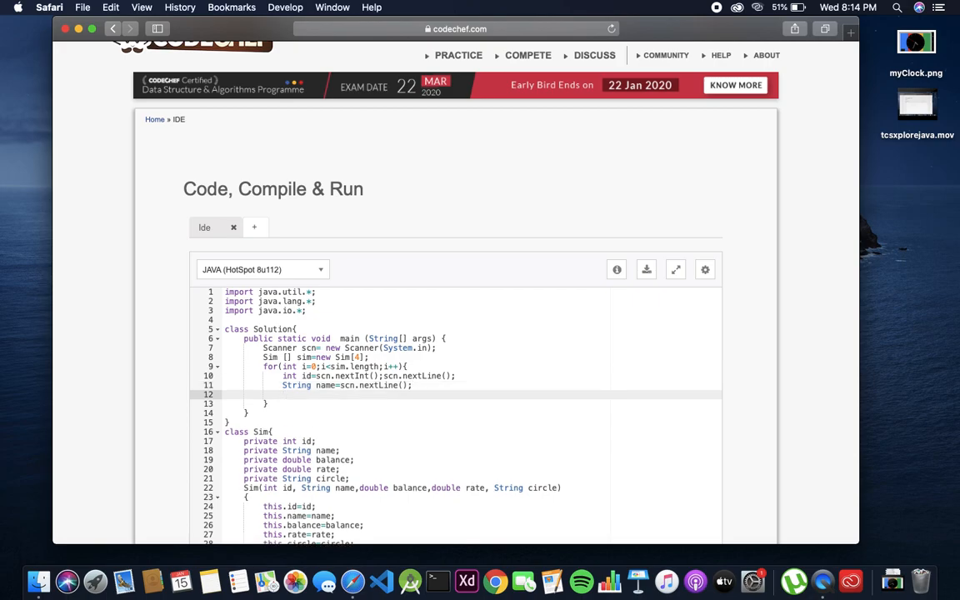
text(double)
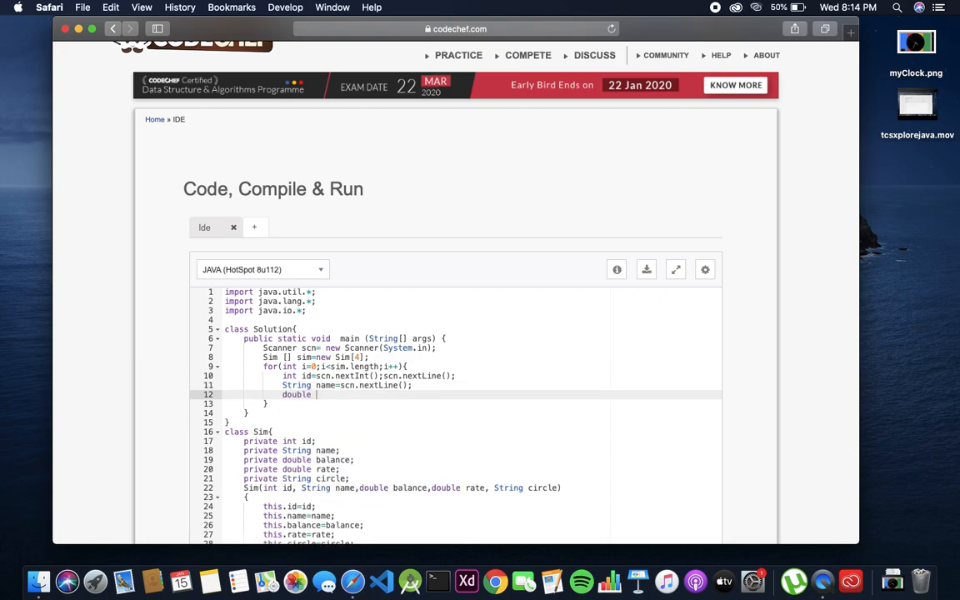
text(balance=scn)
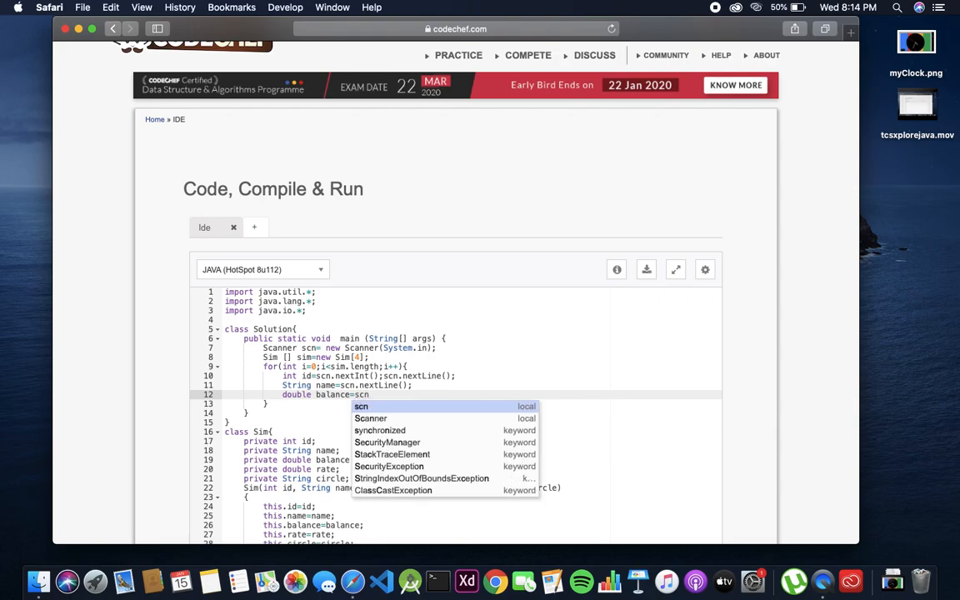
text(.next)
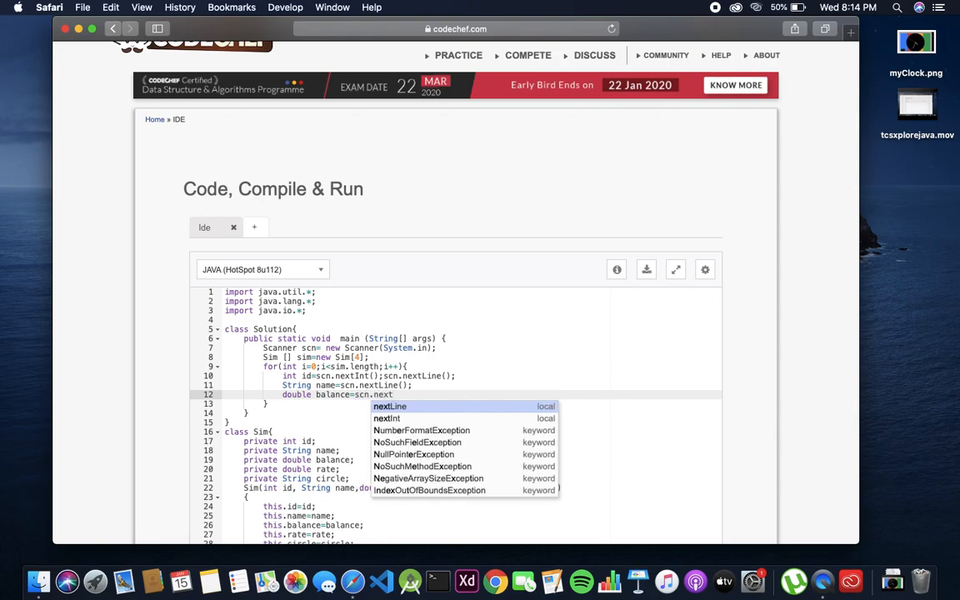
text(Doub)
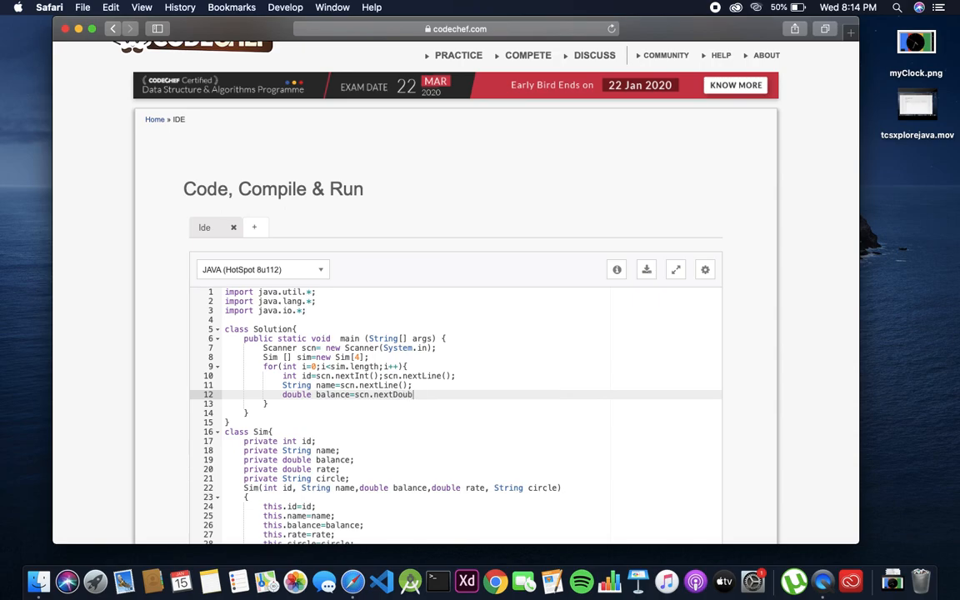
text(le)
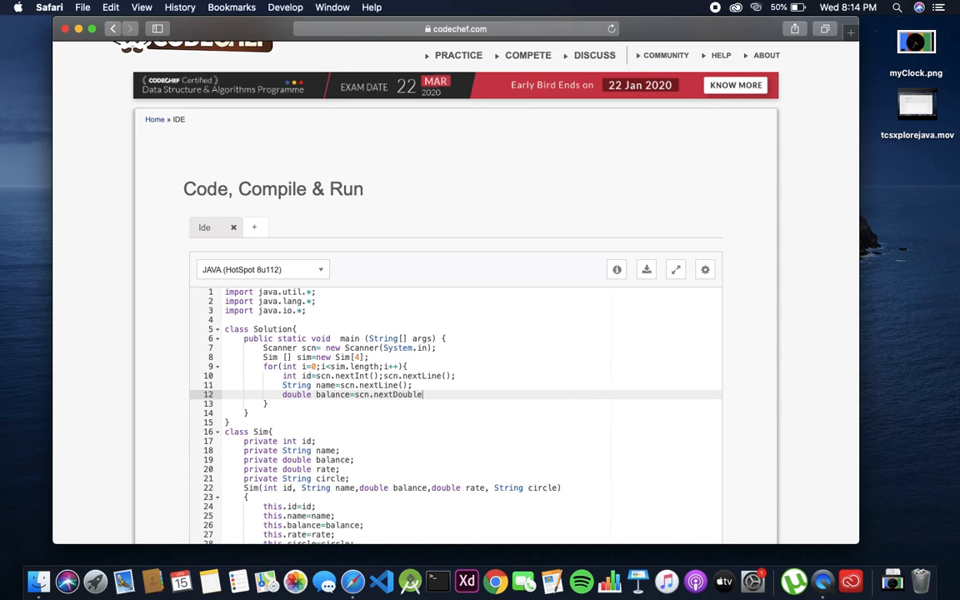
text(();)
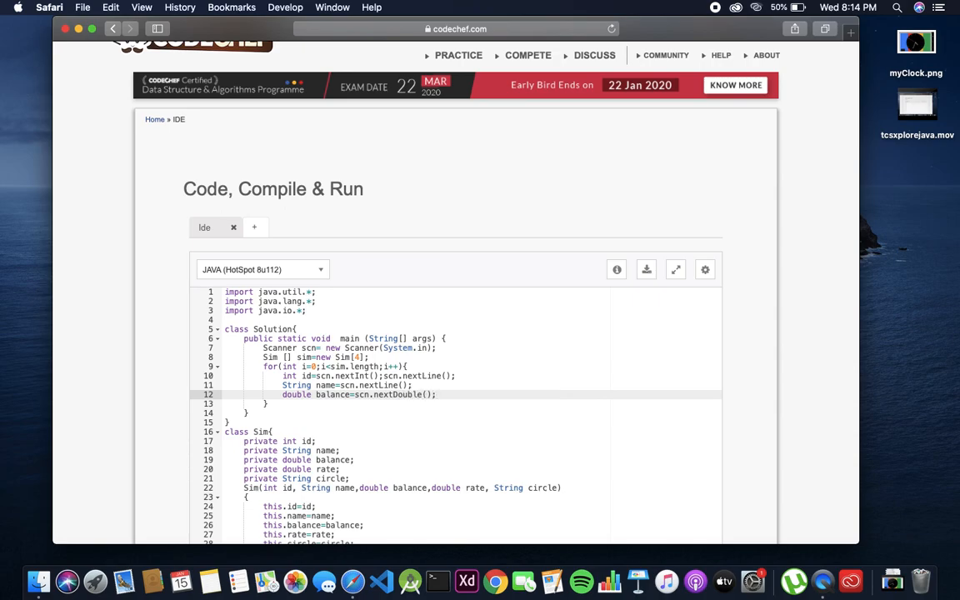
text(scn.nextLine();)
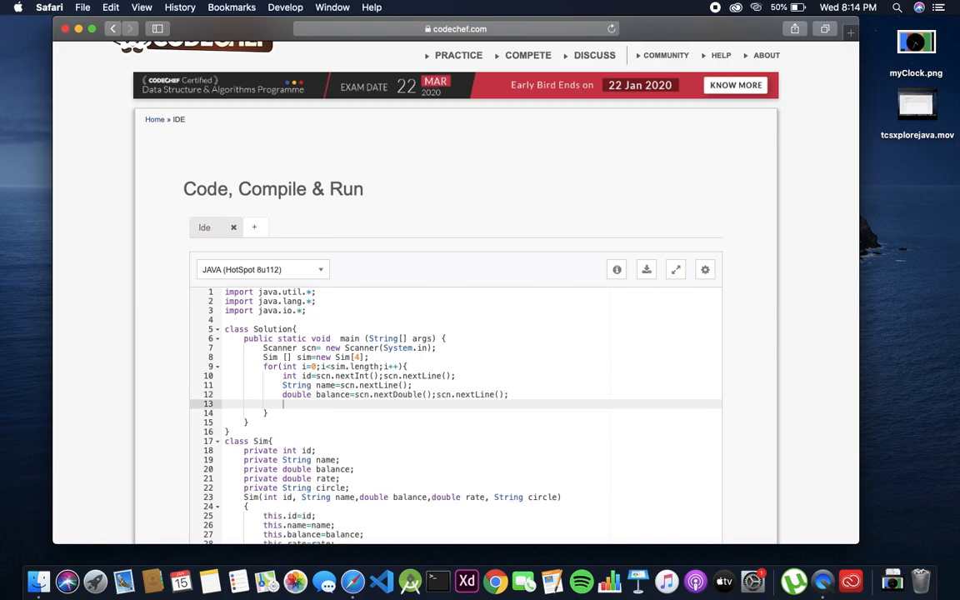
text(d)
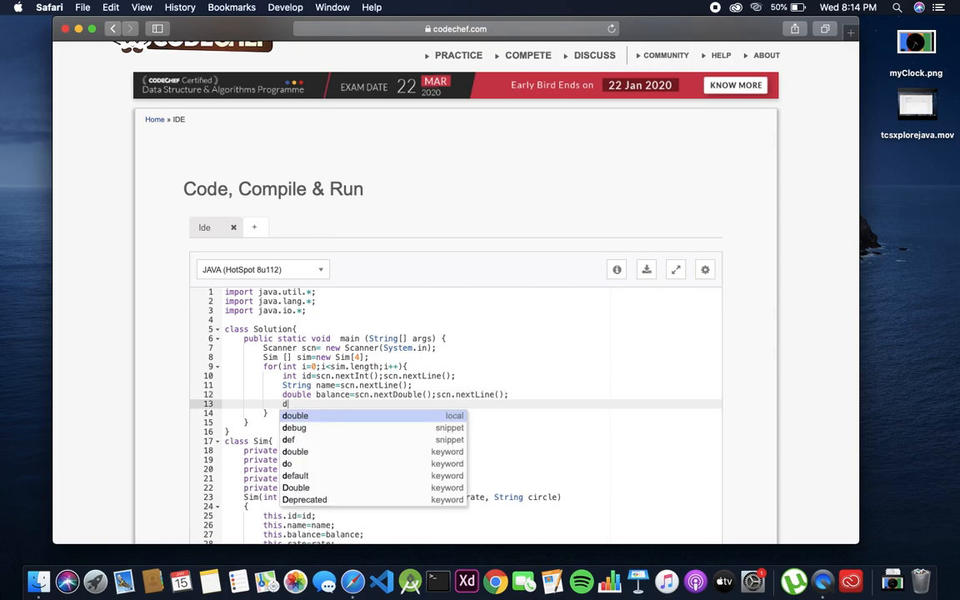
- Read double rate with nextDouble, consume the line, then String circle with nextLine
click(295, 417)
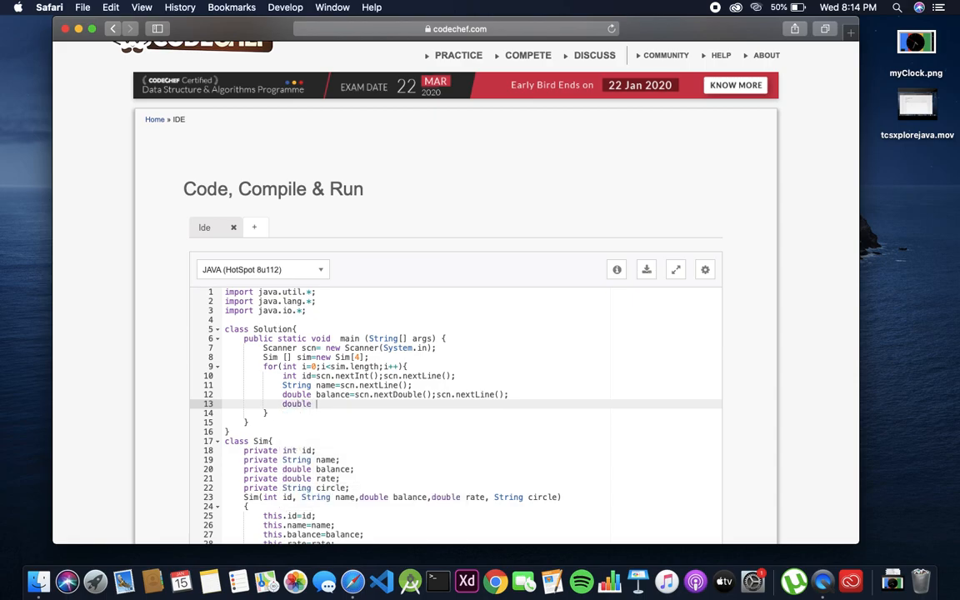
text(rat)
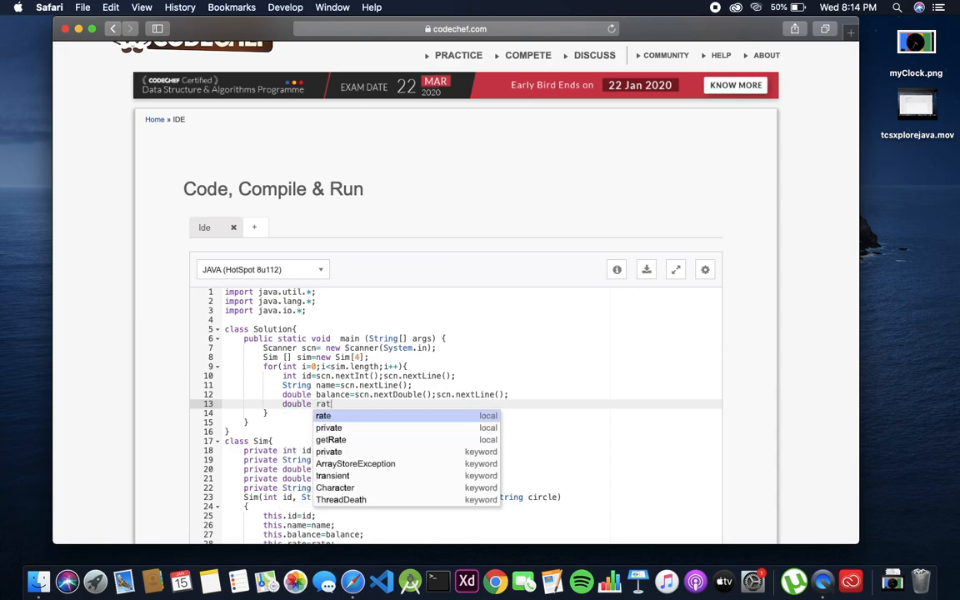
text(=scn)
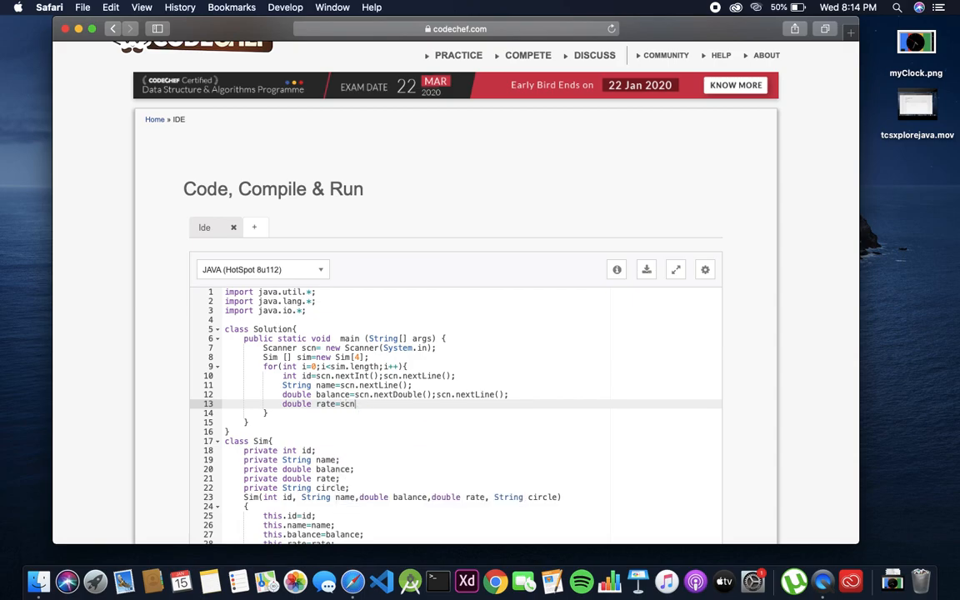
text(.)
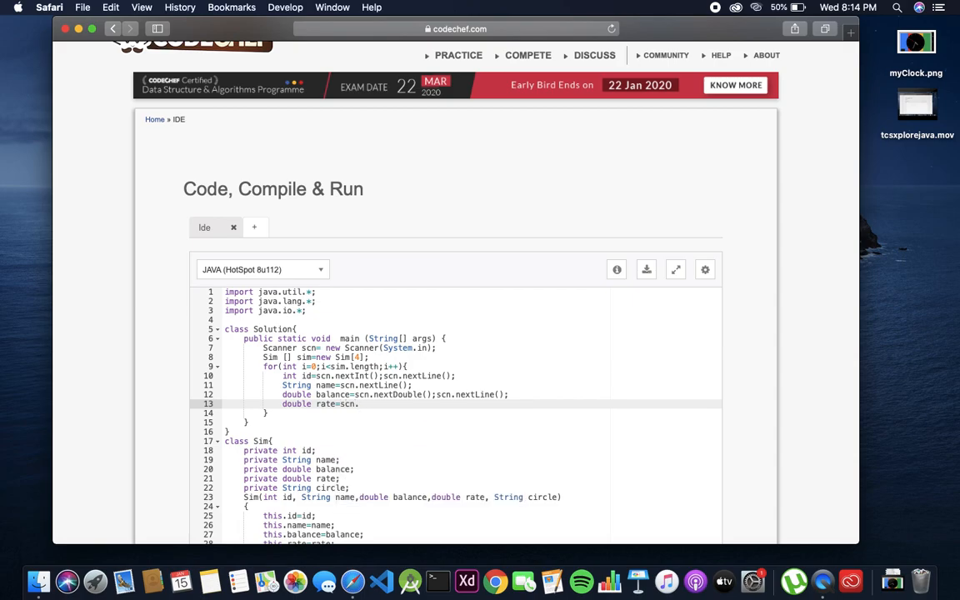
text(nextDouble();)
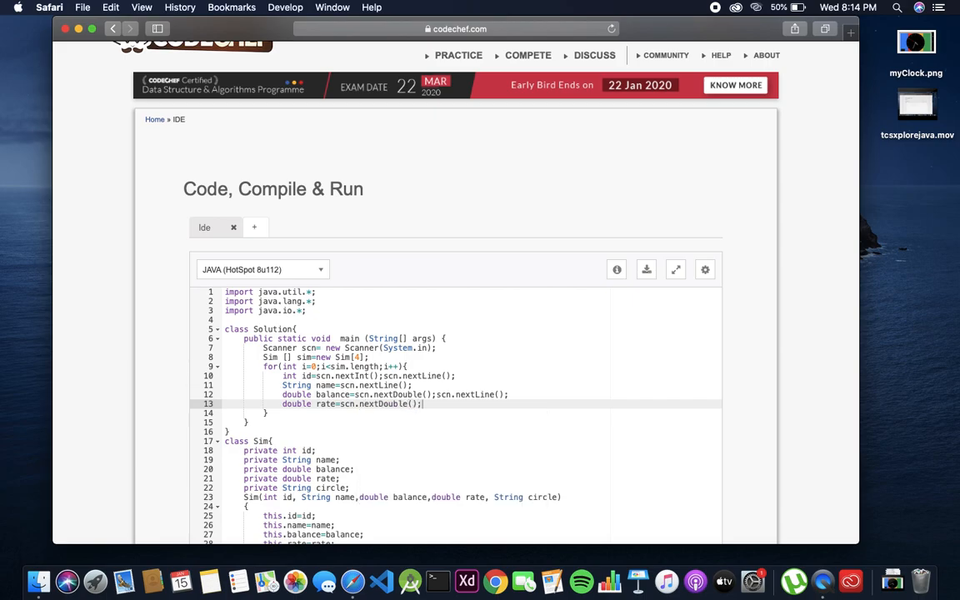
text(scn.nextLine();)
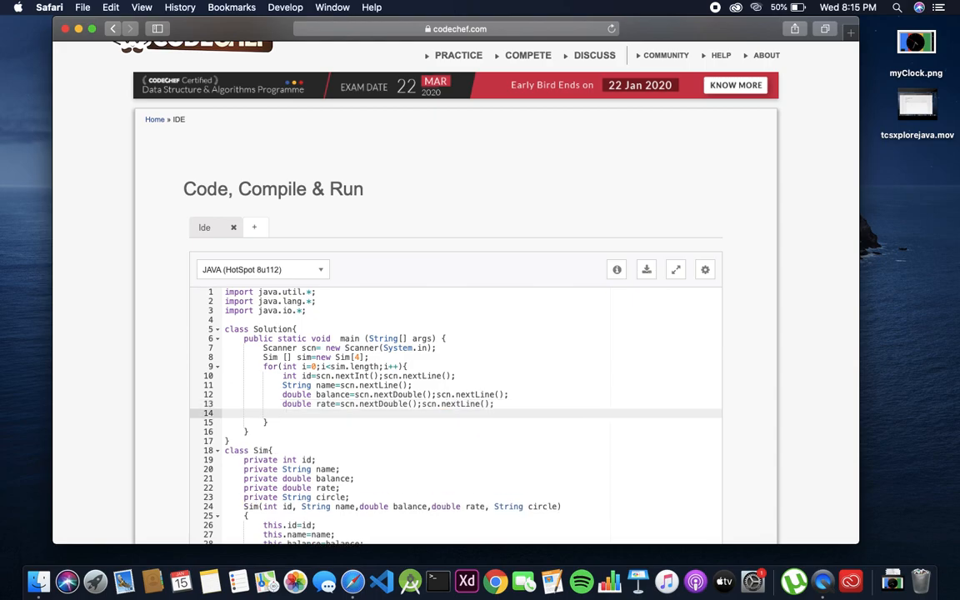
text(String c)
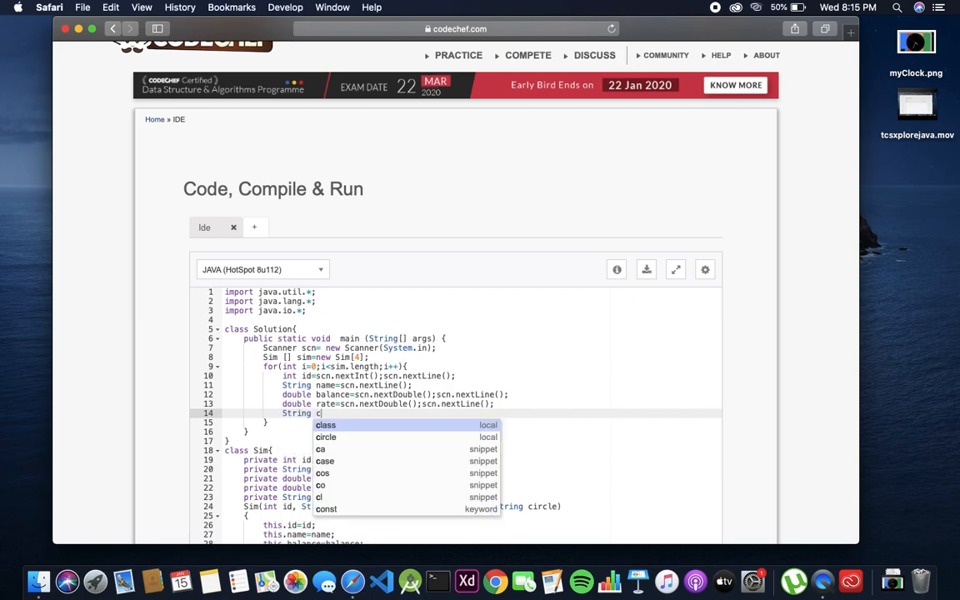
text(ircle)
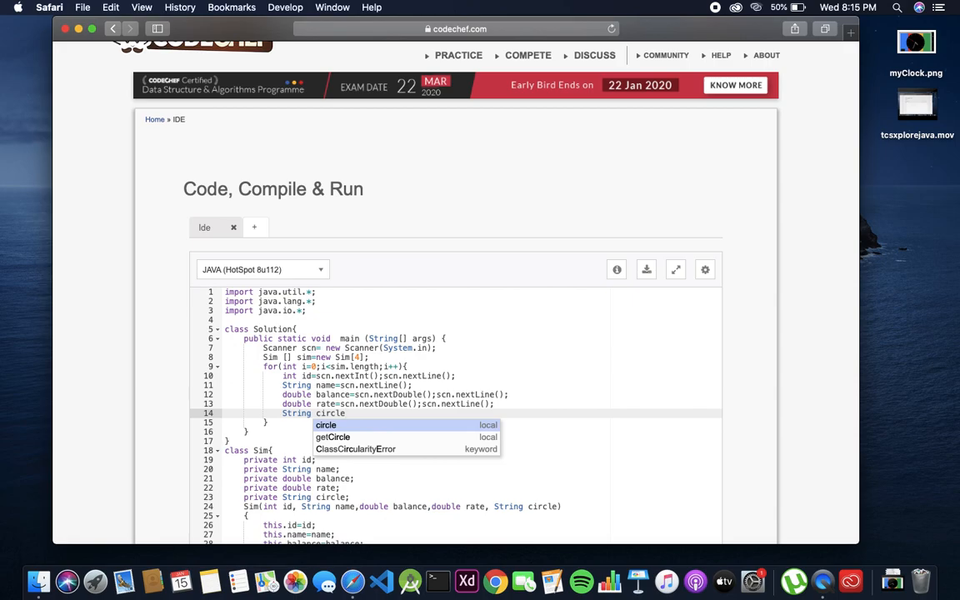
text(=scn)
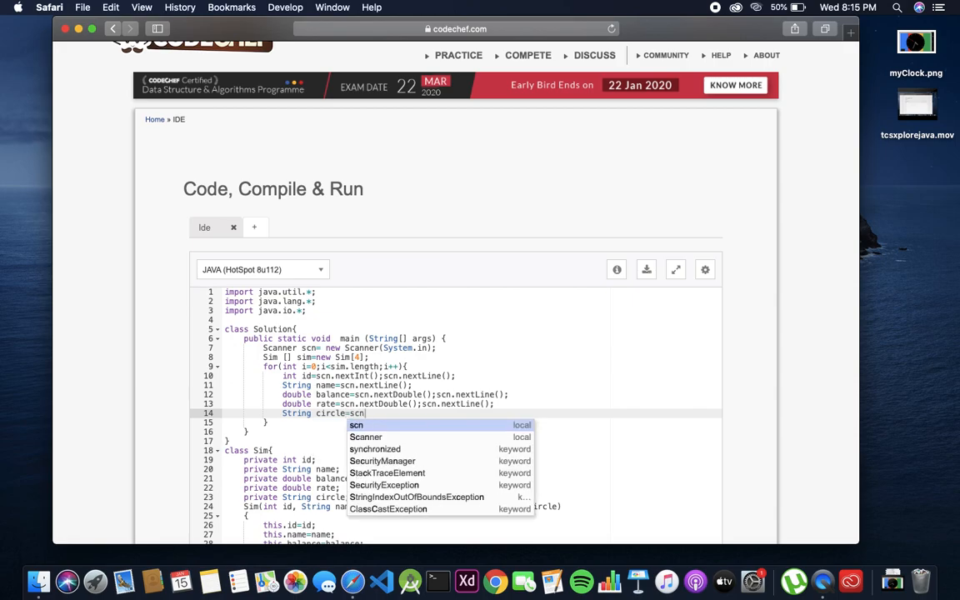
text(.nextLine)
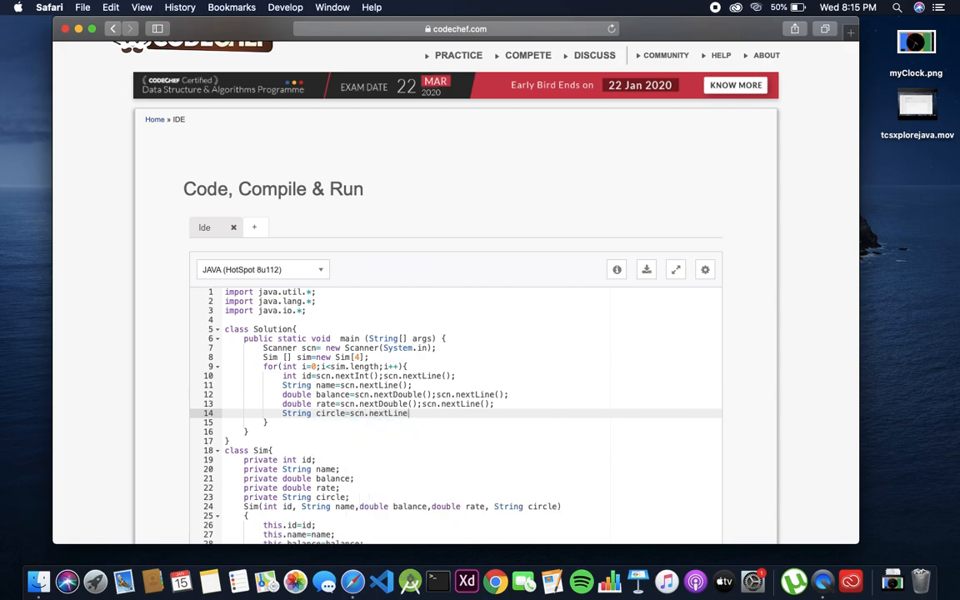
text(();)
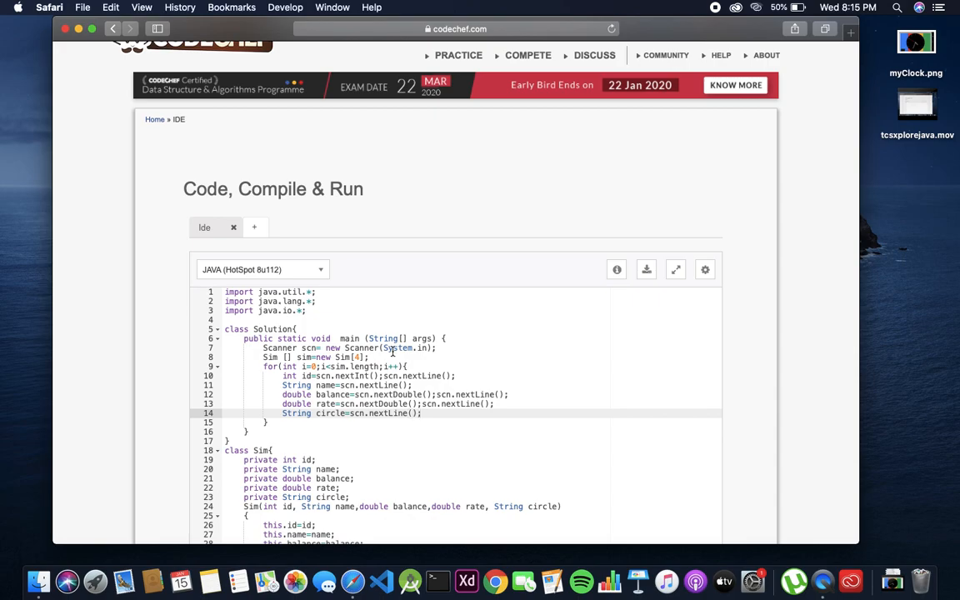
- Store sim[i]=new Sim(id,name,balance,rate,circle)
text(s)
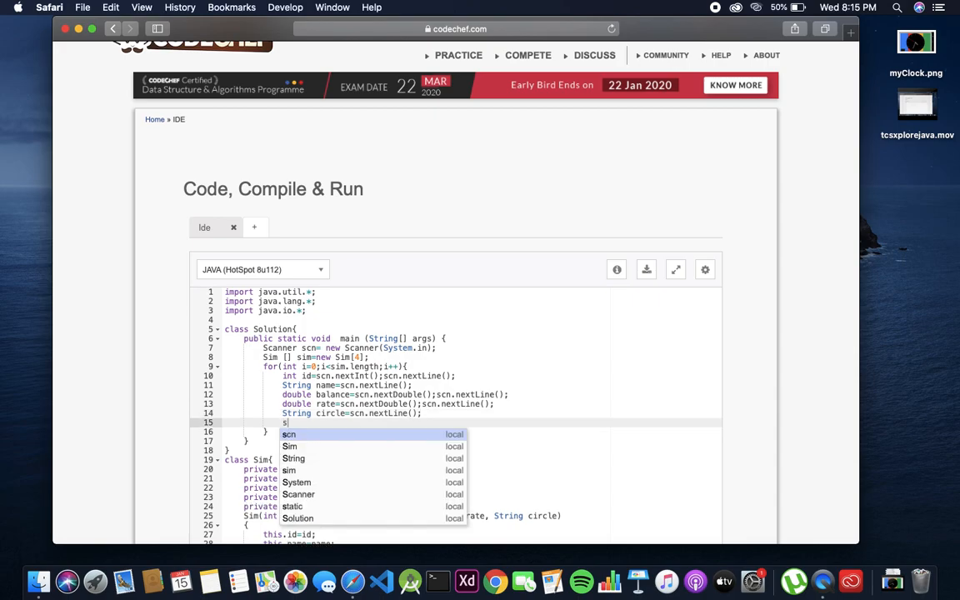
text(im[])
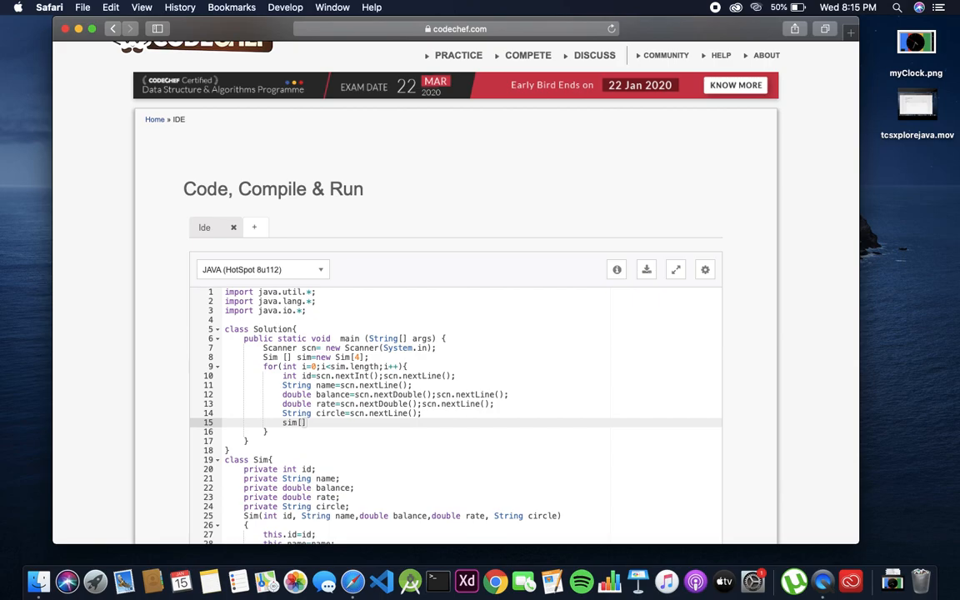
text(i]=)
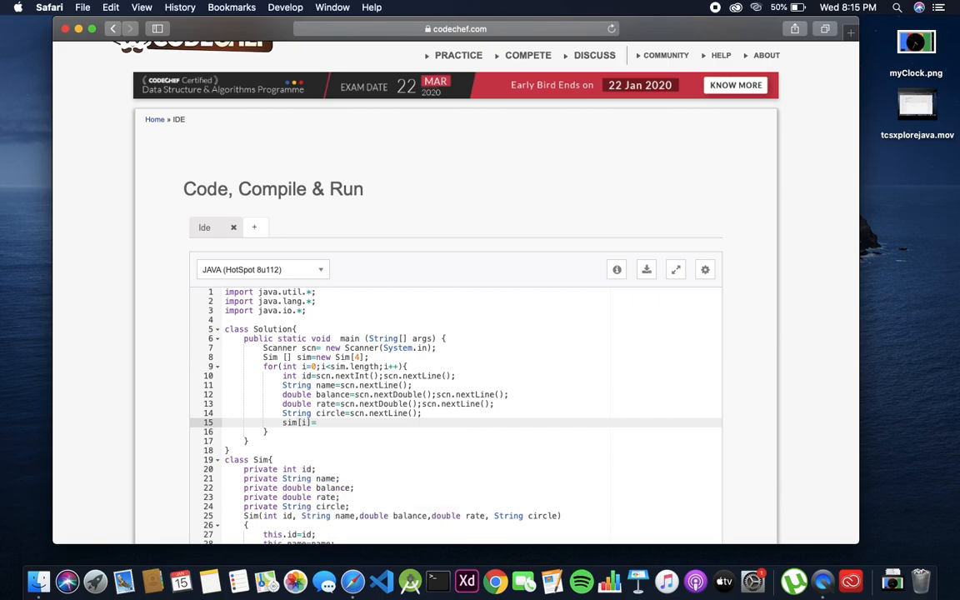
text(new)
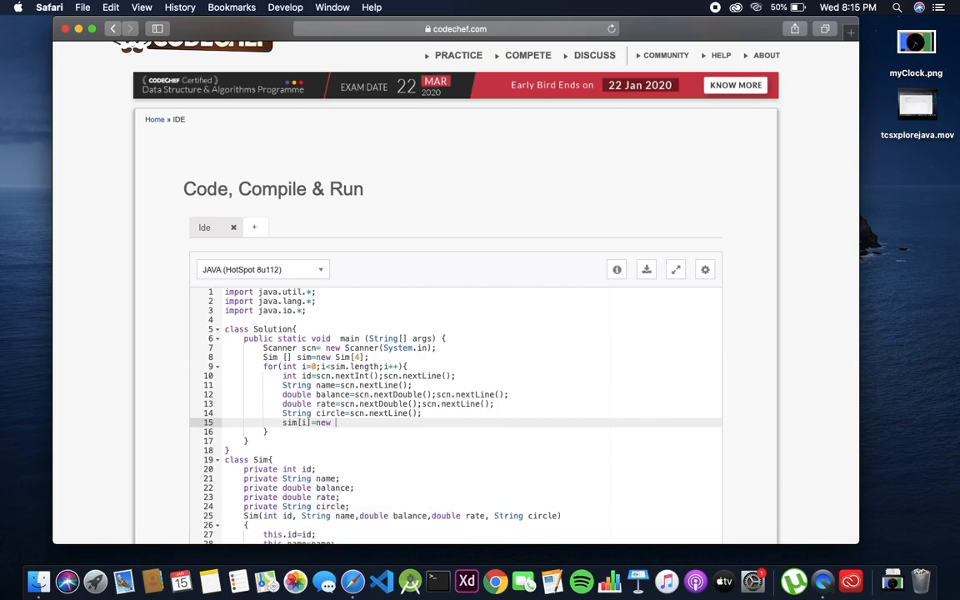
text(Sim)
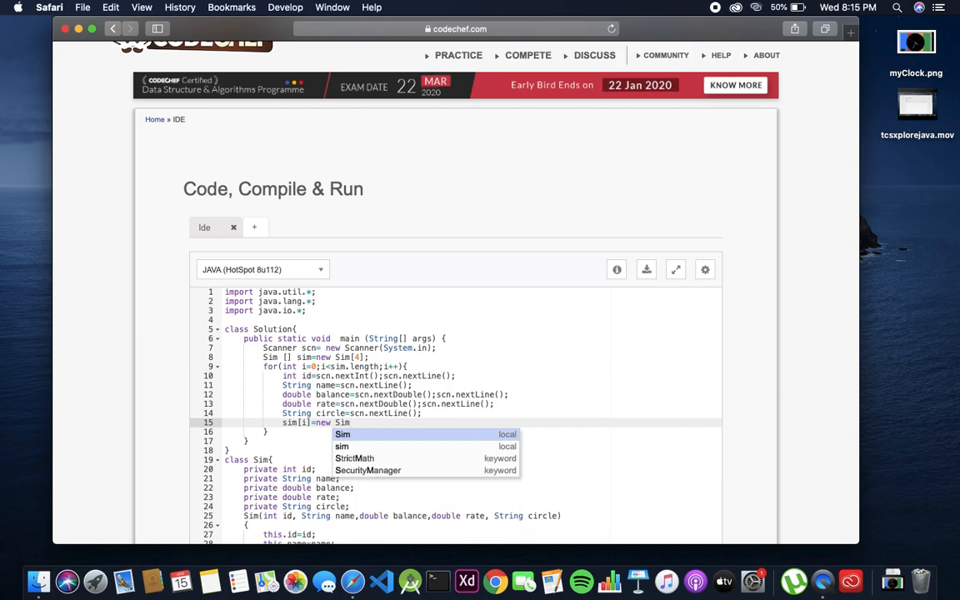
key(Return)
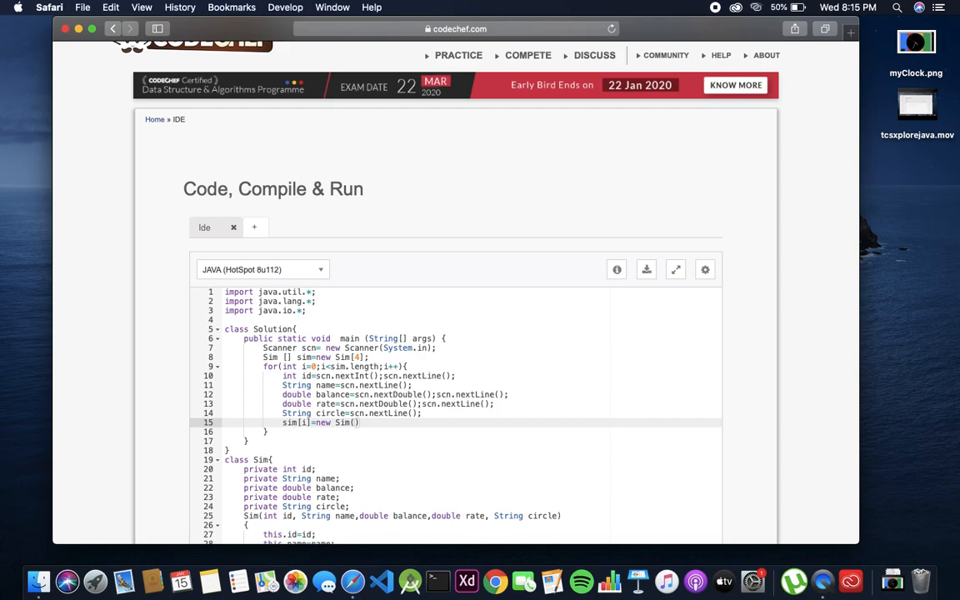
text(id,)
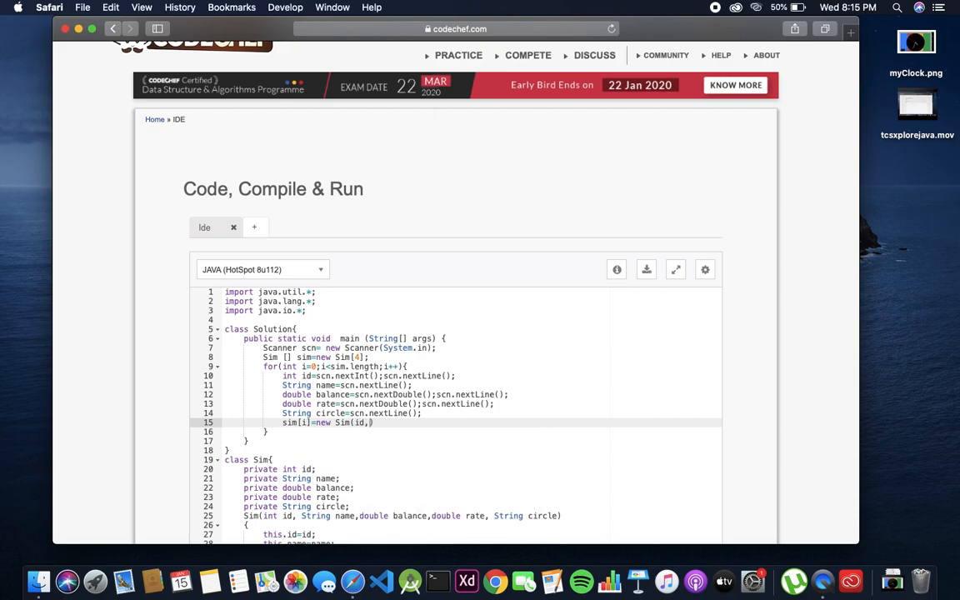
text(name)
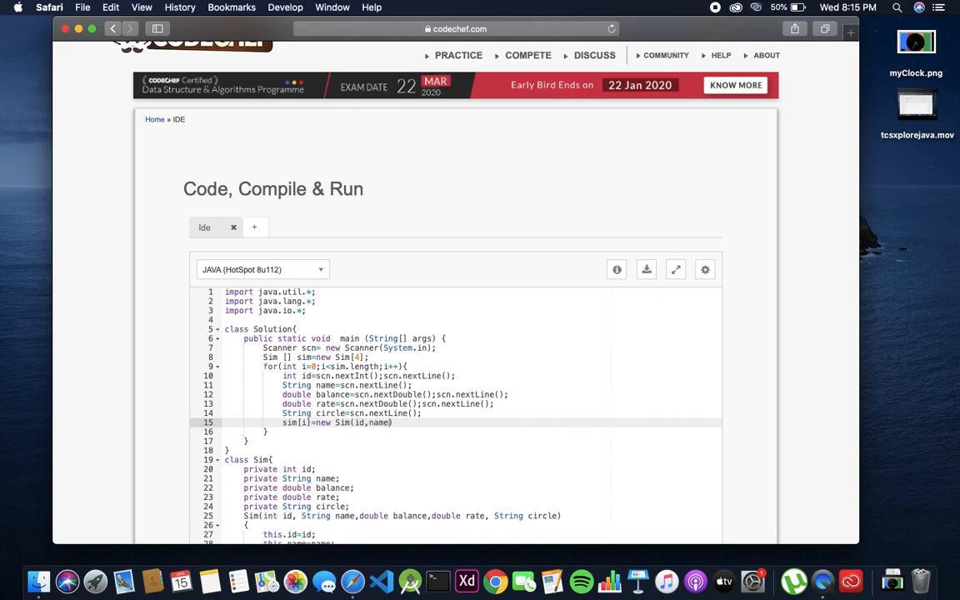
text(,balance,)
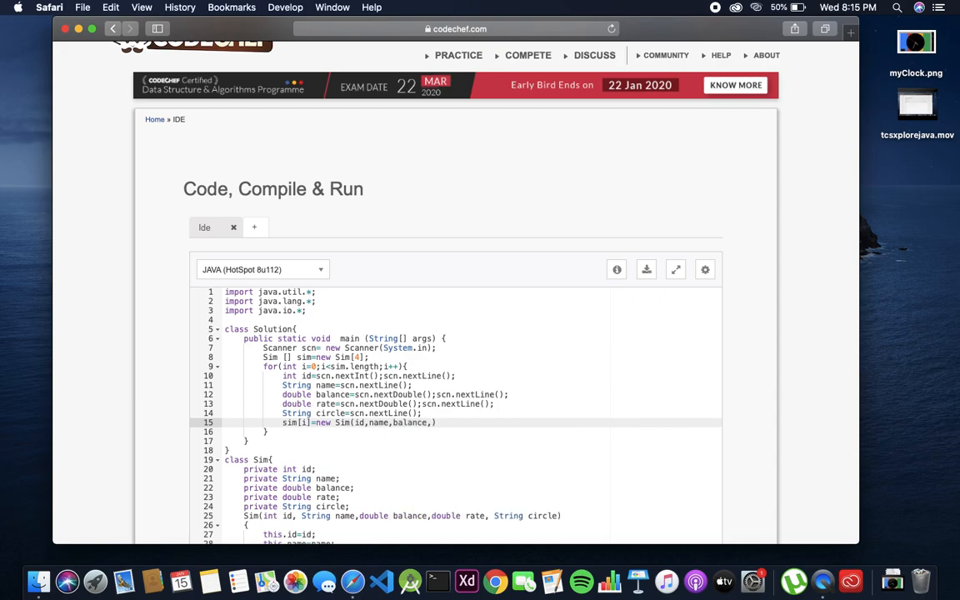
text(rate,)
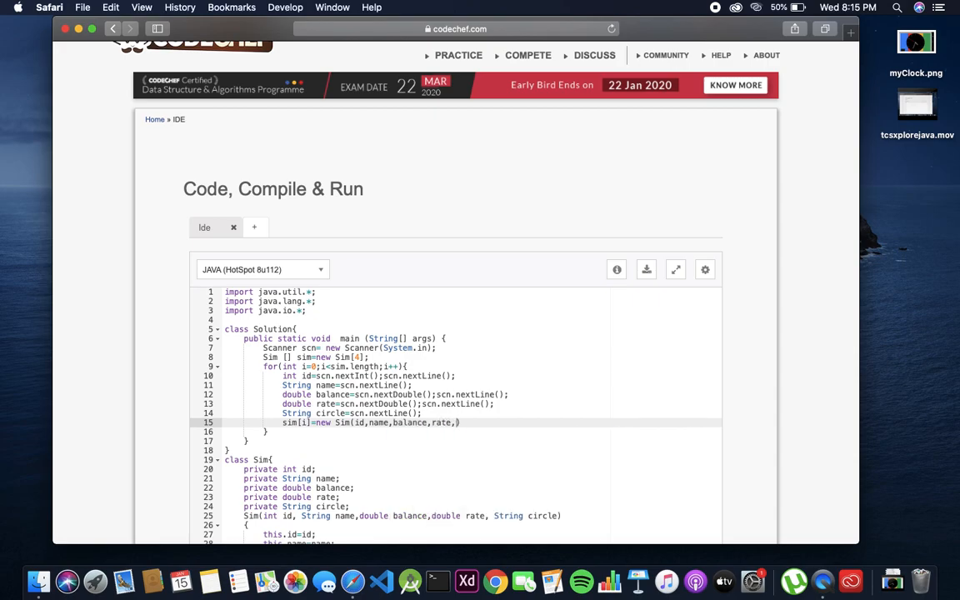
text(circle)
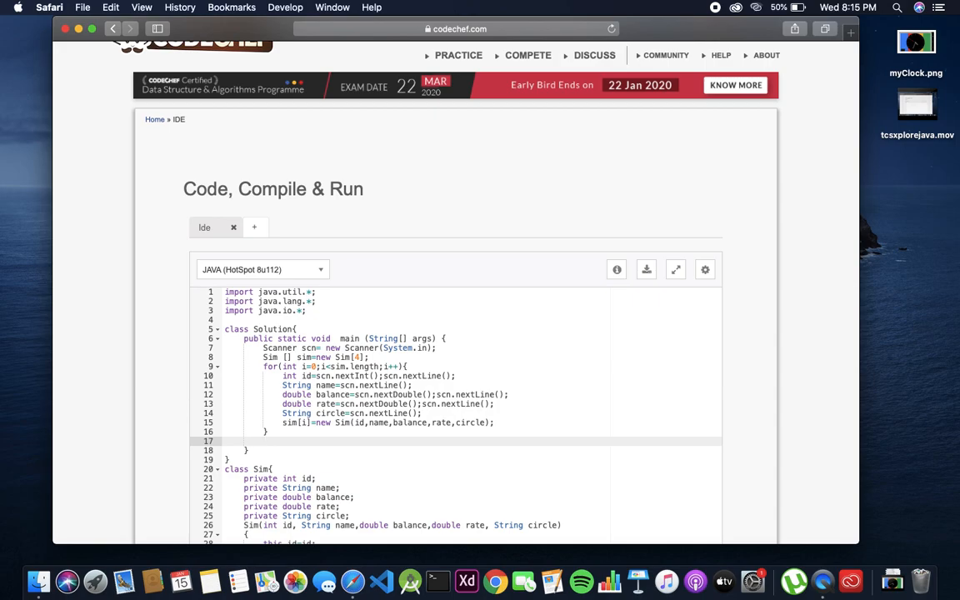
- After the loop, read String inputCircle=scn.nextLine();
text(Strin)
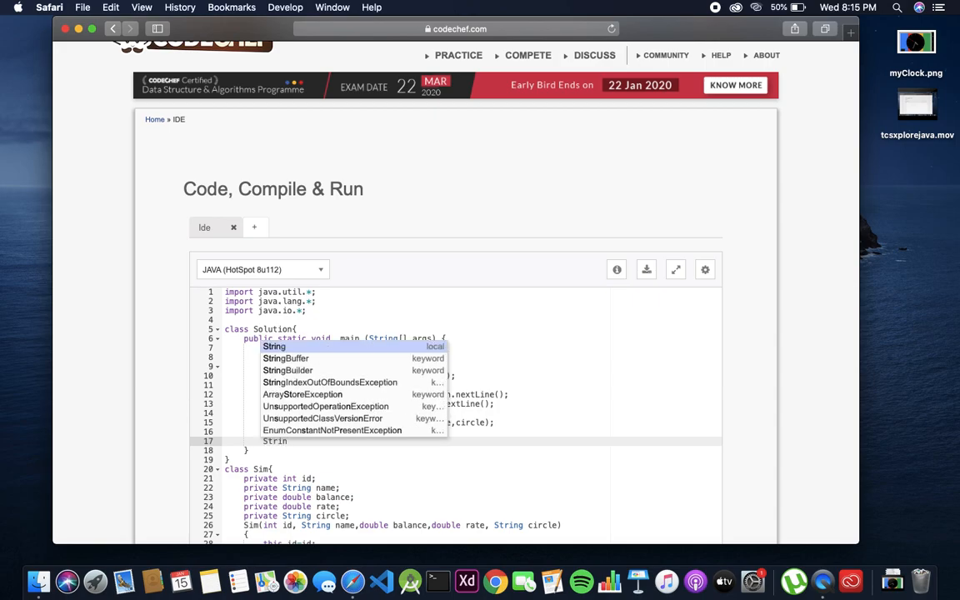
text(inputCi)
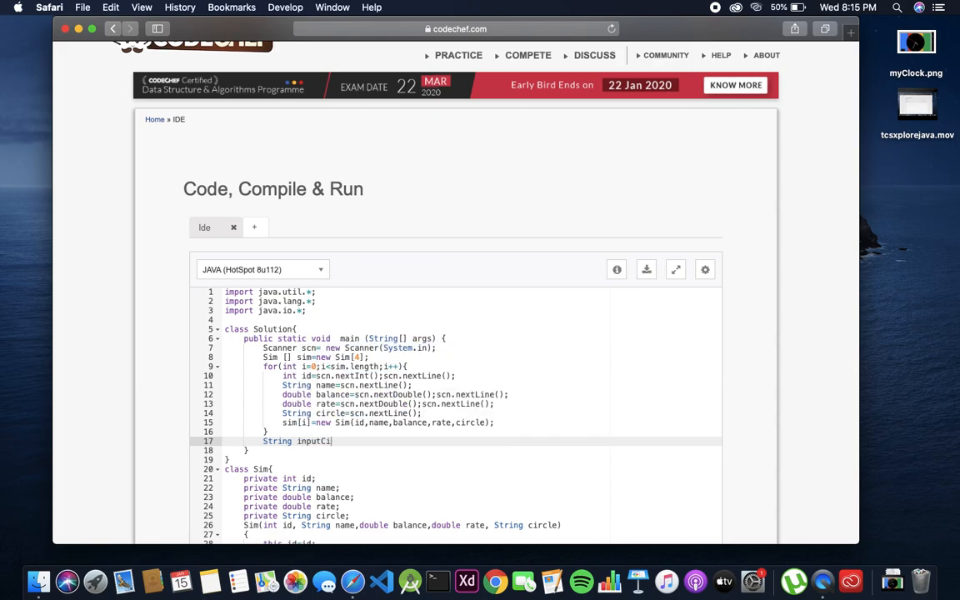
text(rcle)
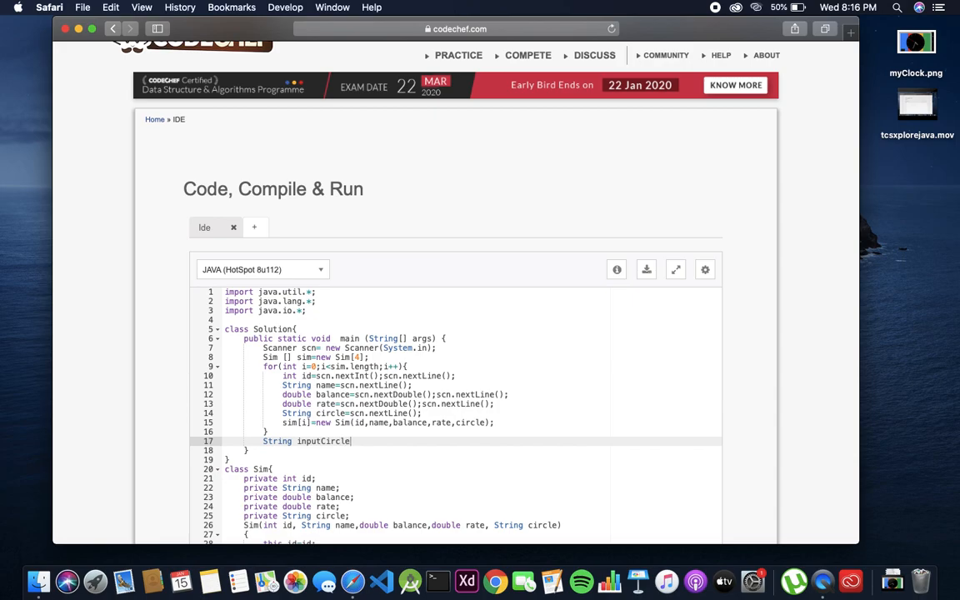
text(=scn,)
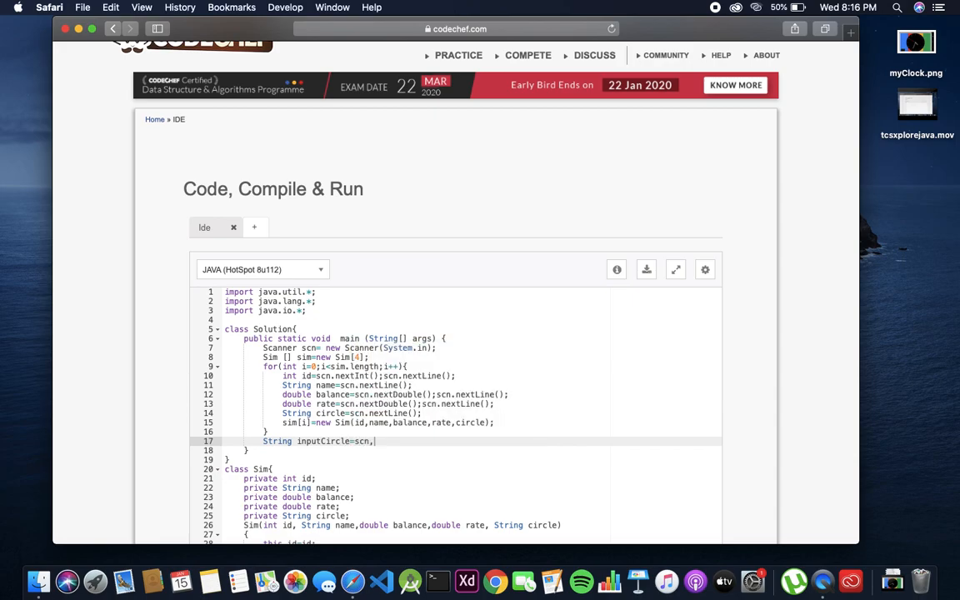
text(nextLine();)
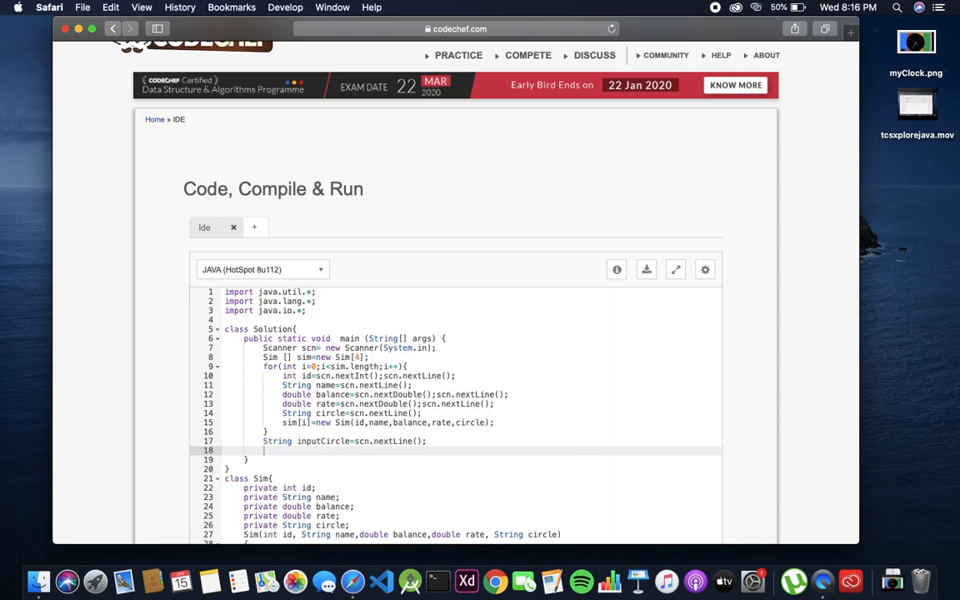
- Read double inputRate=scn.nextDouble(); and close main
text(double inpp)
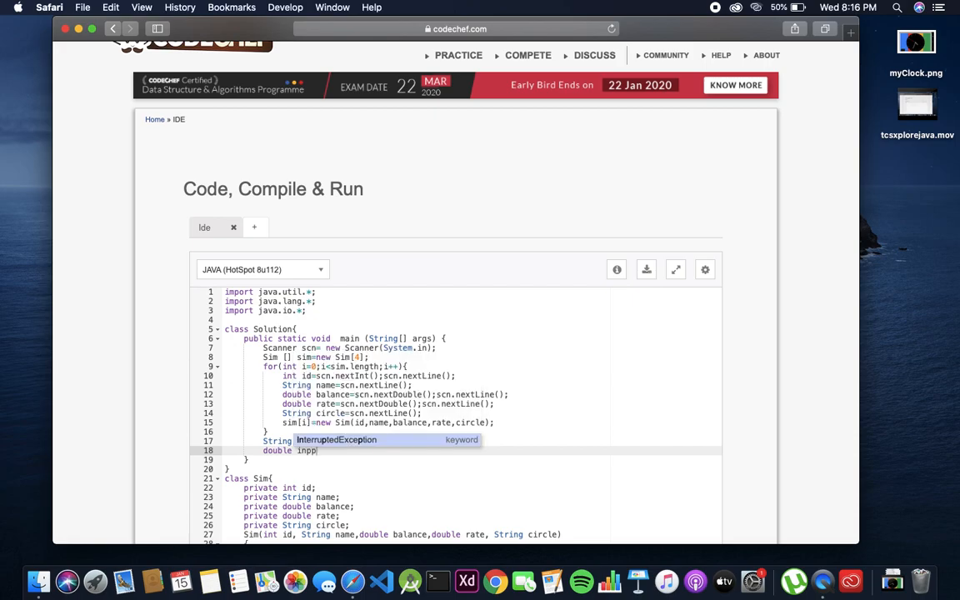
text(inputCircle=scn.nextLine();)
text(utRate=)
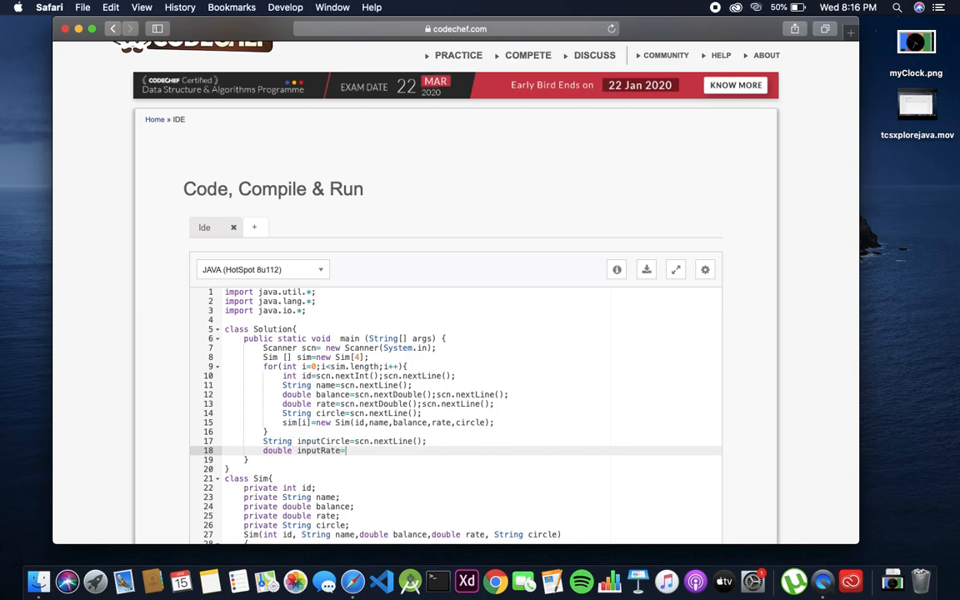
text(scn)
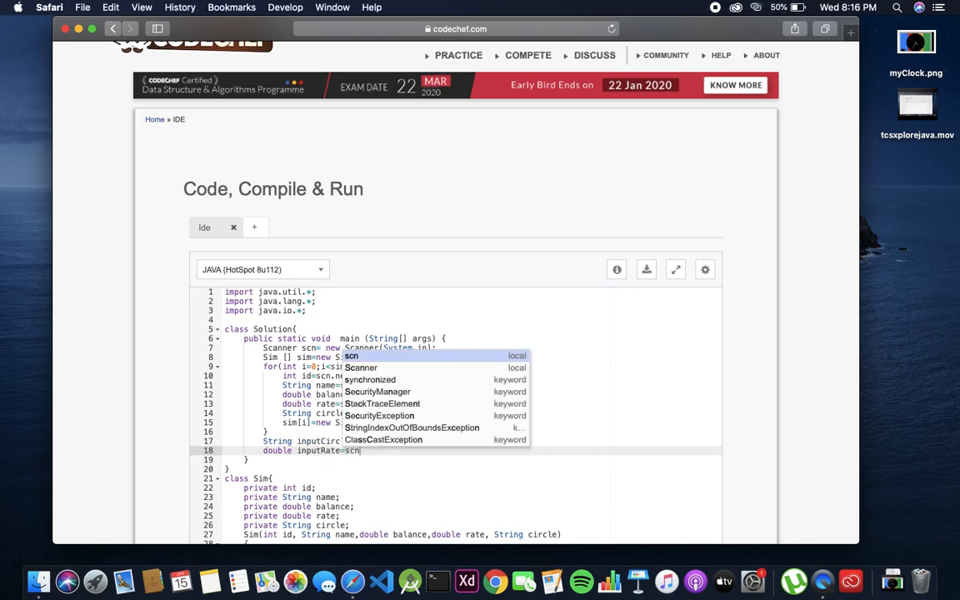
text(.nextDouble)
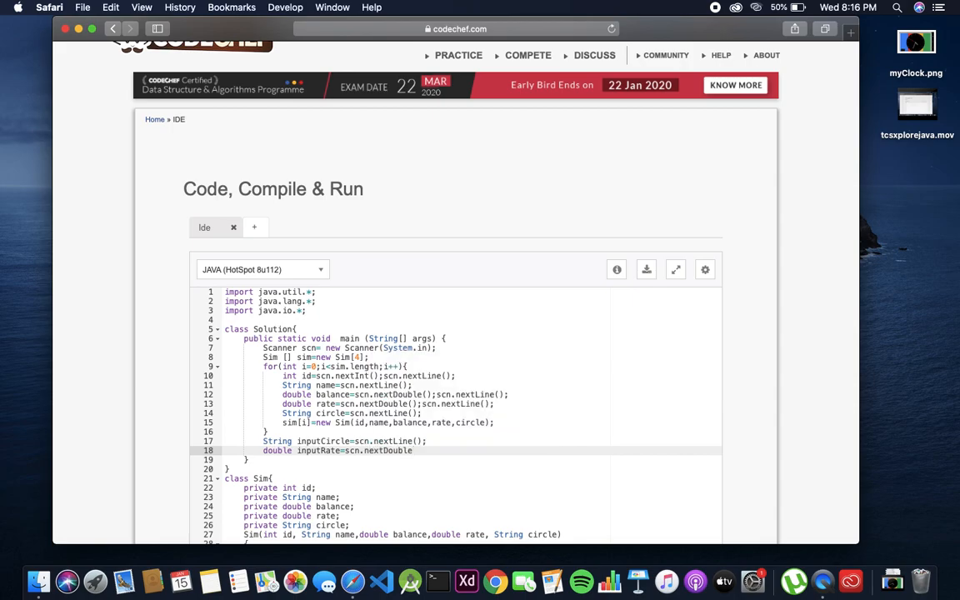
text(();)
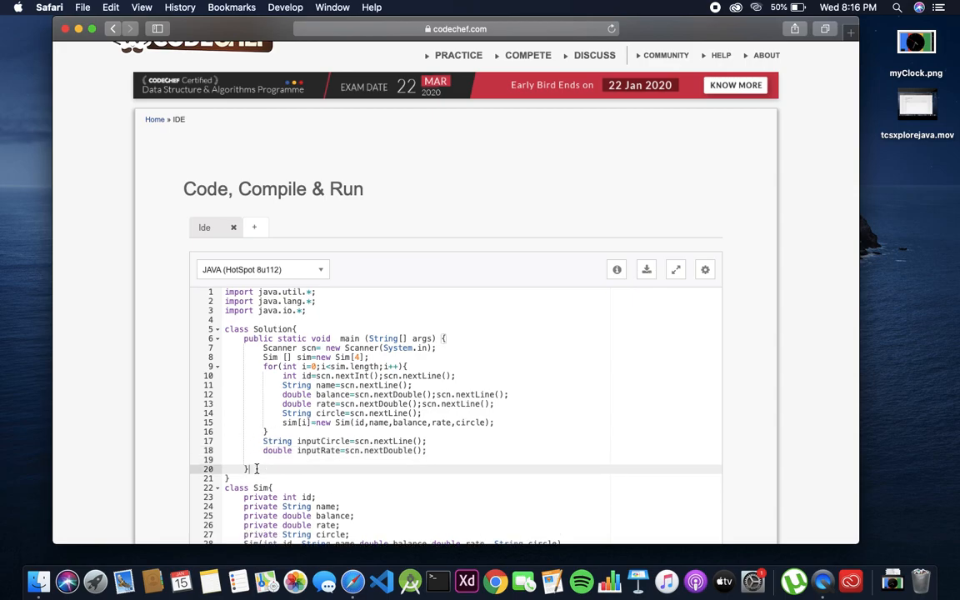
- Write public static Sim[] getResults(Sim[] sim, String inputCircle, double inputRate){
text(publi)
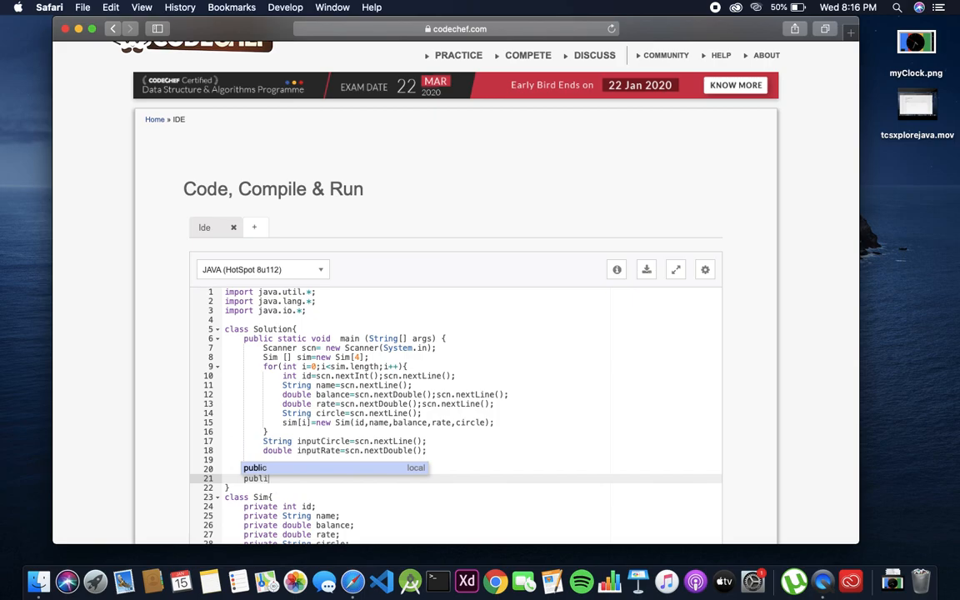
text(static Sim[)
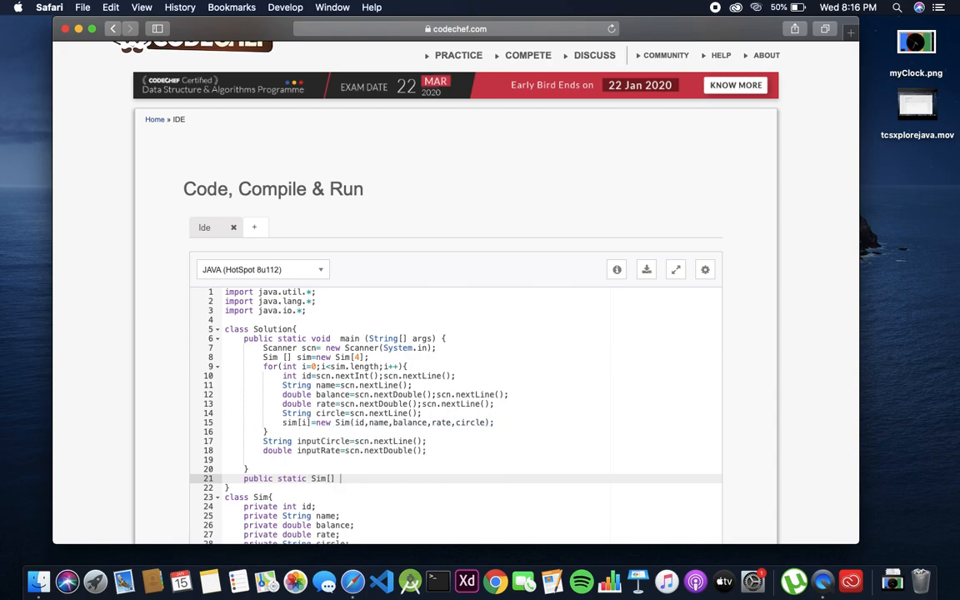
text(getResul)
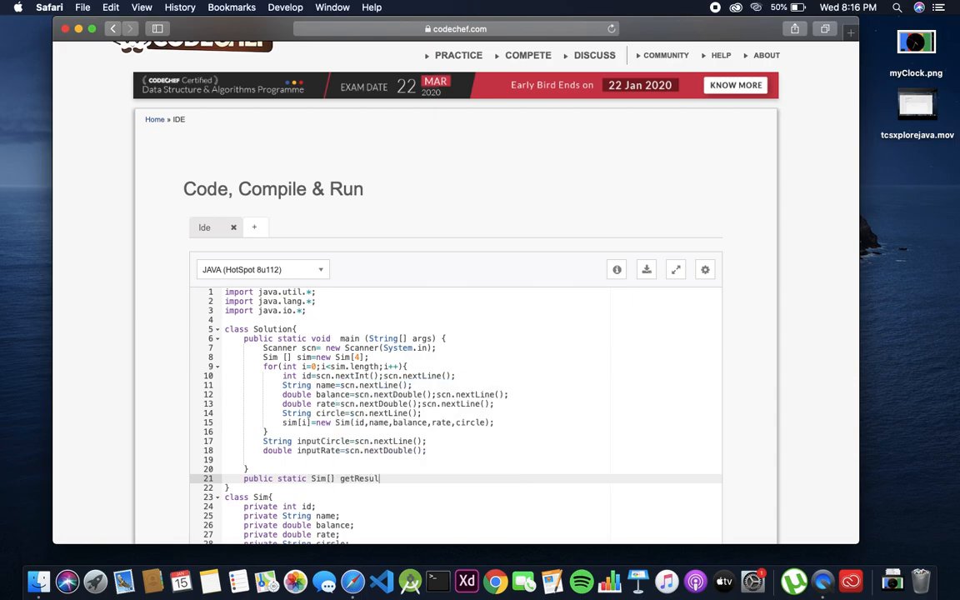
text(ts())
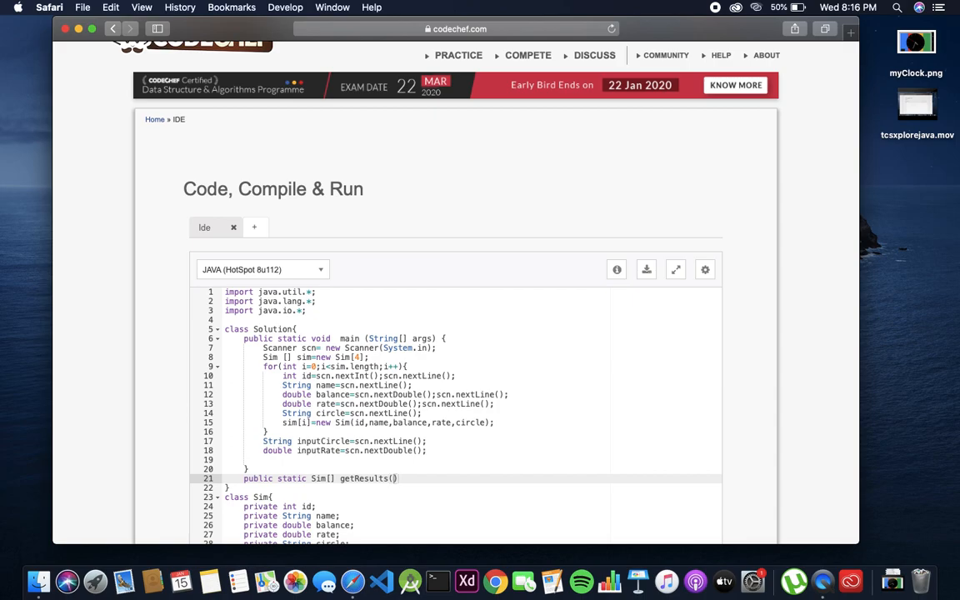
text(Sim[])
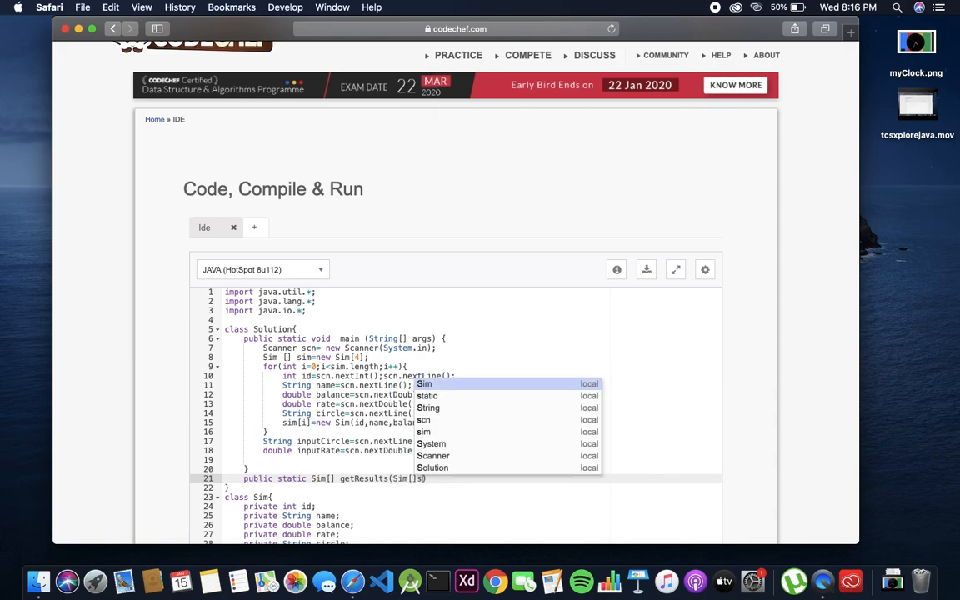
text(sim,i)
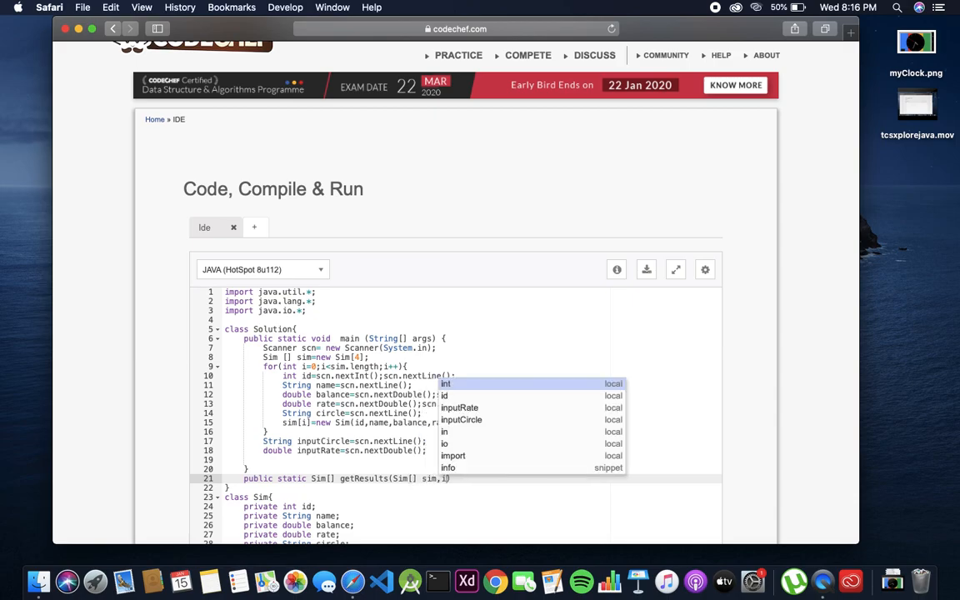
text(String inputCircle, double inputRate)
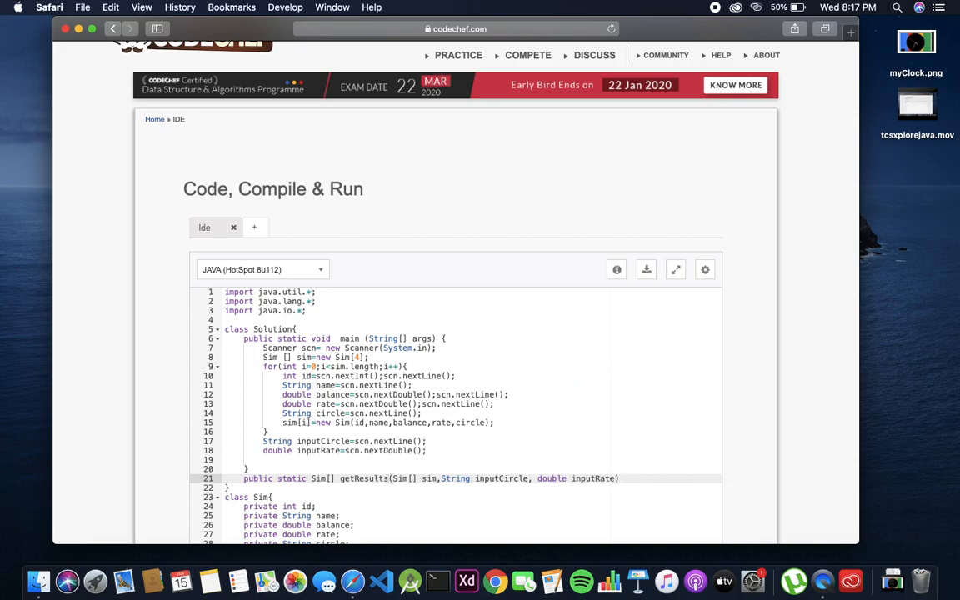
text({)
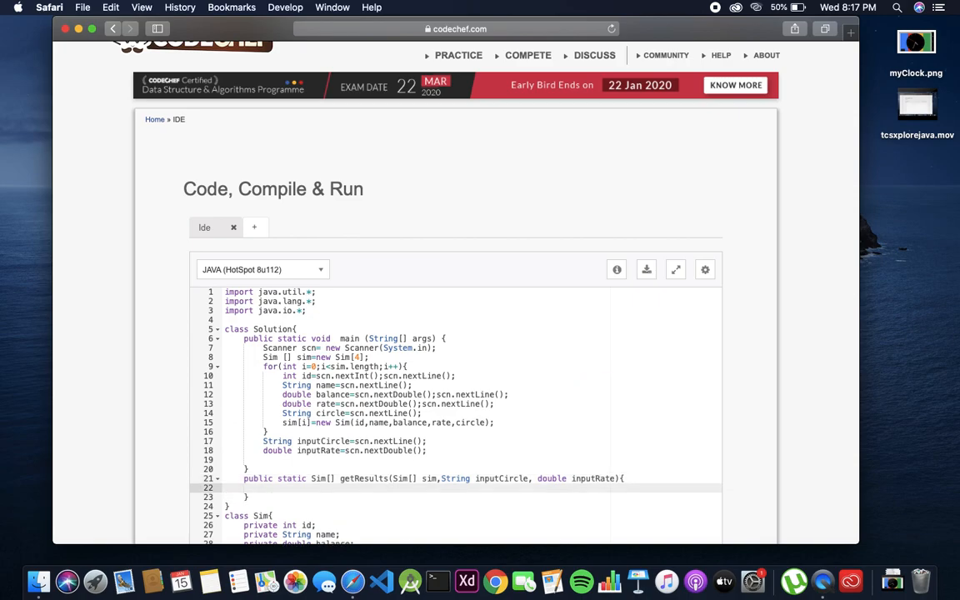
- Declare Sim[] temp=new Sim[4]; inside getResults
text(Sim)
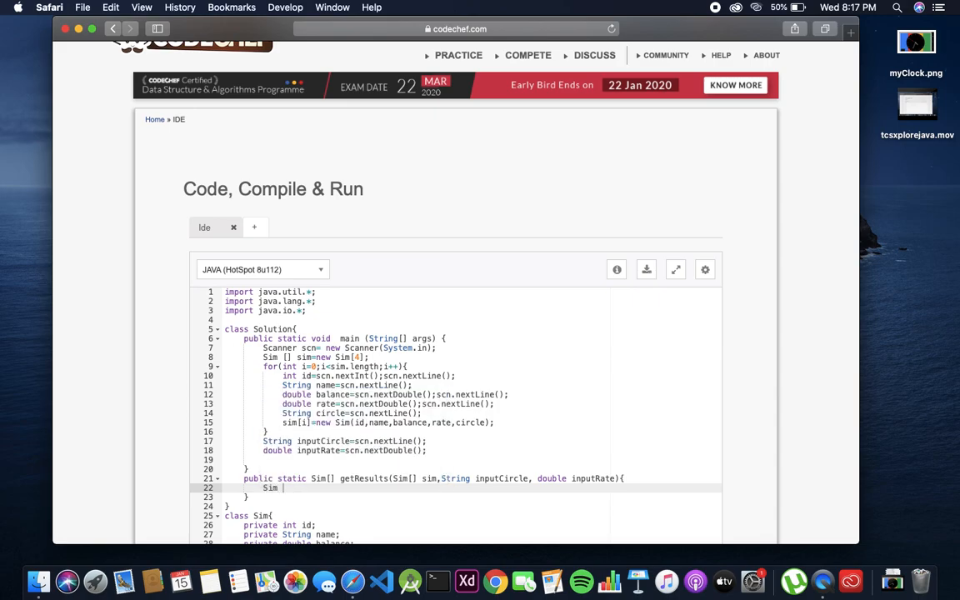
text(p[])
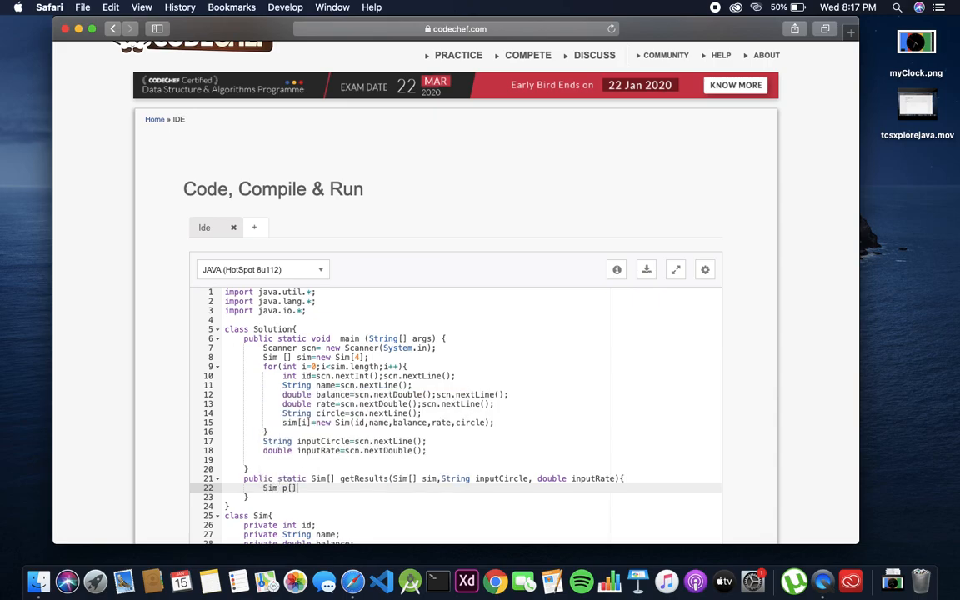
key(backspace)
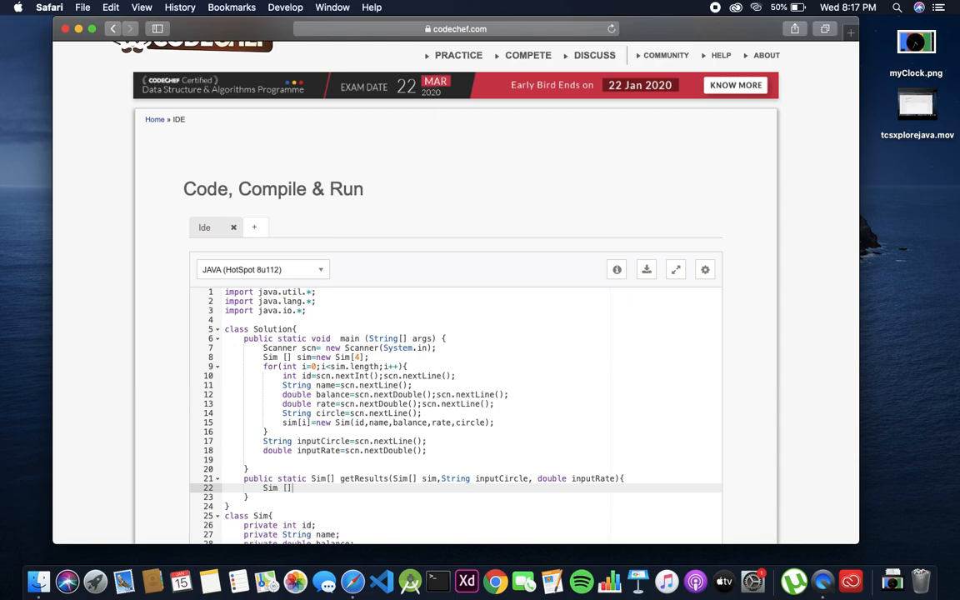
text(temp)
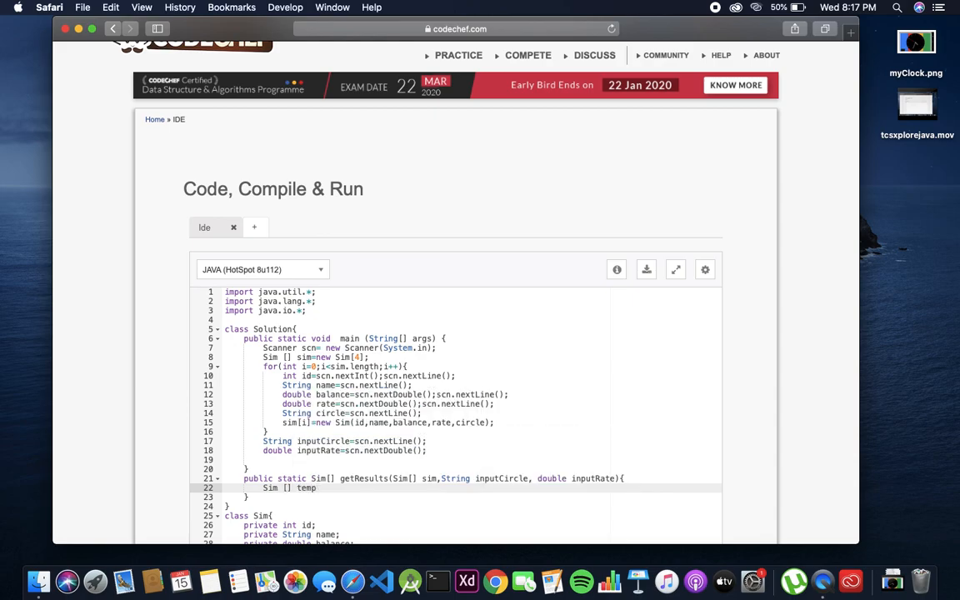
text(=new)
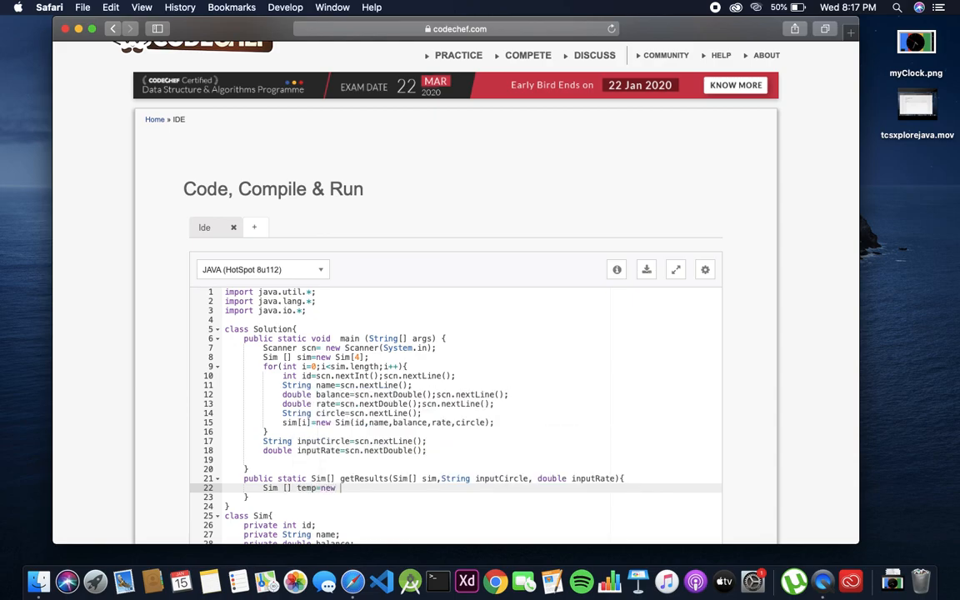
text(Sim[])
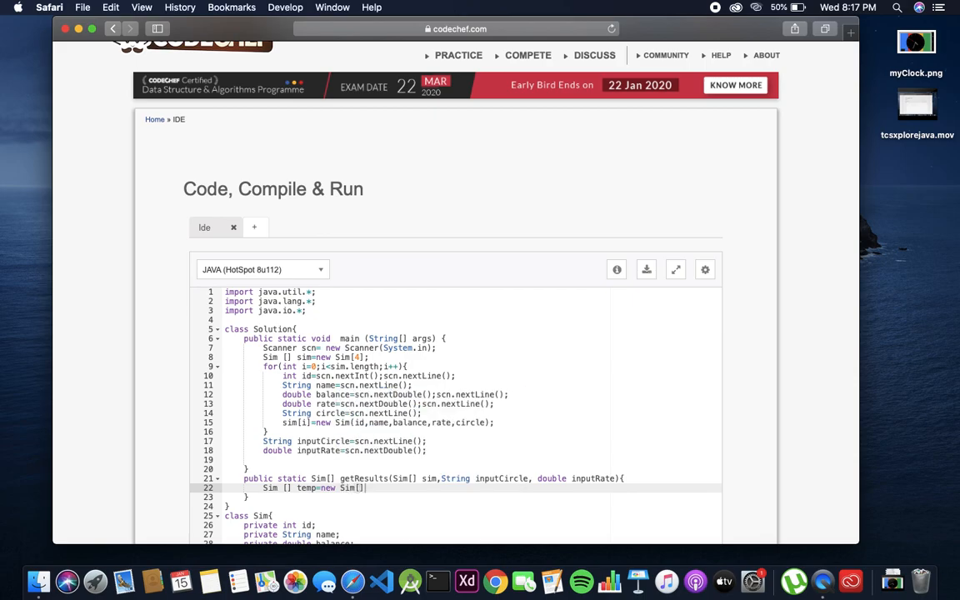
text(4)
text(int j=0;)
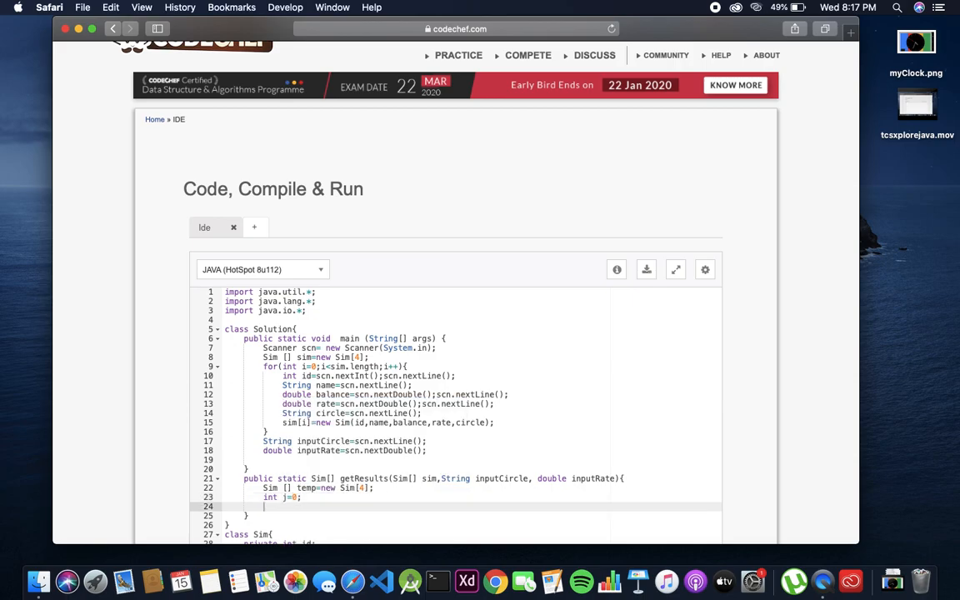
- Start a for loop over the sim array with an if inside getResults
text(for()
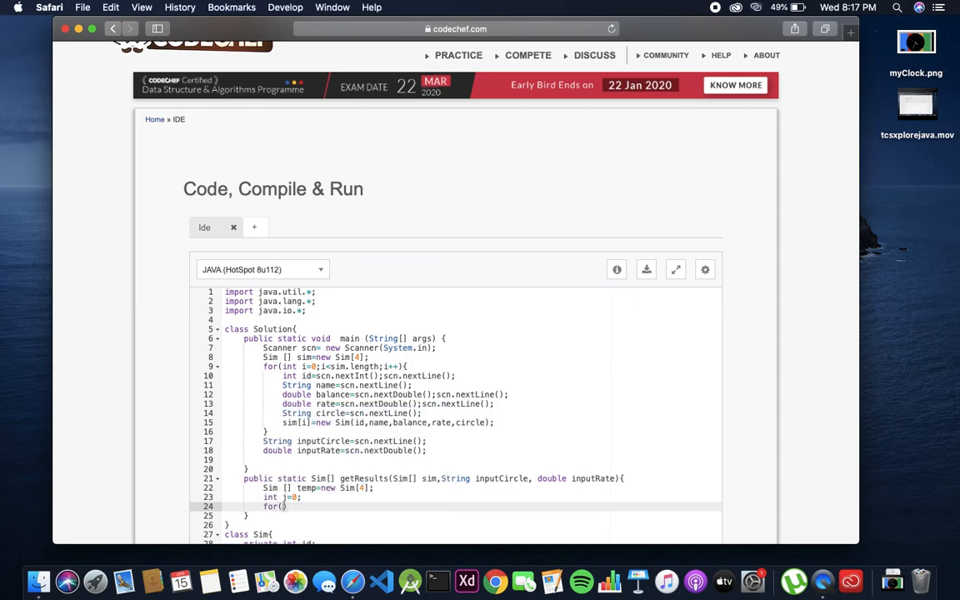
text(int i=0;i<)
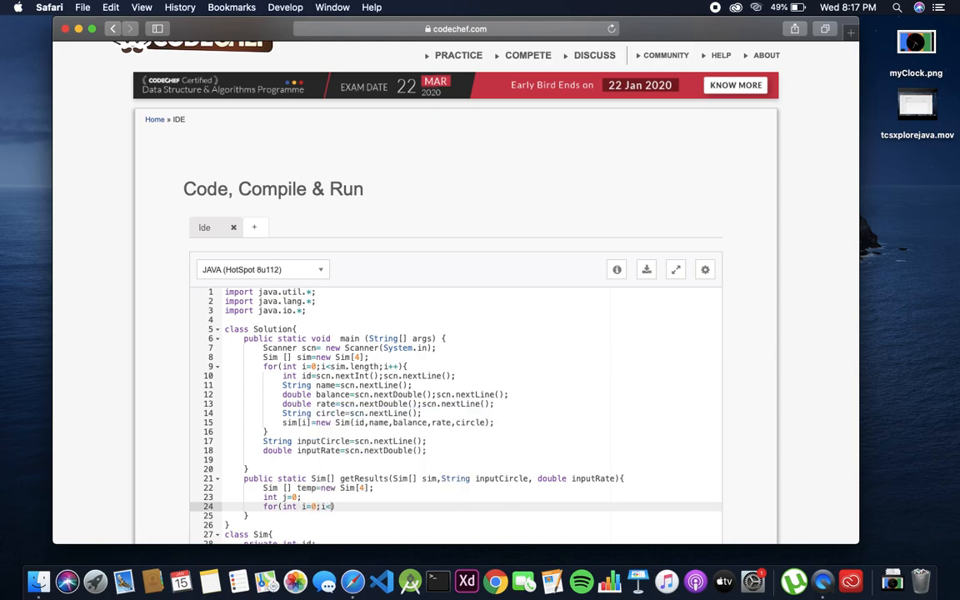
text(sim.length)
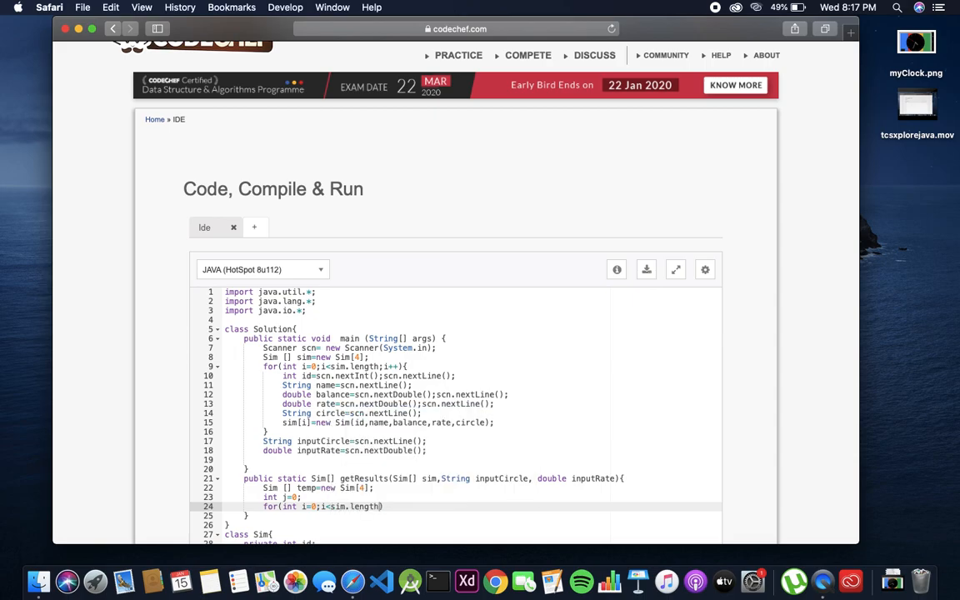
text(i++)
text({)
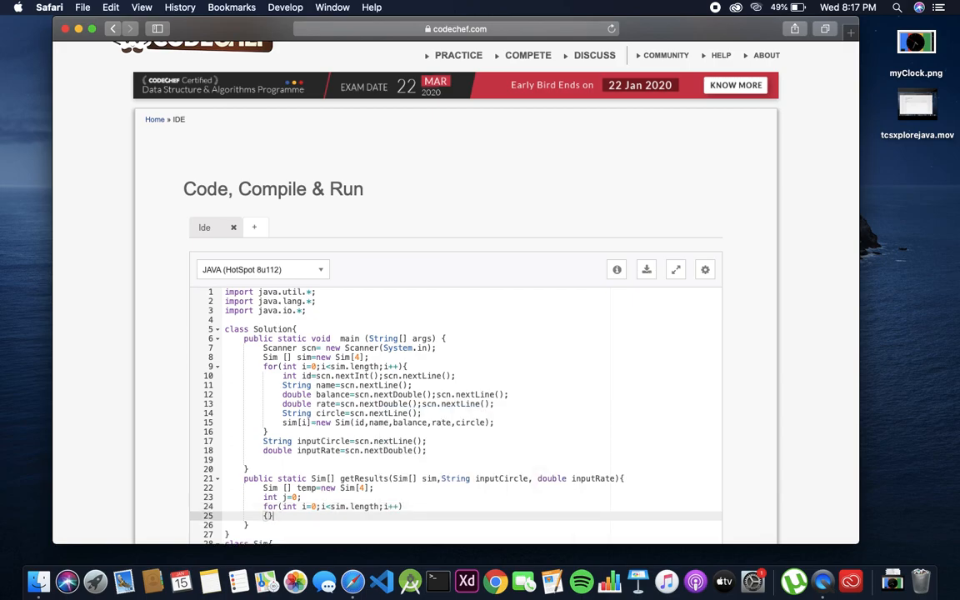
text(if(sim[i].getCircle)
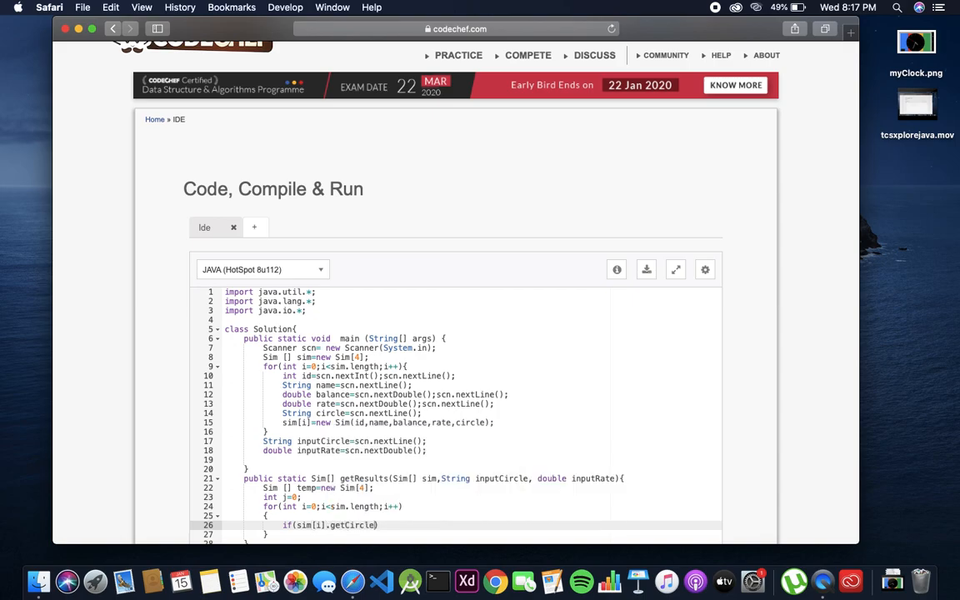
- Write the case-insensitive circle comparison sim[i].getCircle().toLowerCase().equals(inputCircle.toLowerCase())
text(.))
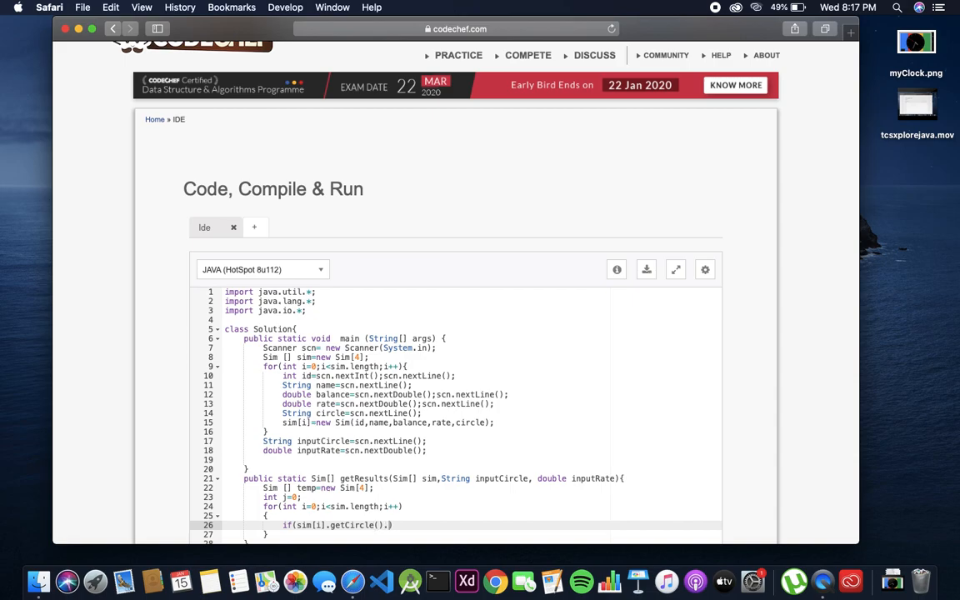
text(toLowerC)
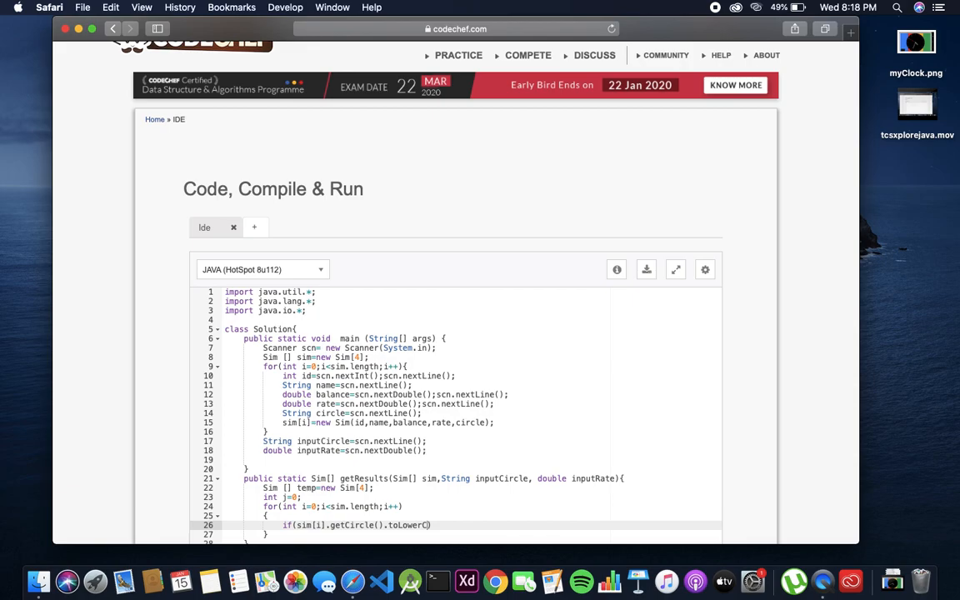
text(ase)
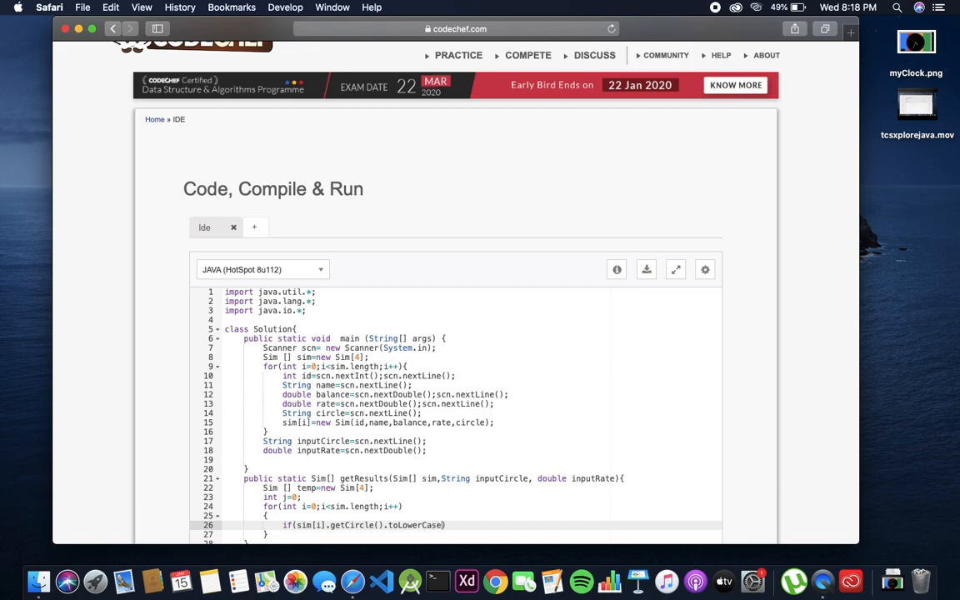
text())
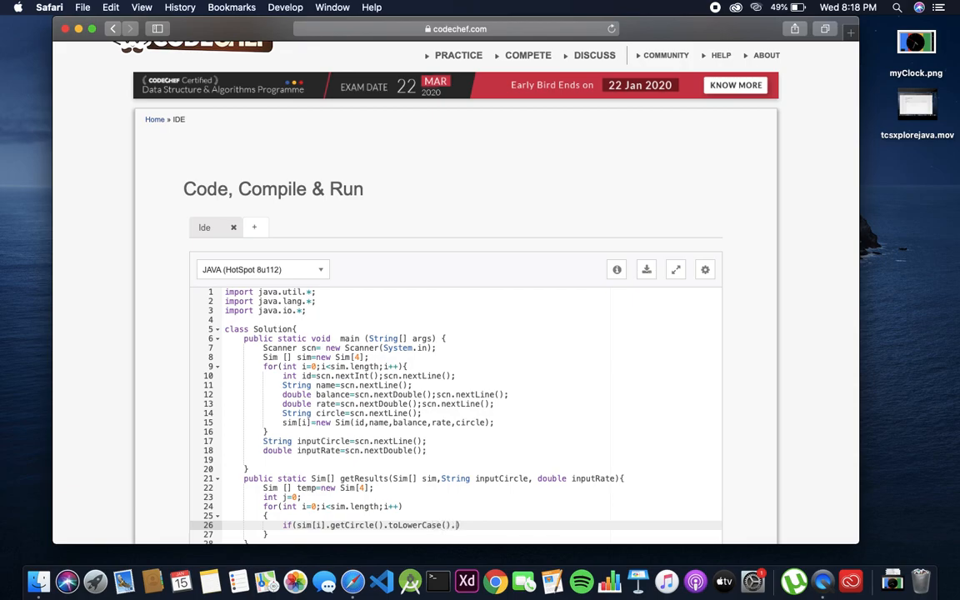
text(equa)
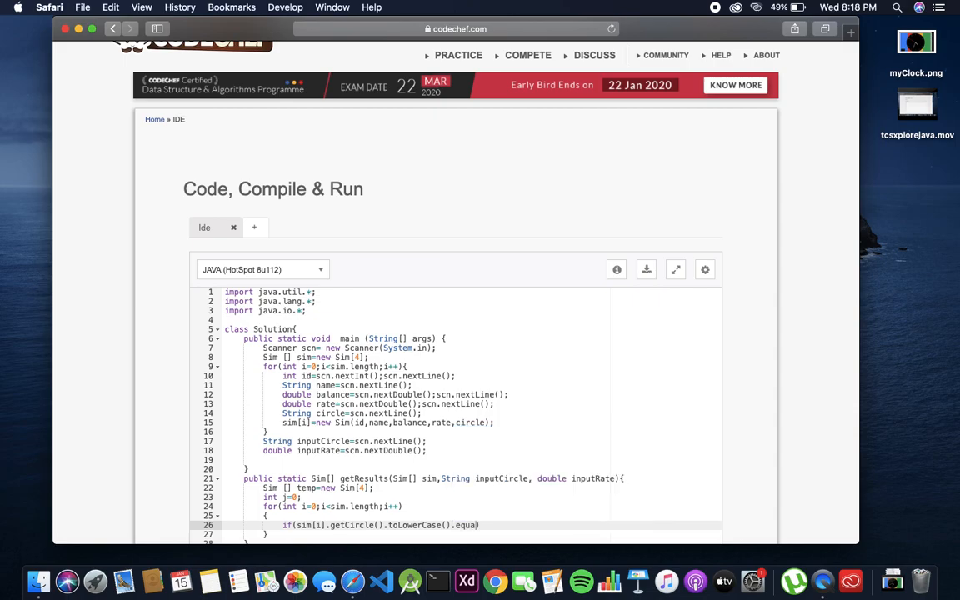
text(ls()
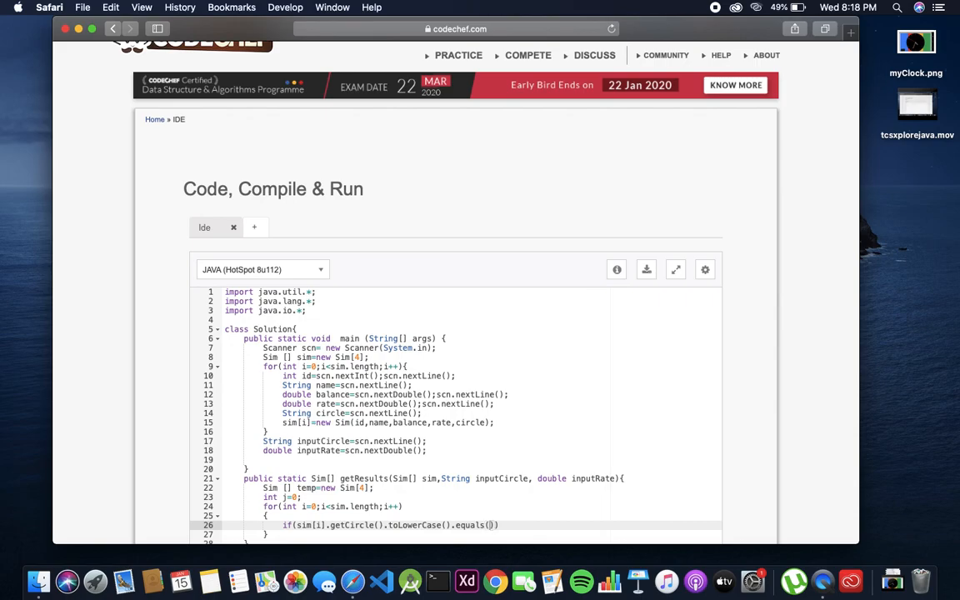
text(inputCircle.)
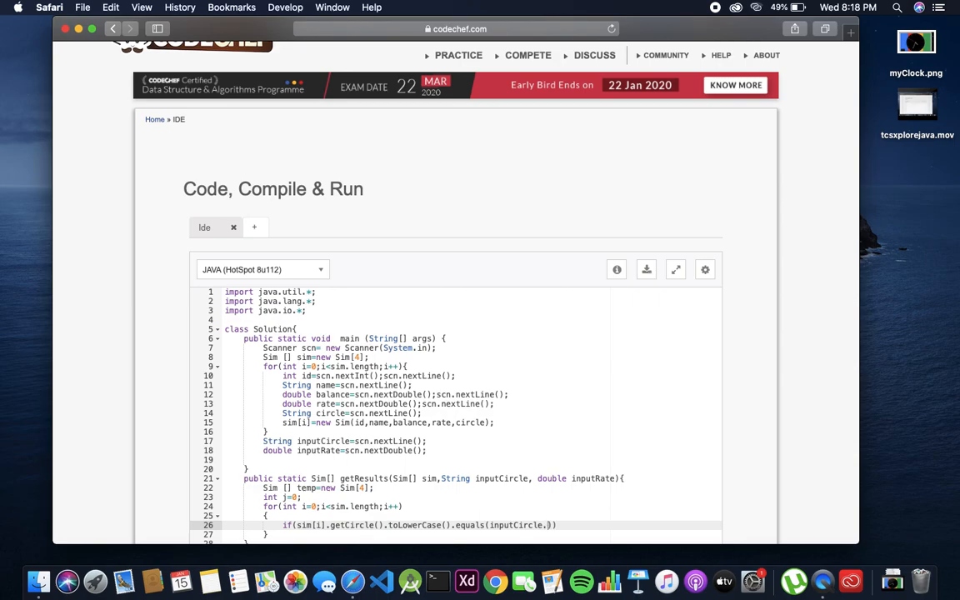
text(toLowerCase())
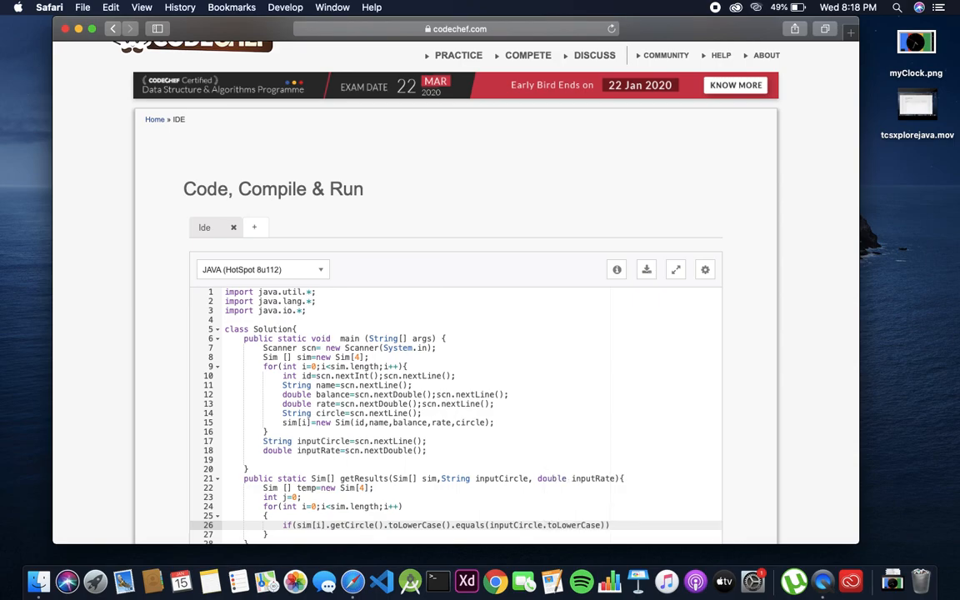
text()))
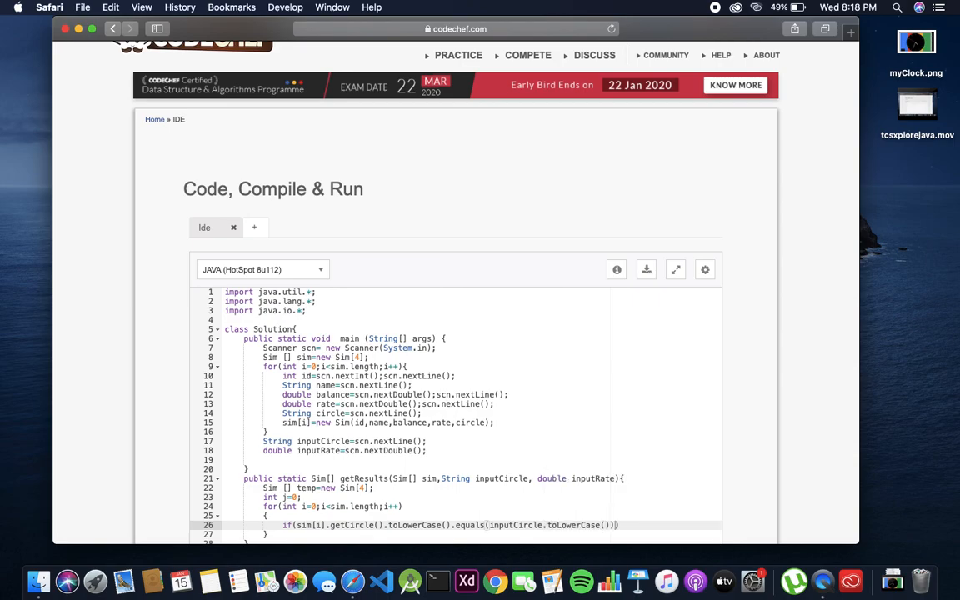
- Append && sim[i].getRate() compared against inputRate to the if condition
text(&&)
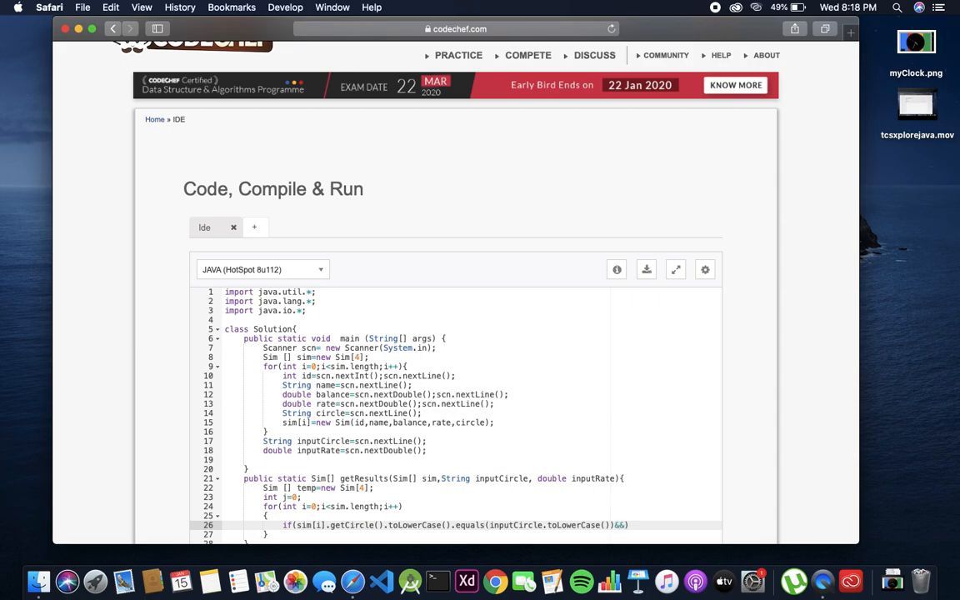
text(sim[])
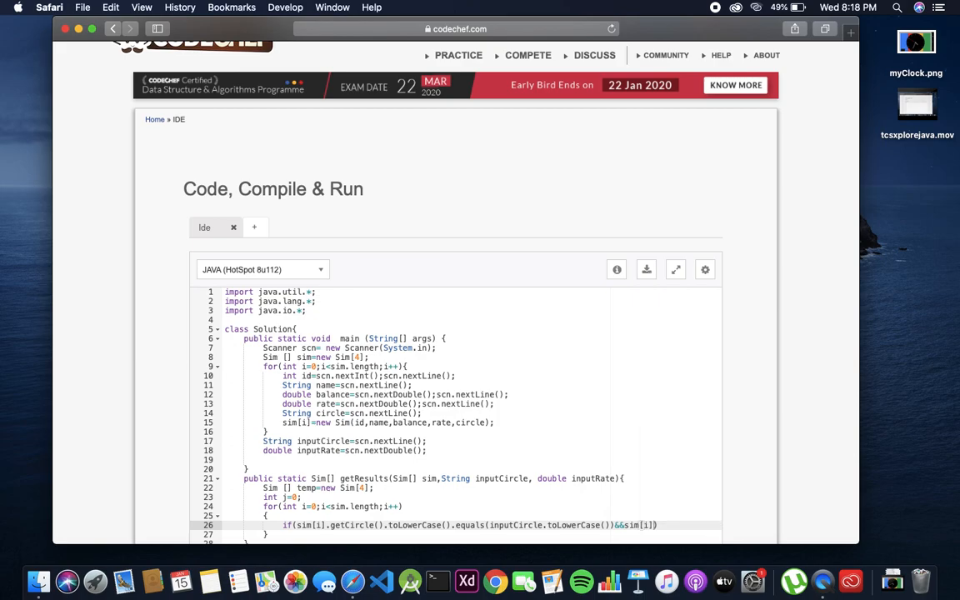
text(getRate)
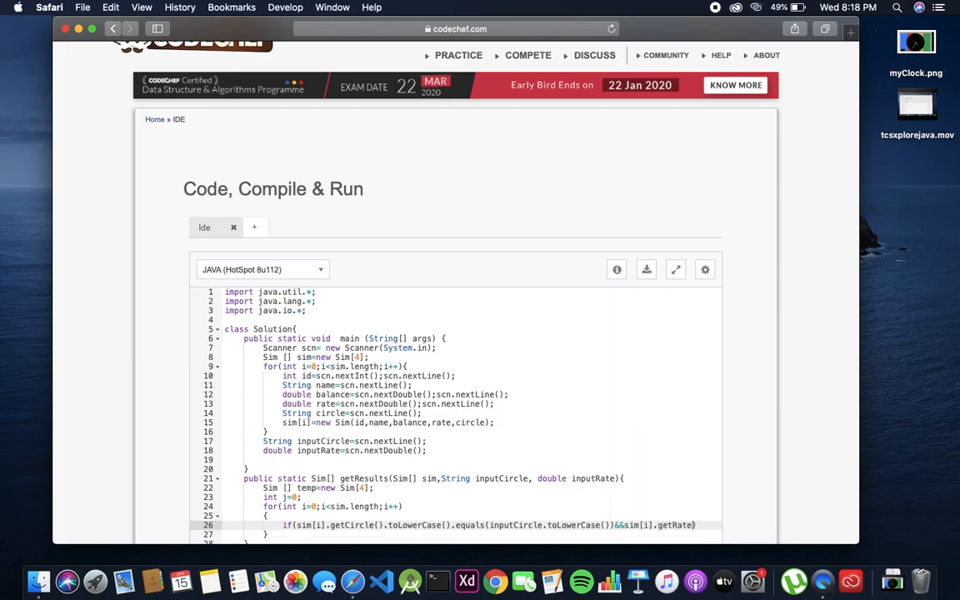
text()))
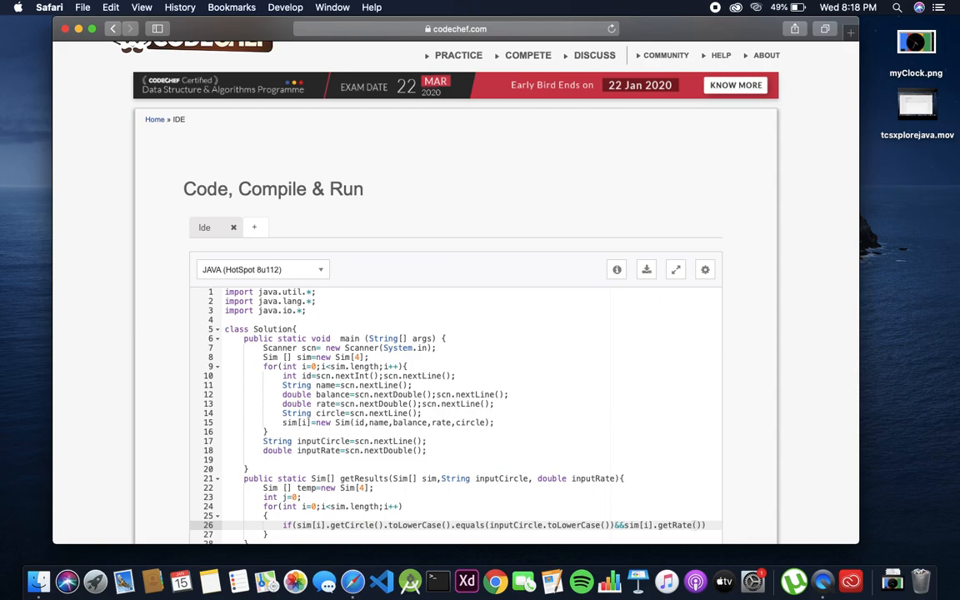
text(<)
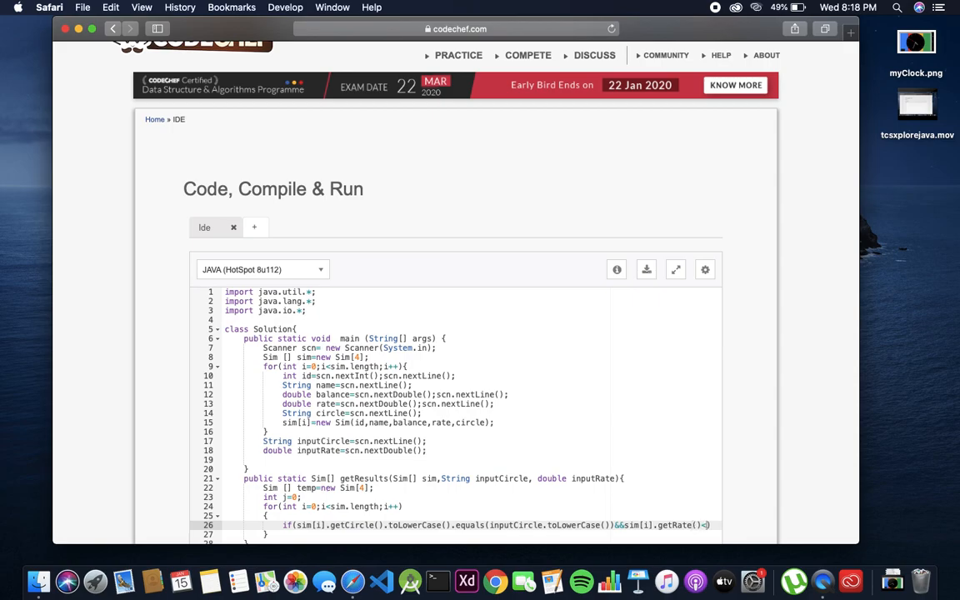
text(inputRat)
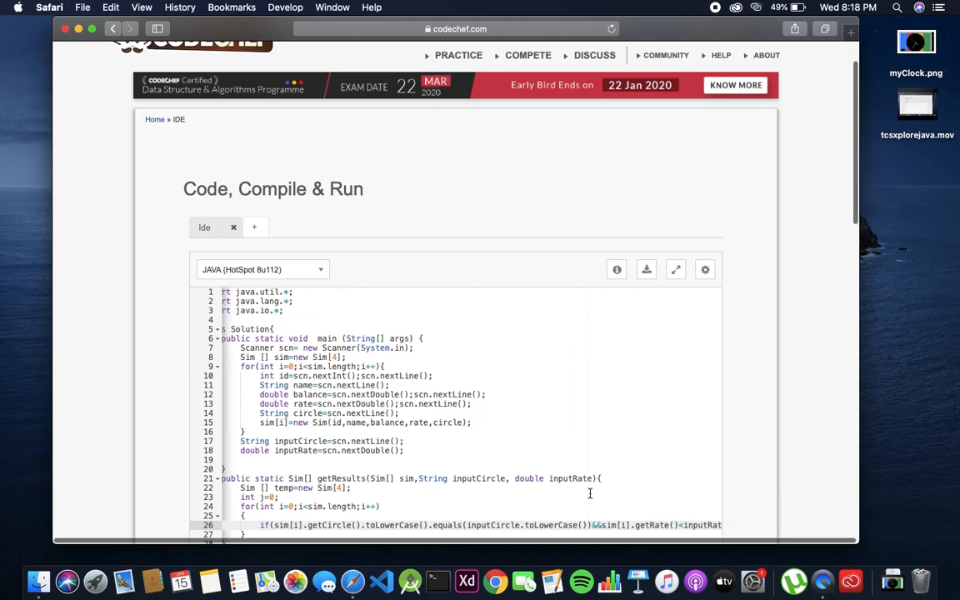
- Inside the if block, store each matching sim with temp[j++]=sim[i];
scroll(down, 3)
text({})
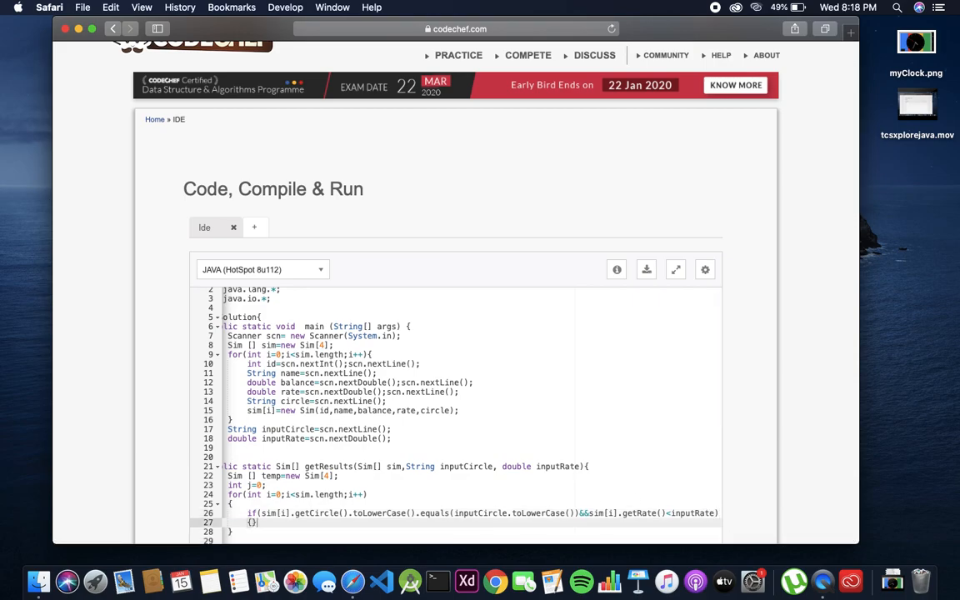
key(enter)
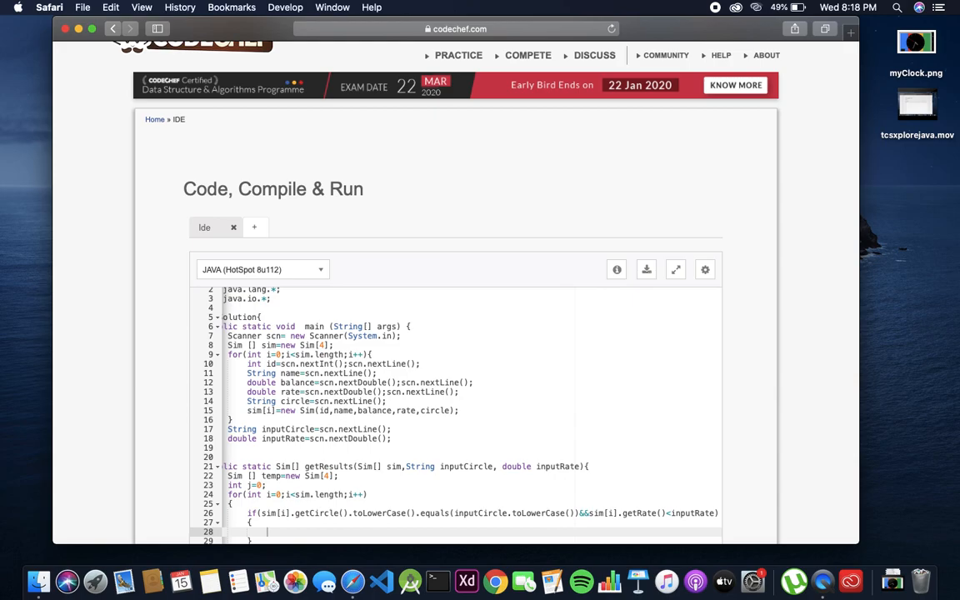
text(s)
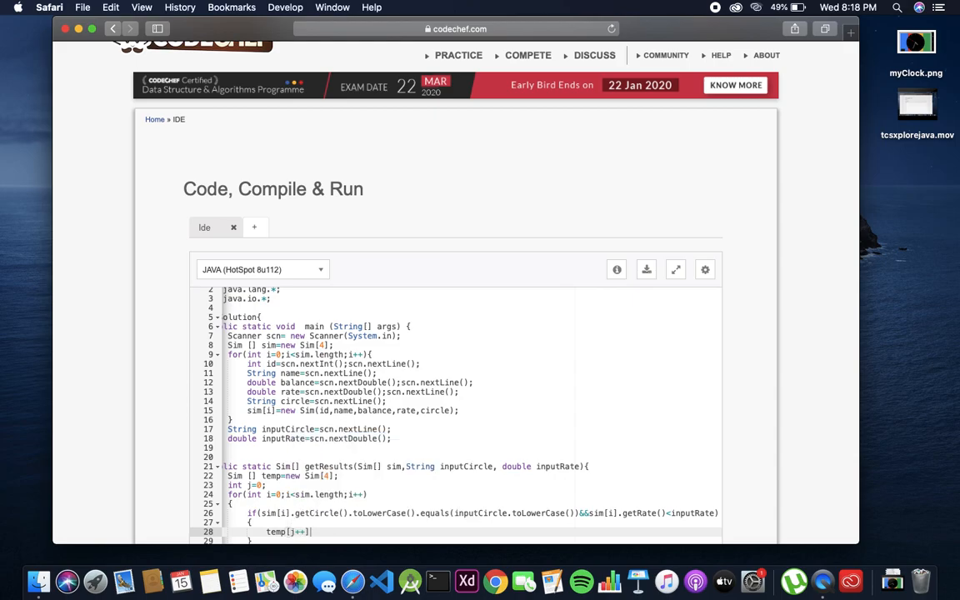
text(sim[i];)
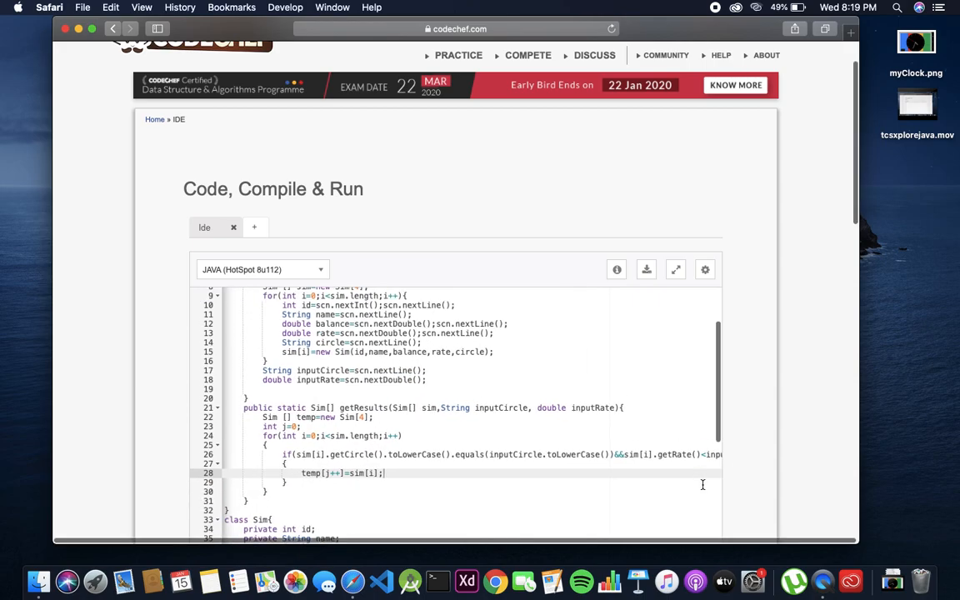
scroll(down, 3)
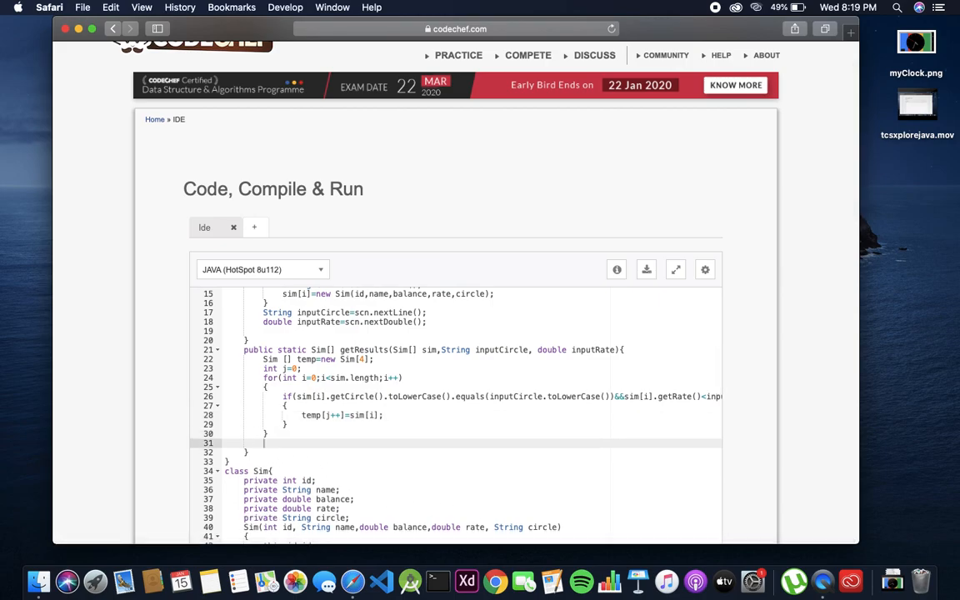
- Add the comment //sort this array on the basis of balance in dec, fixing the autocompleted word
text(//sort)
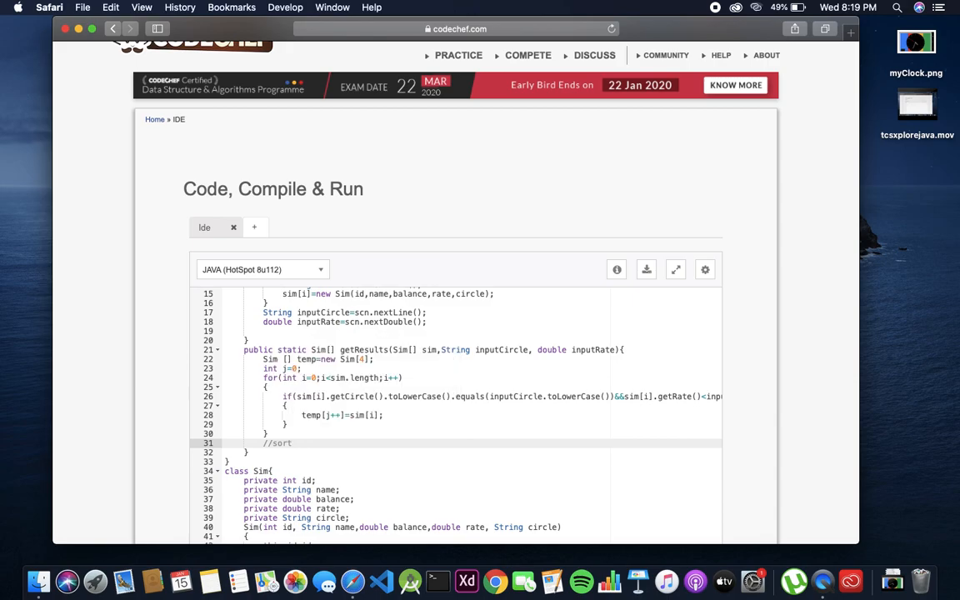
text(this)
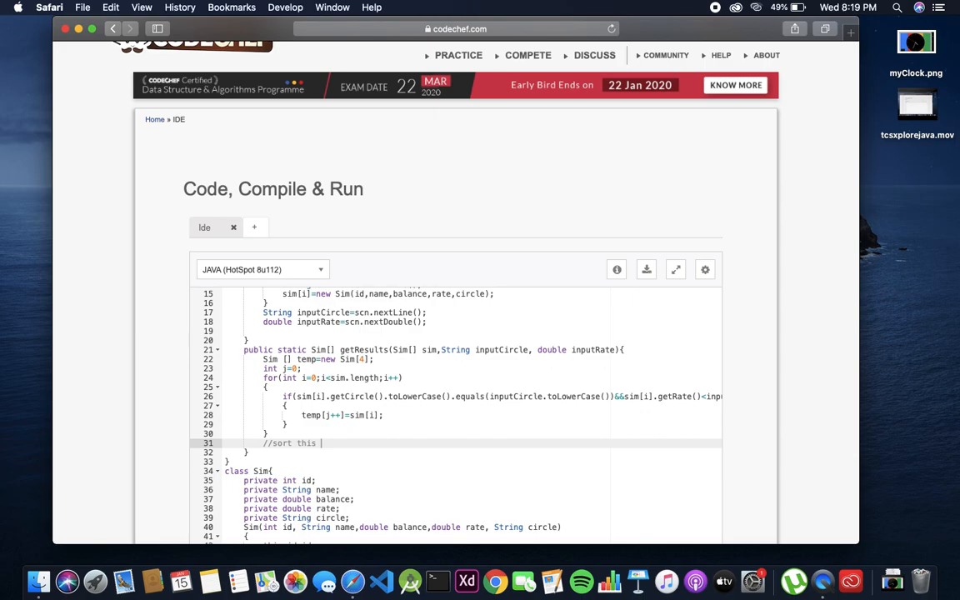
text(array on the bas)
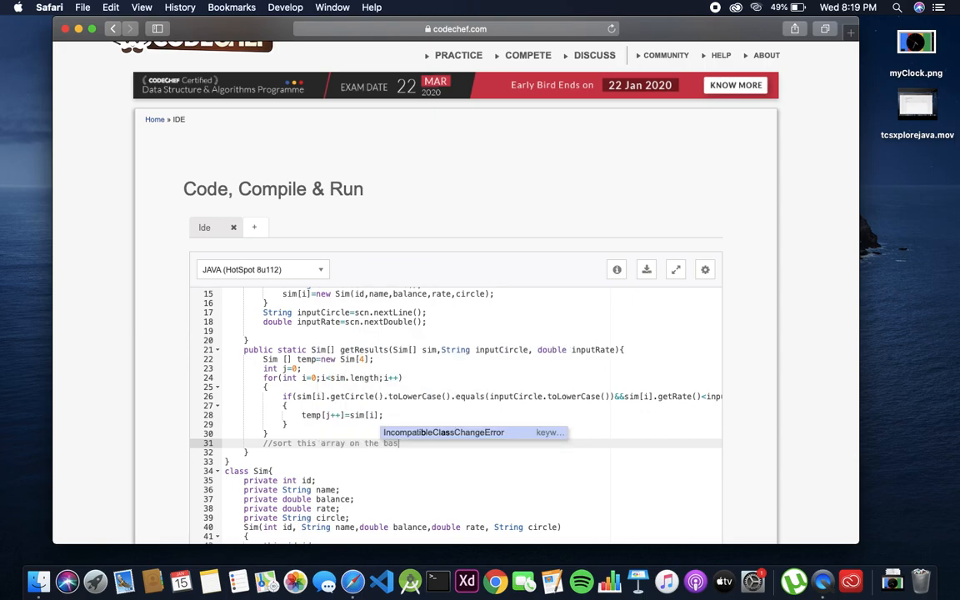
text(of)
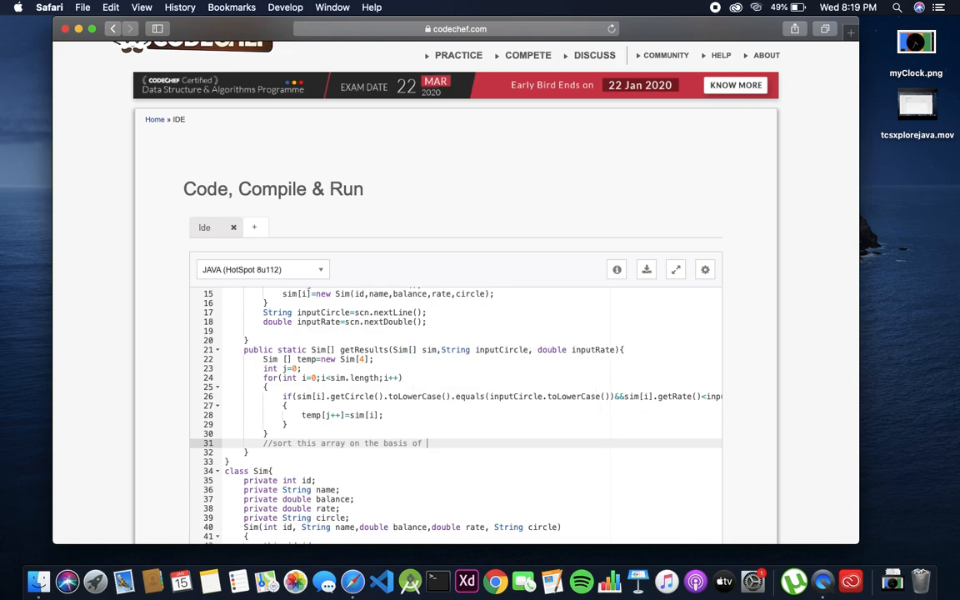
text(balance in des)
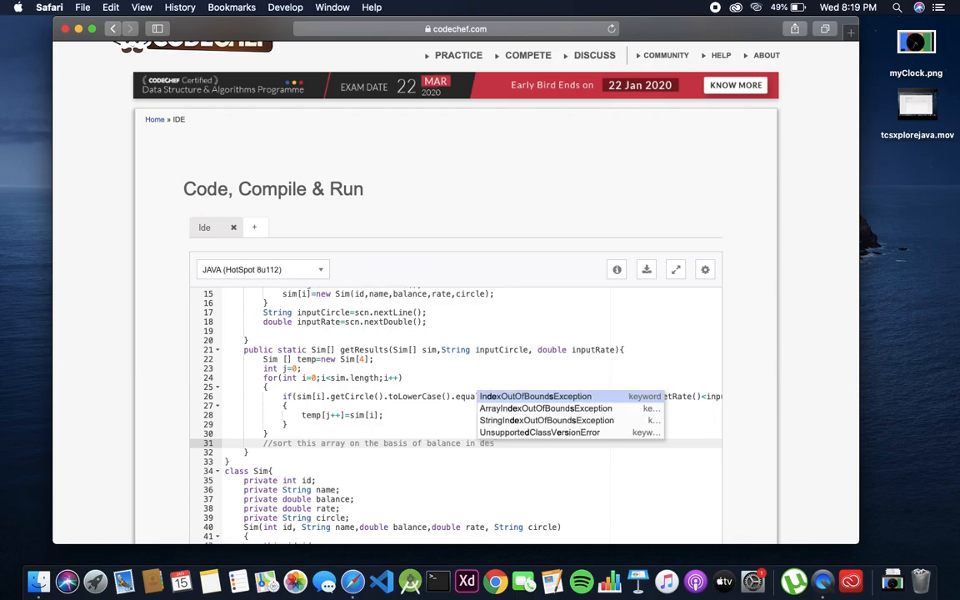
click(535, 396)
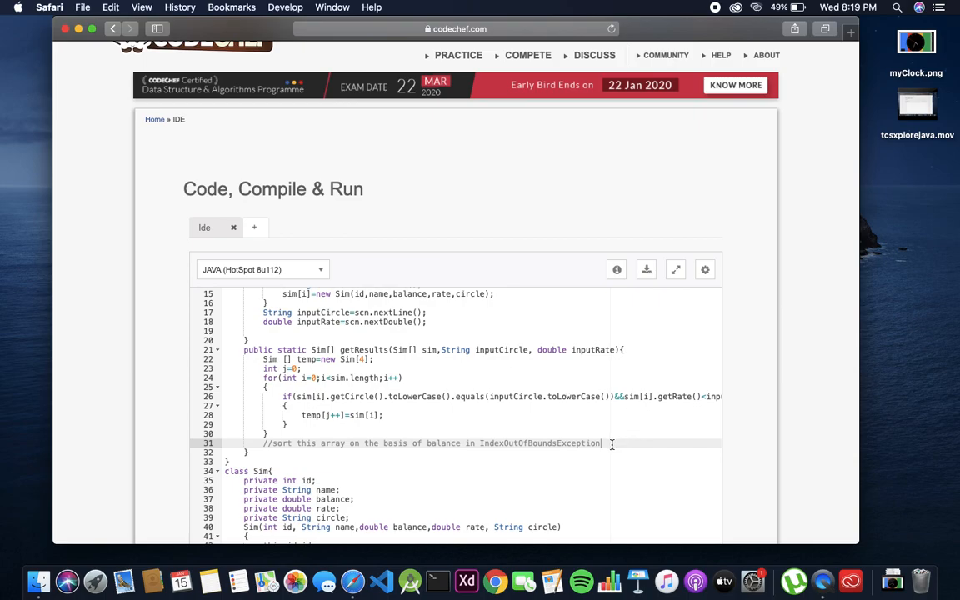
double_click(540, 444)
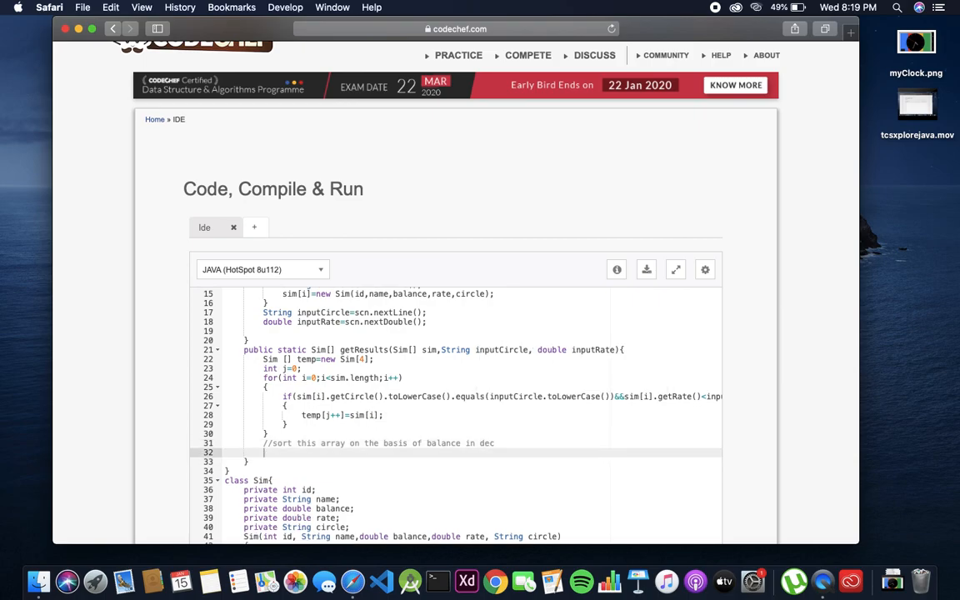
- Write the outer sort loop for(int i=0;i<j-1;i++){
text(for()
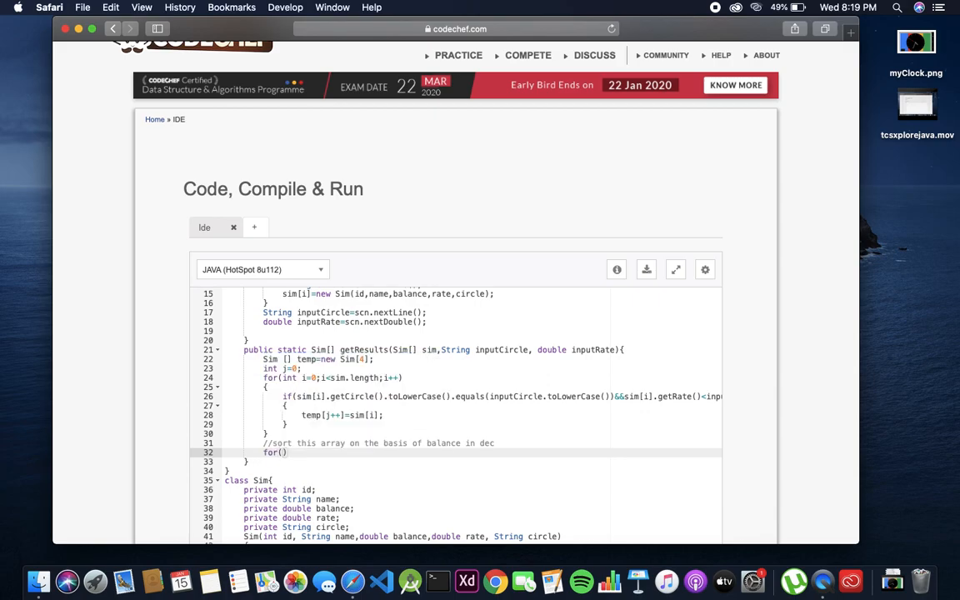
text(int i=0)
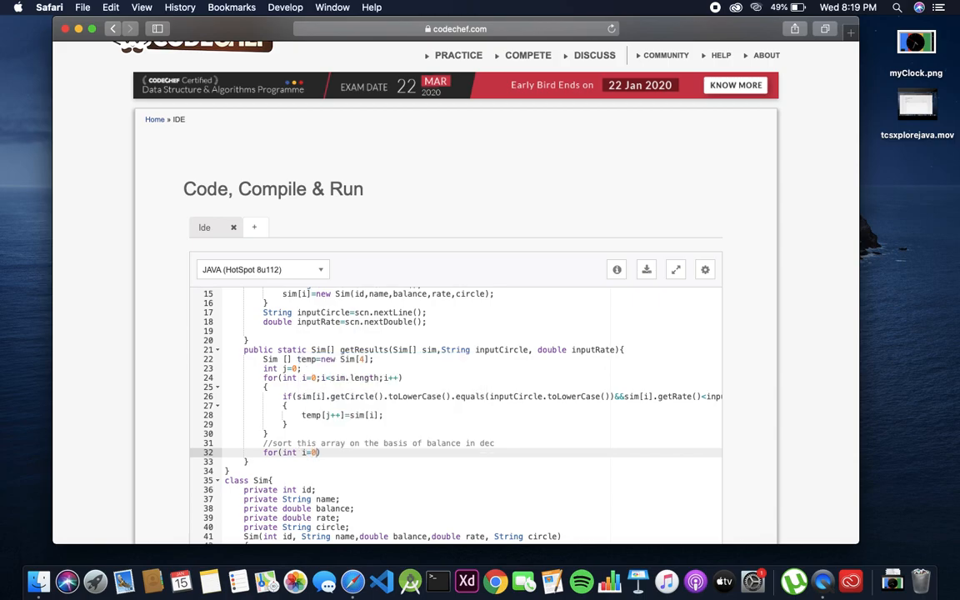
text(i<)
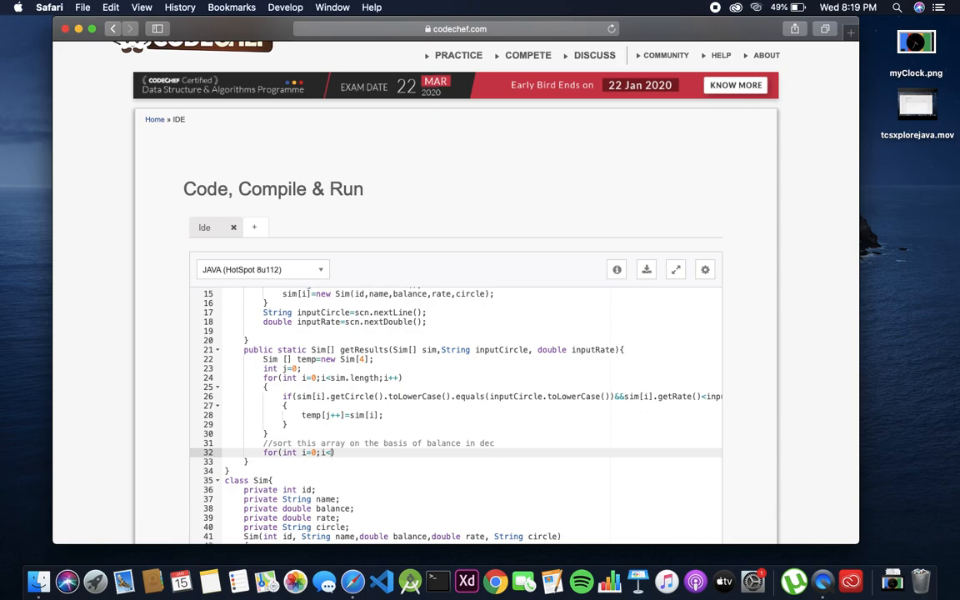
text(j)
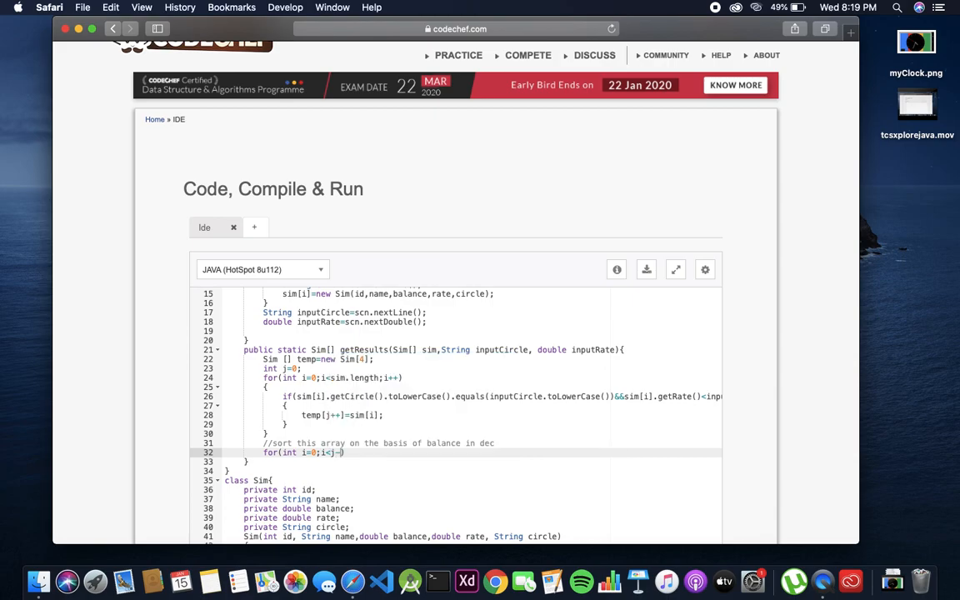
text(-1)
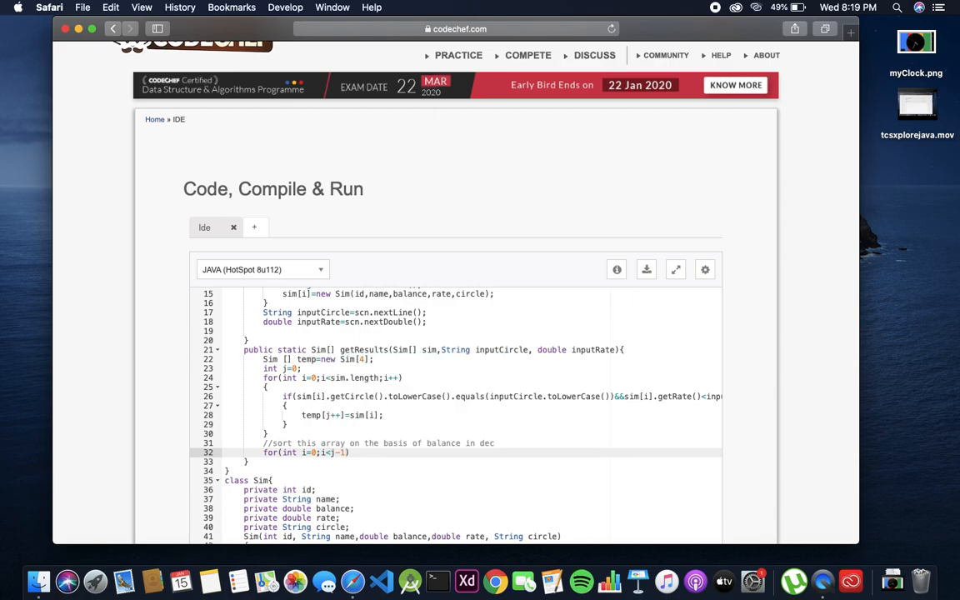
text(i++)
text({)
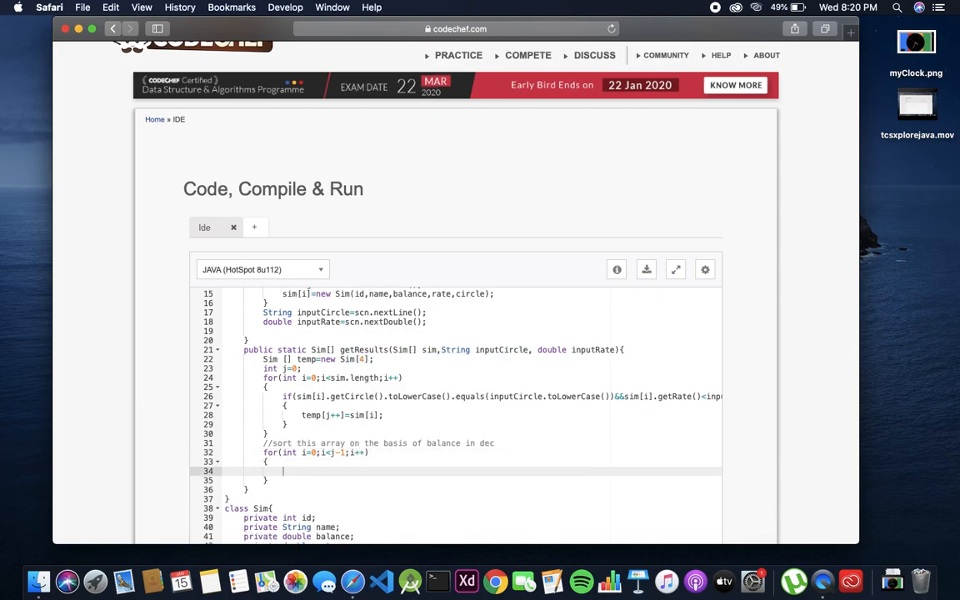
- Nest the inner loop for(int k=0;k<j-i-1;k++){ inside it
text(for(int)
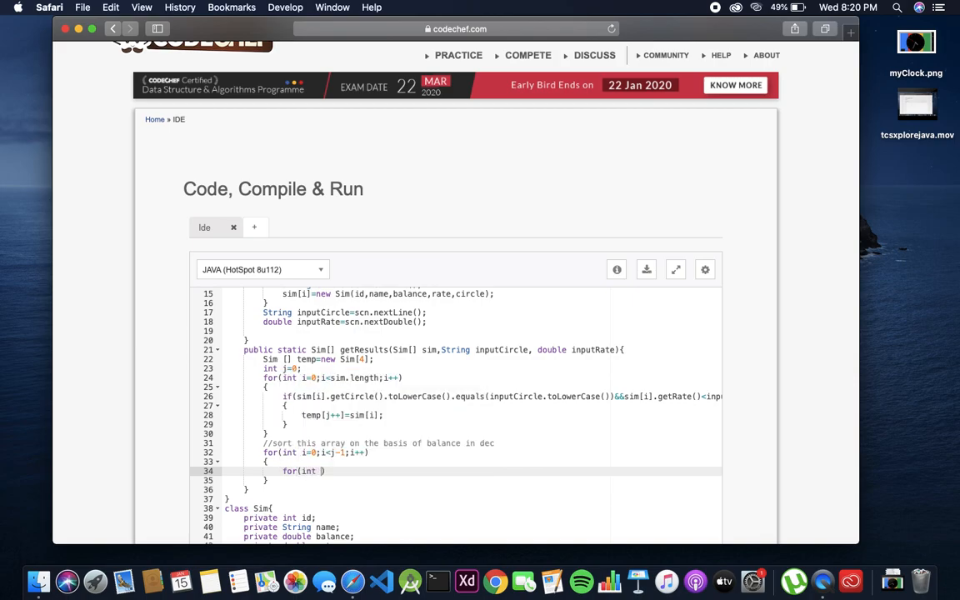
text(k=0;)
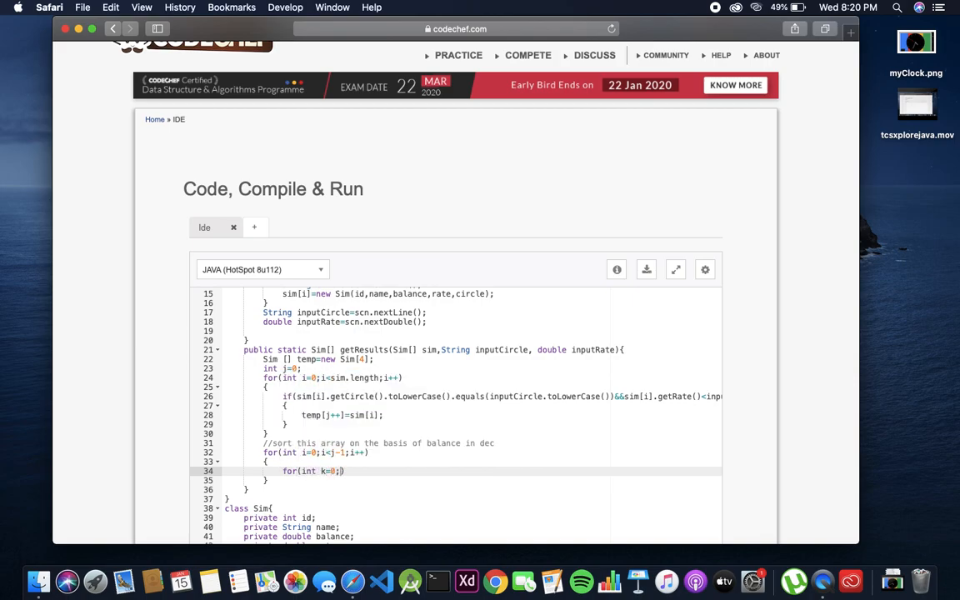
text(k<)
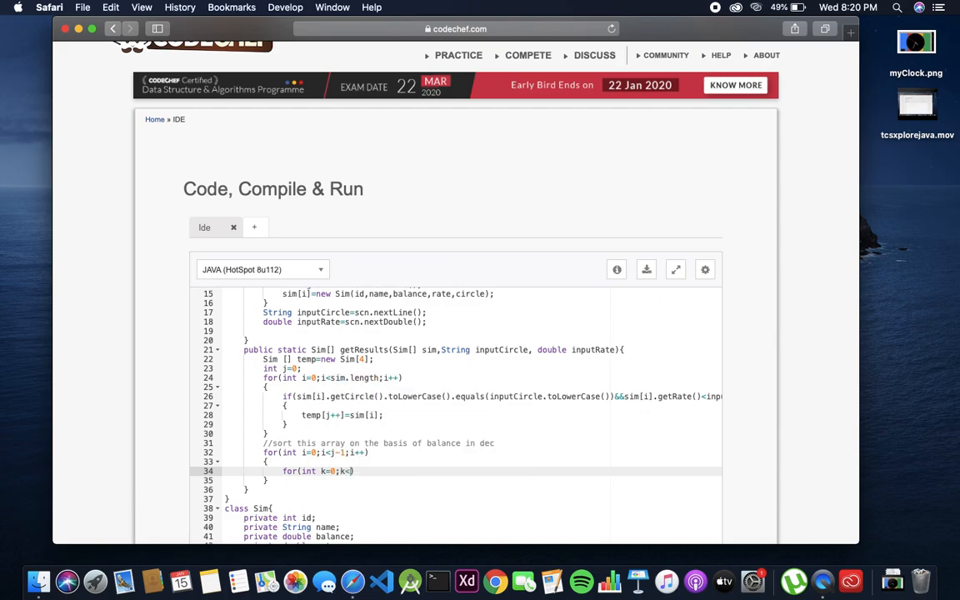
text(j-i-)
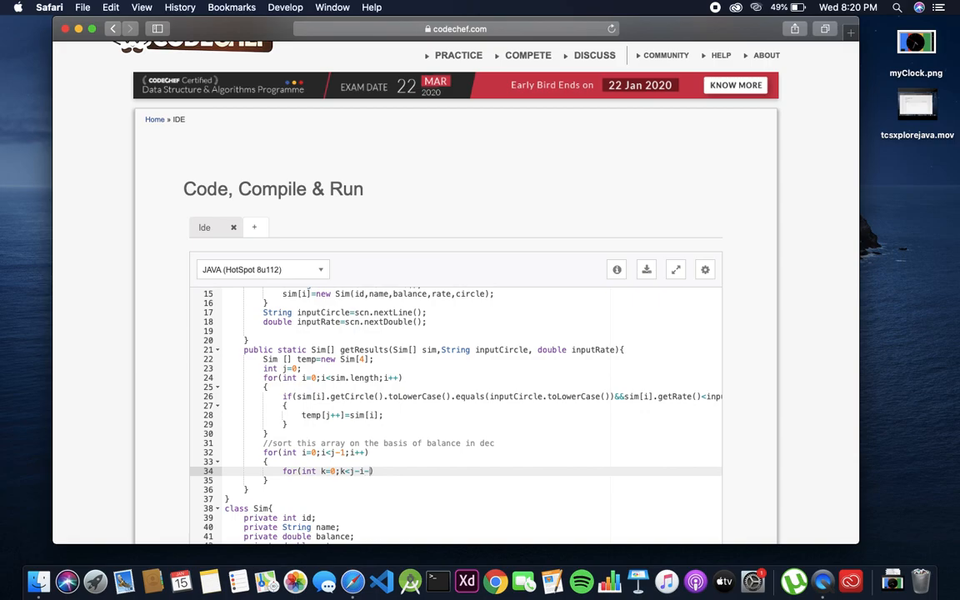
text(k++)
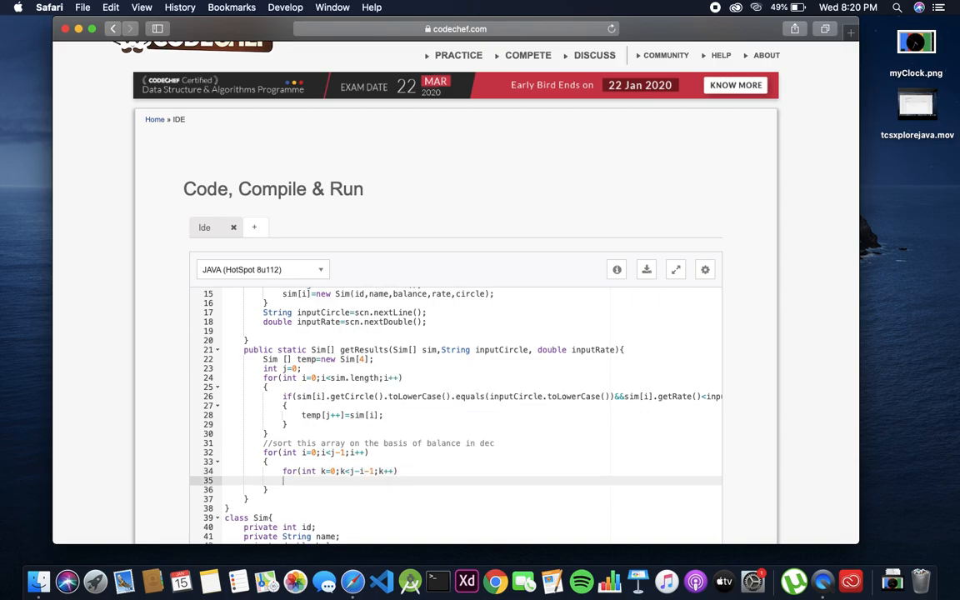
- Write the if comparing temp[k].getBalance() < temp[k+1].getBalance()
text(if)
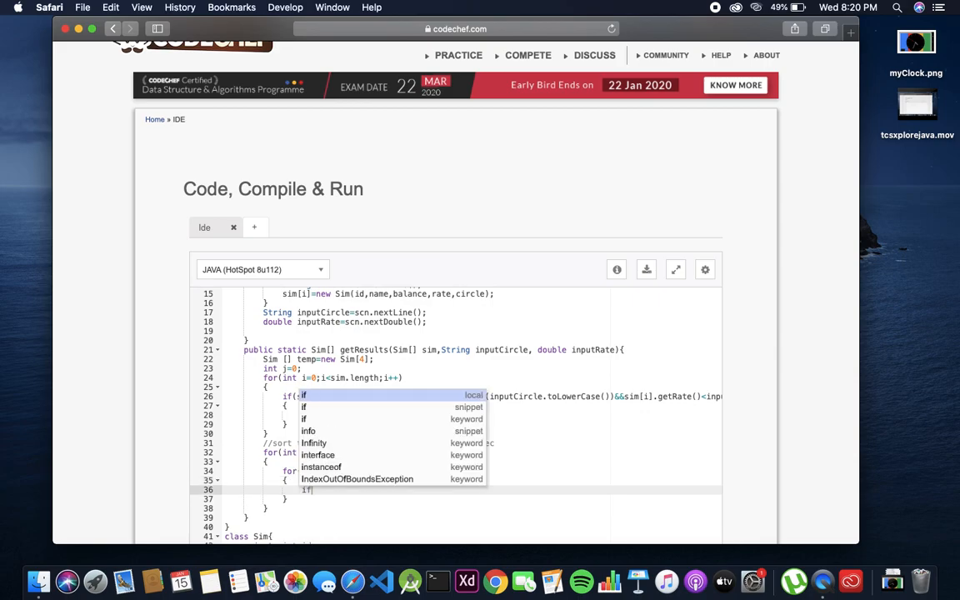
text(temp[]))
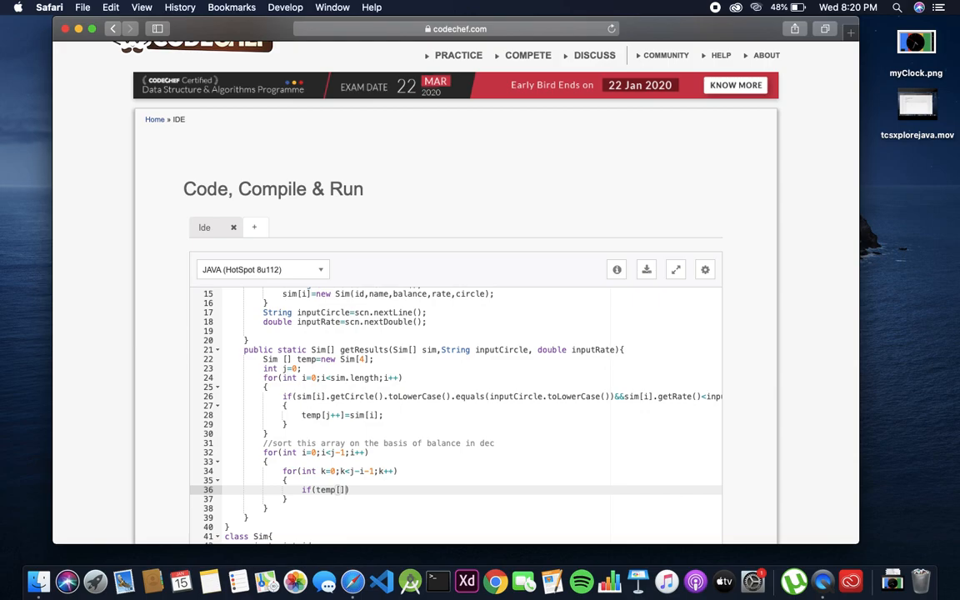
text(k)
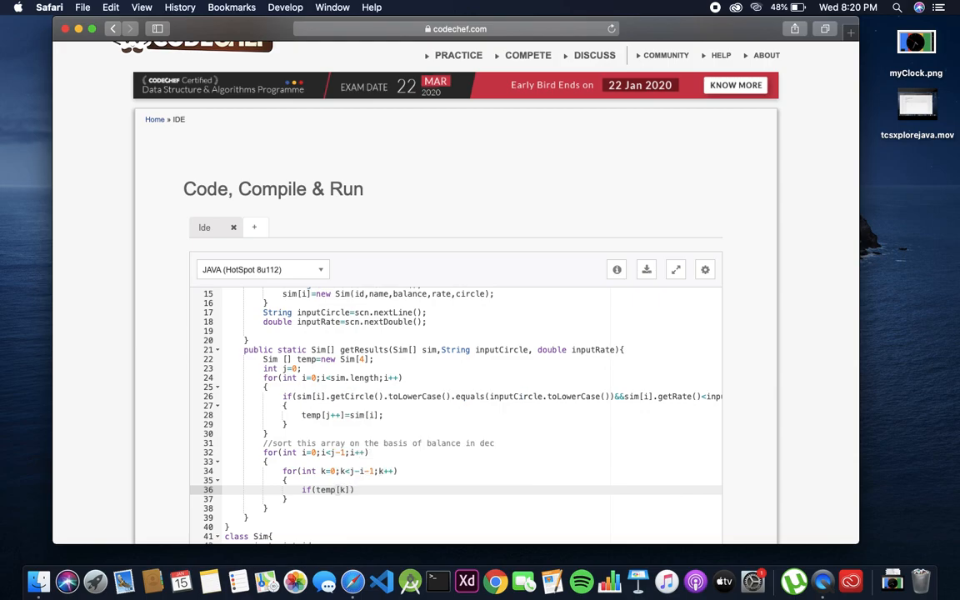
text(getBalance)
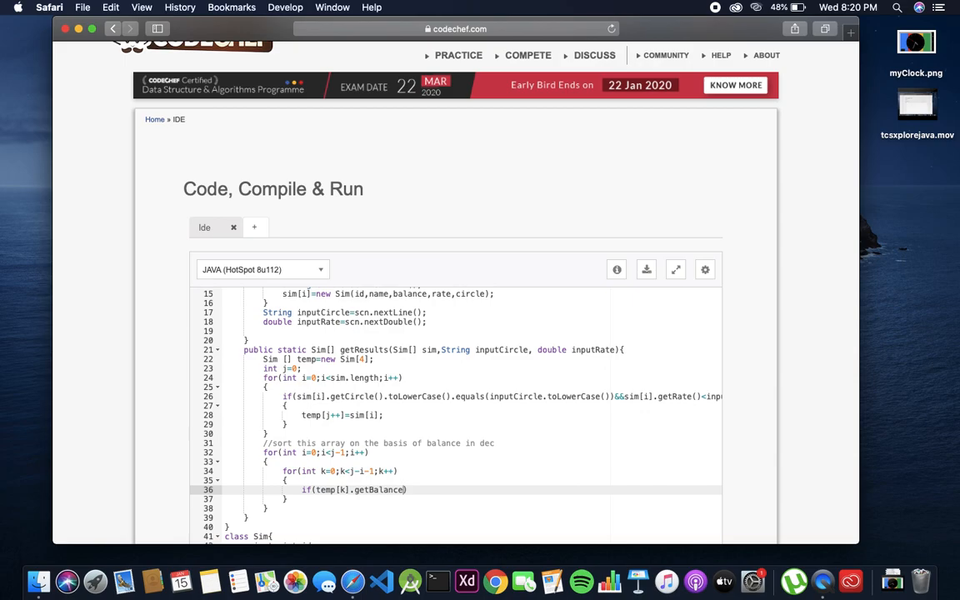
text(())
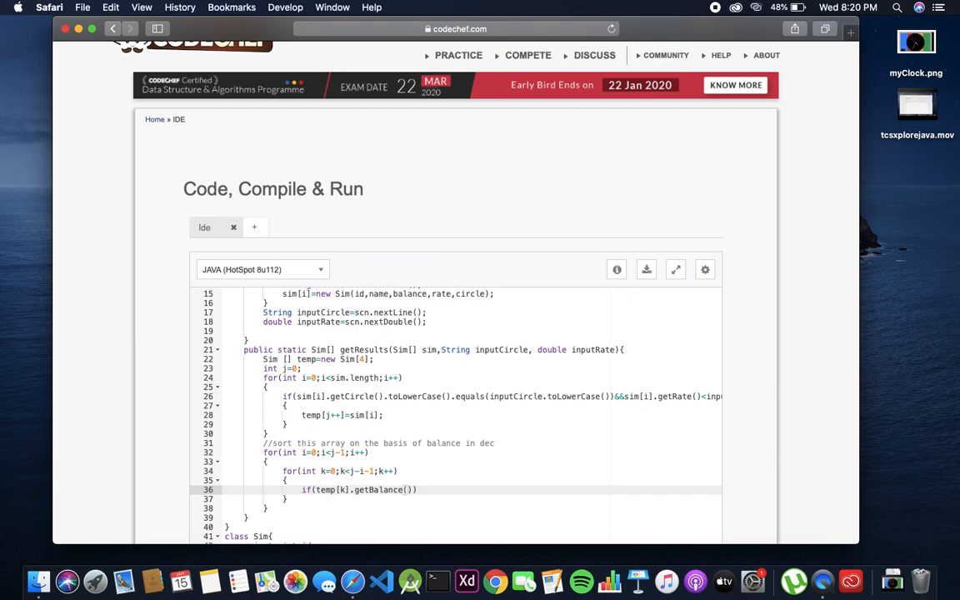
text(<)
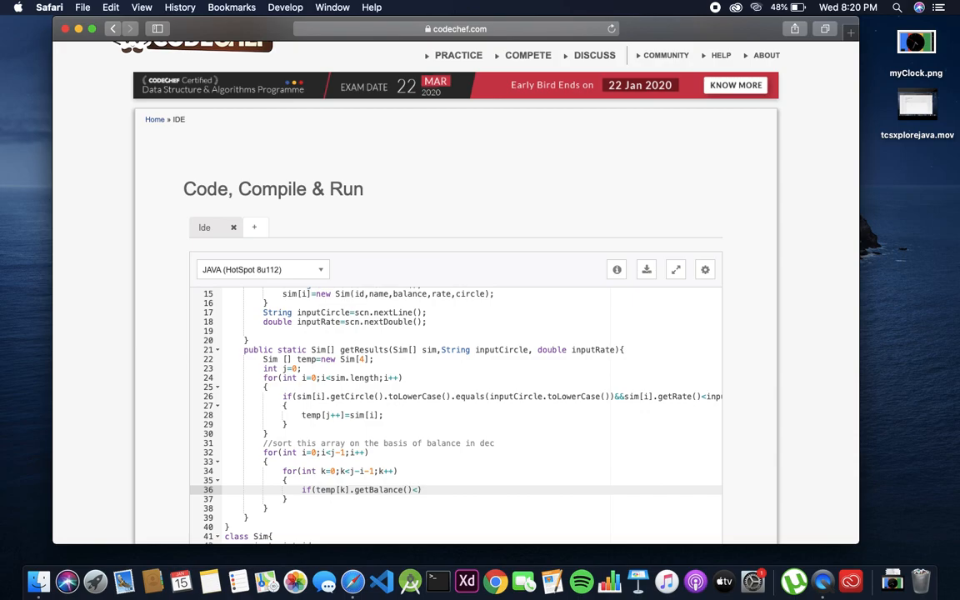
text(temp[k+1)
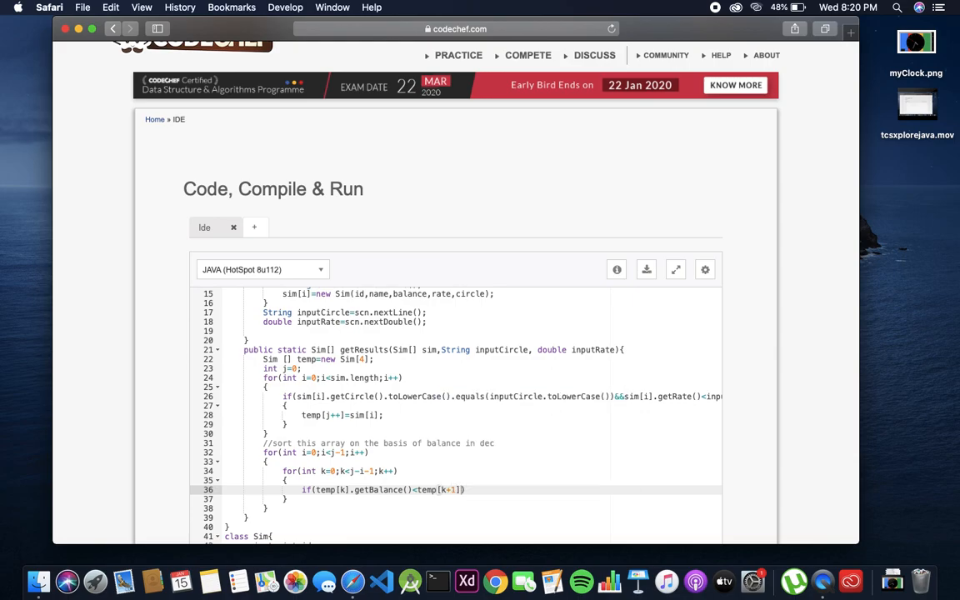
text(getBalance()
text(Sim)
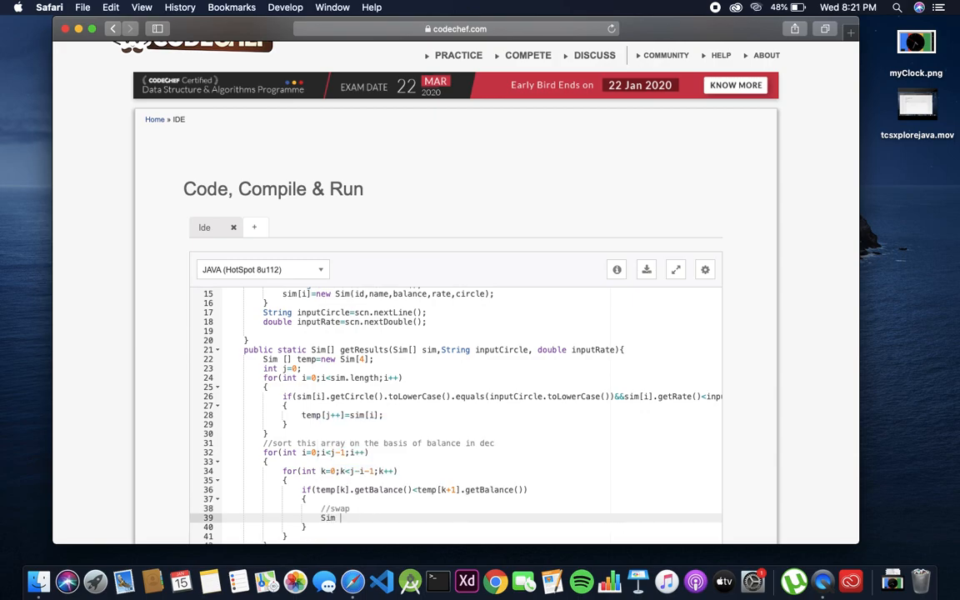
- Swap temp[k] and temp[k+1] through a Sim swapV variable
text(swapV)
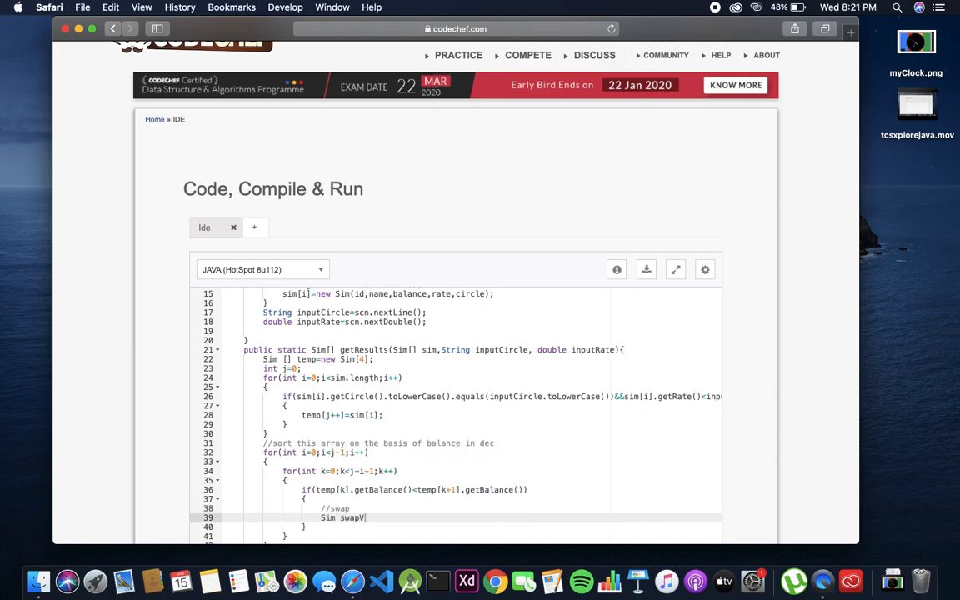
text(=)
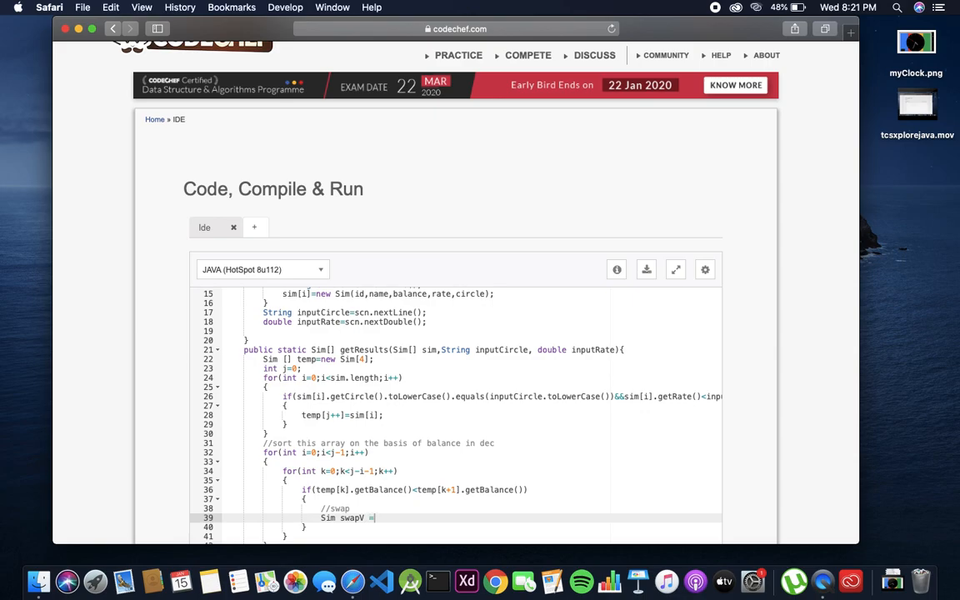
text(temp[)
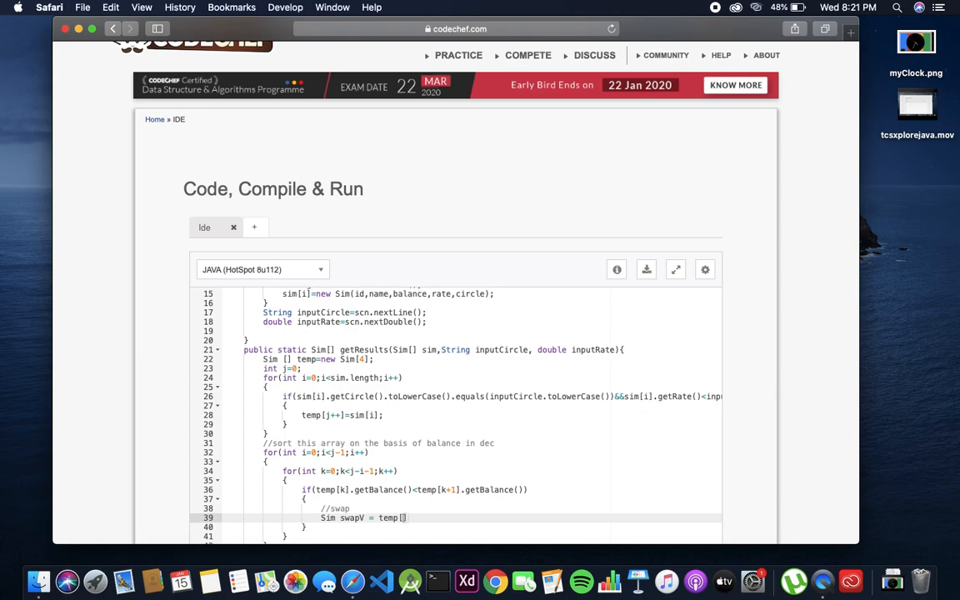
text(k)
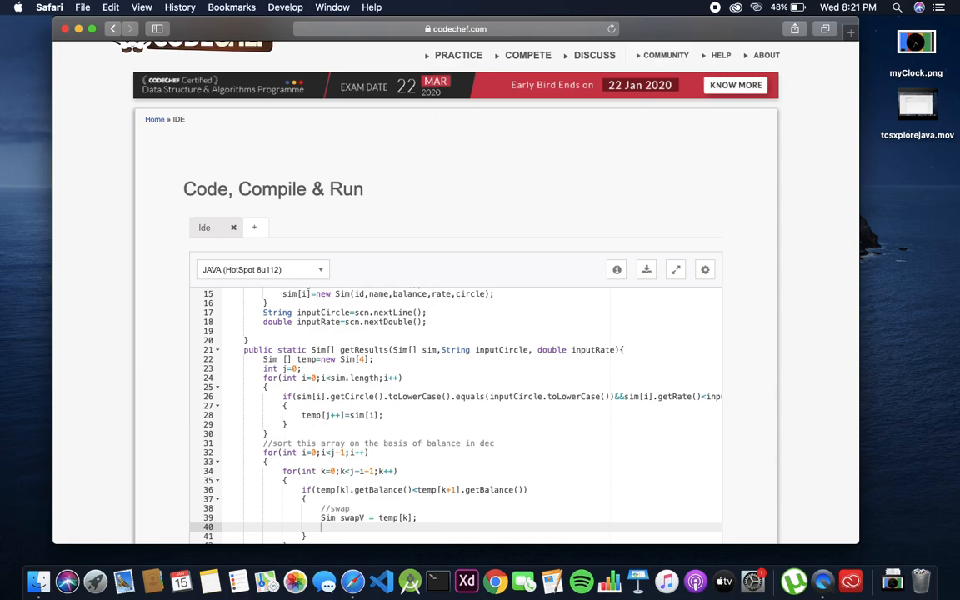
text(temp[k)
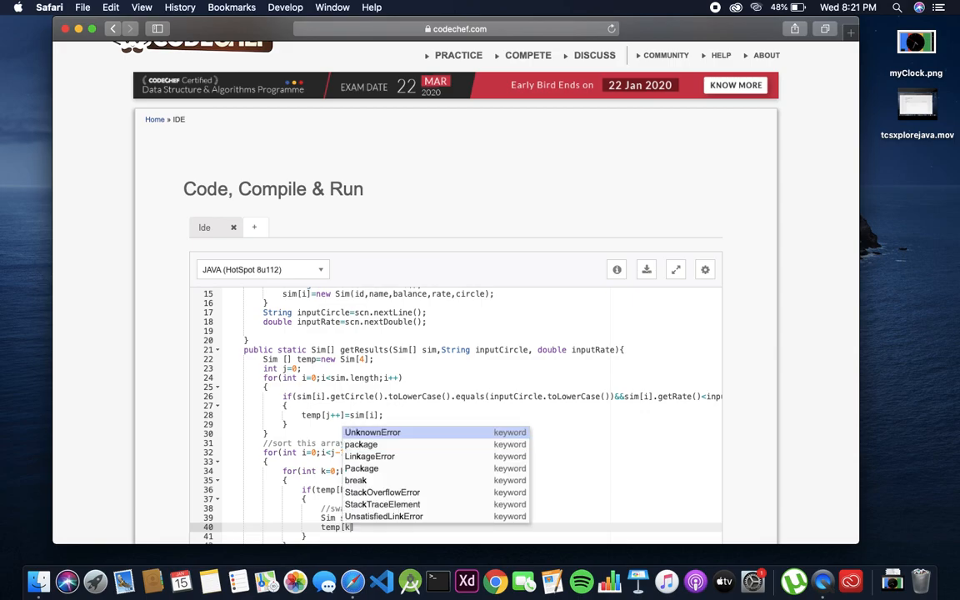
text(temp[k+1)
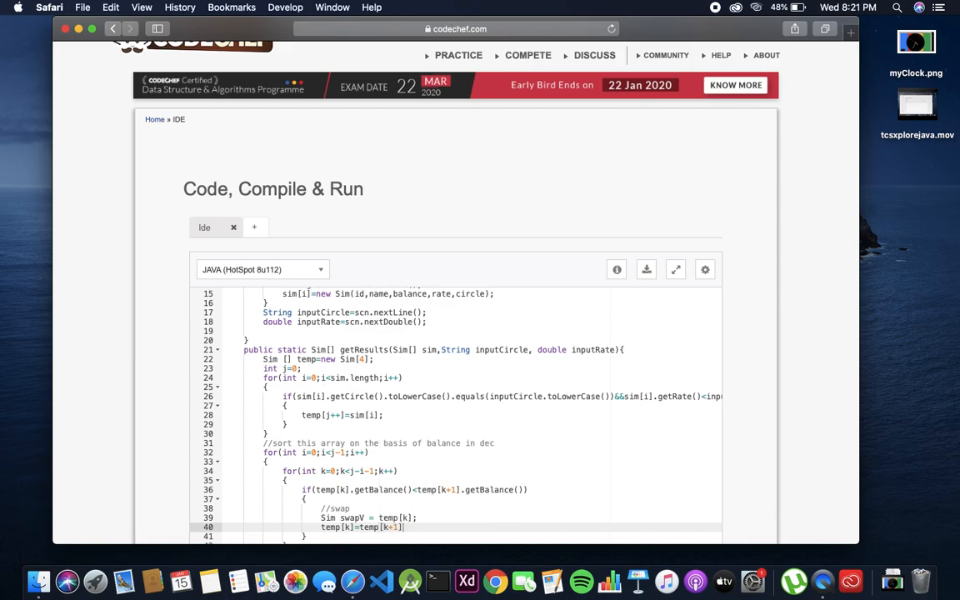
text(temp[k+1]=)
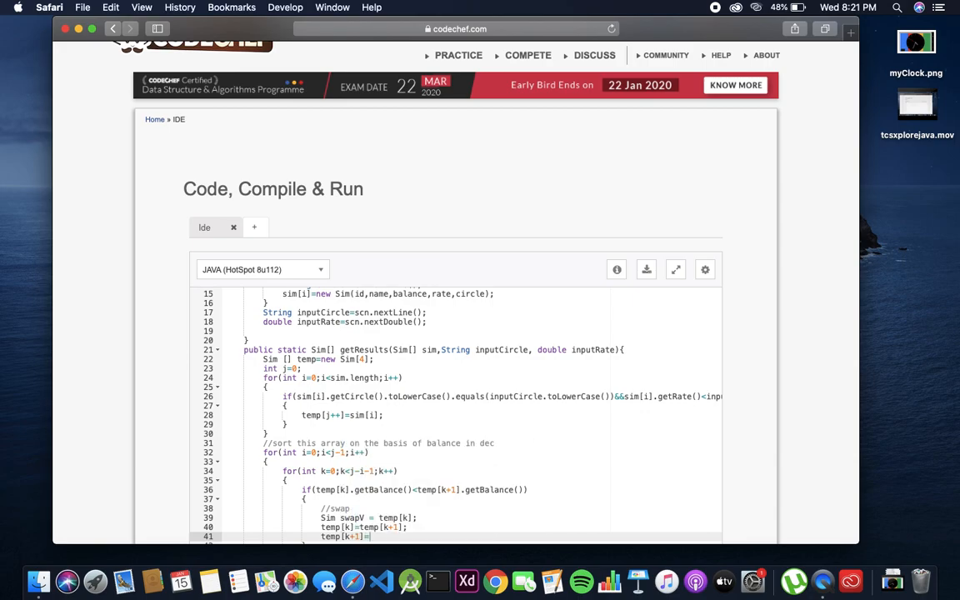
- In main, store getResults(sim,inputCircle,inputRate) into Sim[] result
text(swapV;)
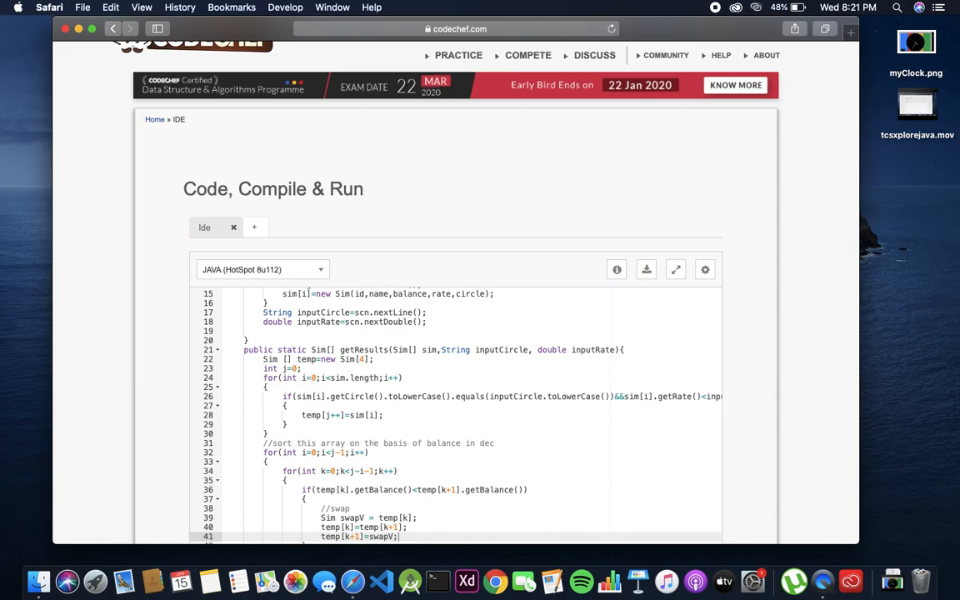
scroll(down, 3)
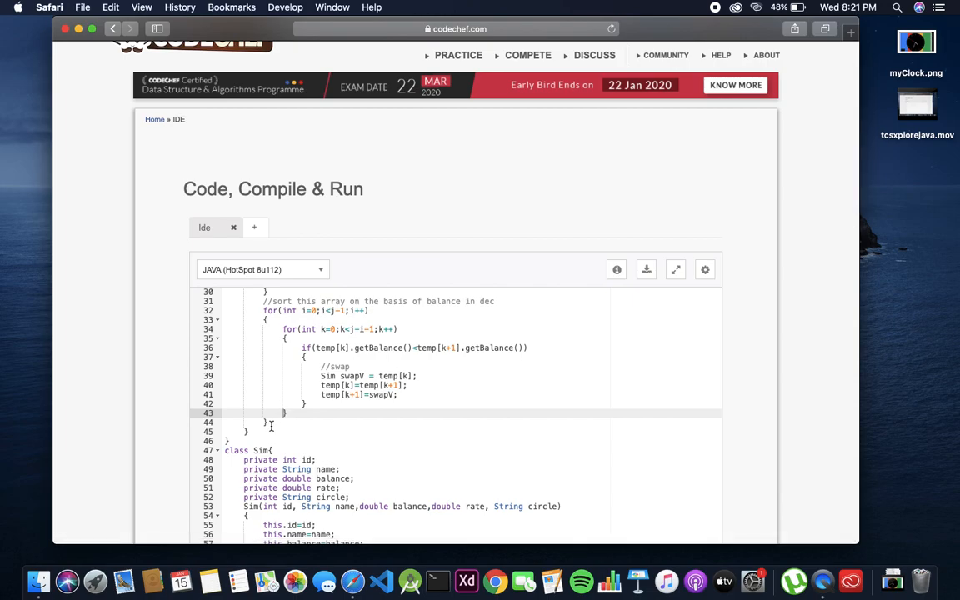
text(re)
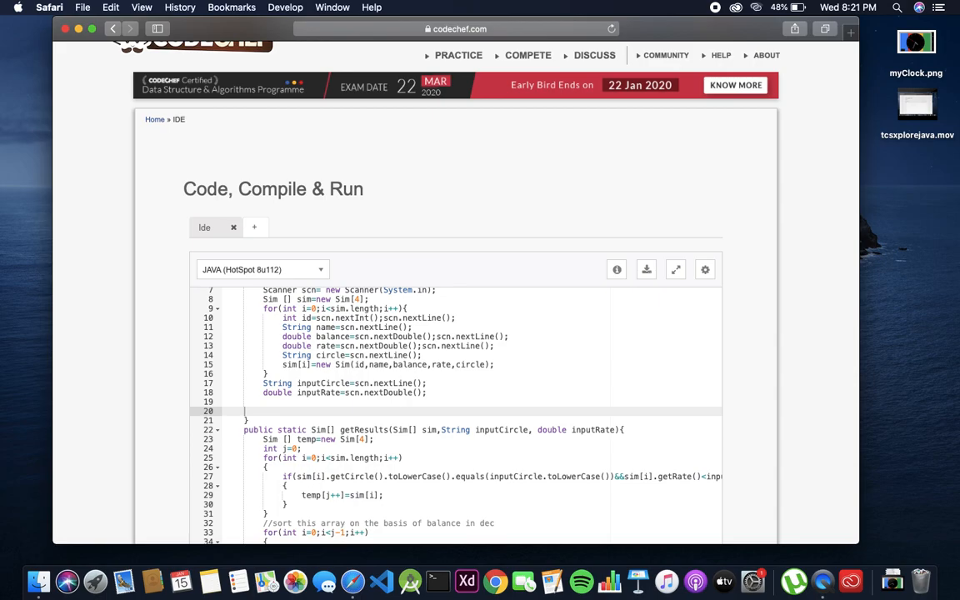
text(Sim [] result=)
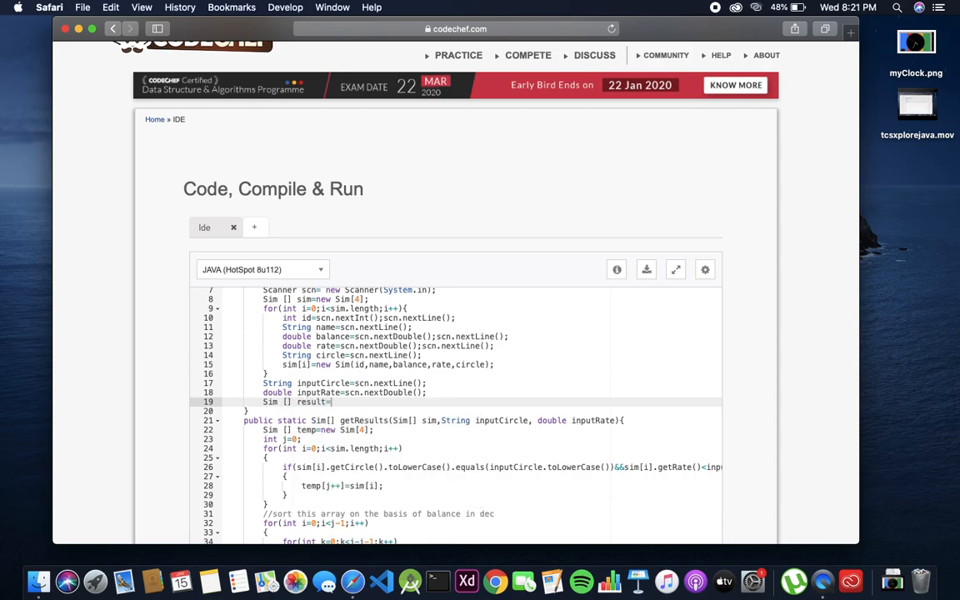
text(getResults)
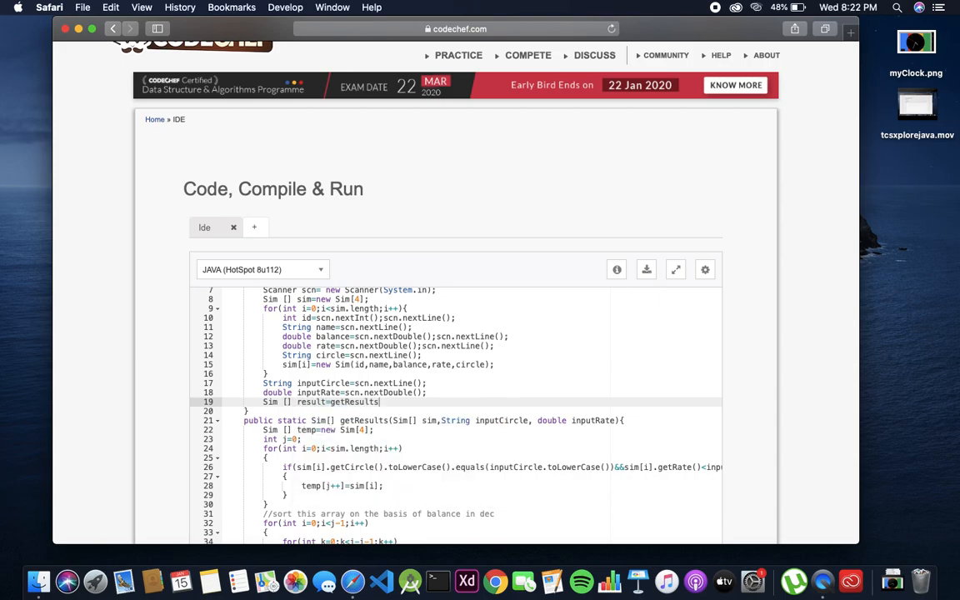
text(())
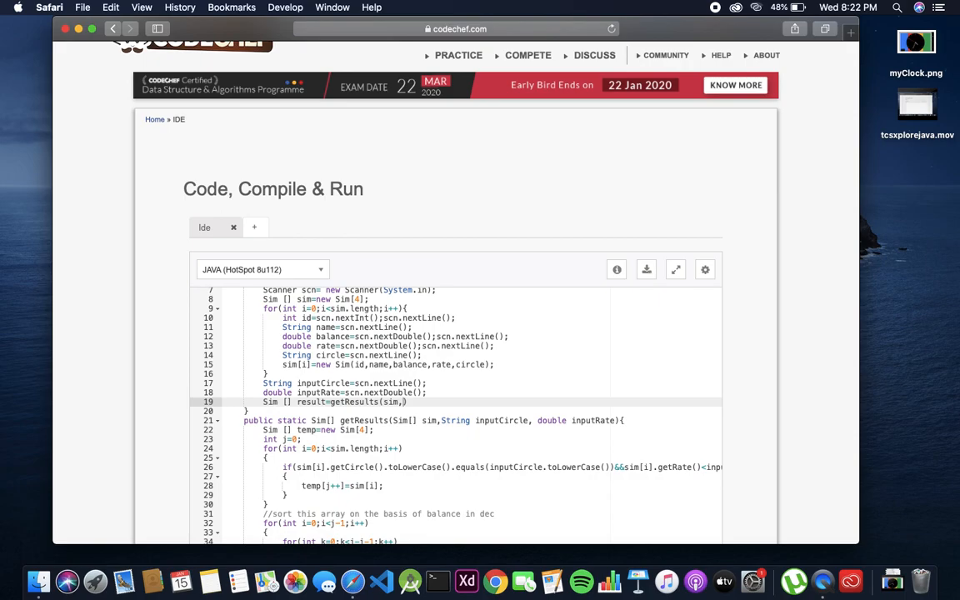
text(inputCircle,)
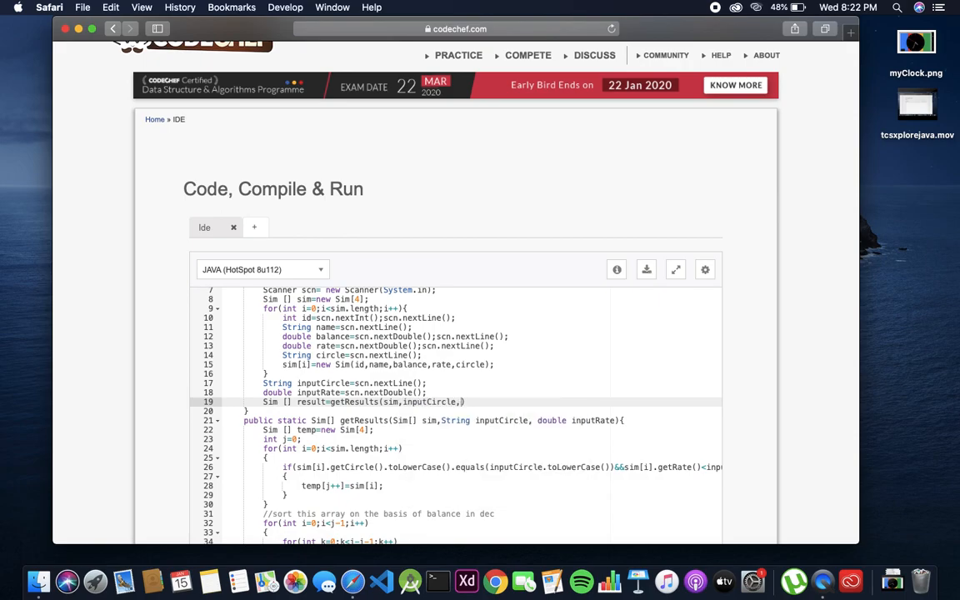
text(inputRate))
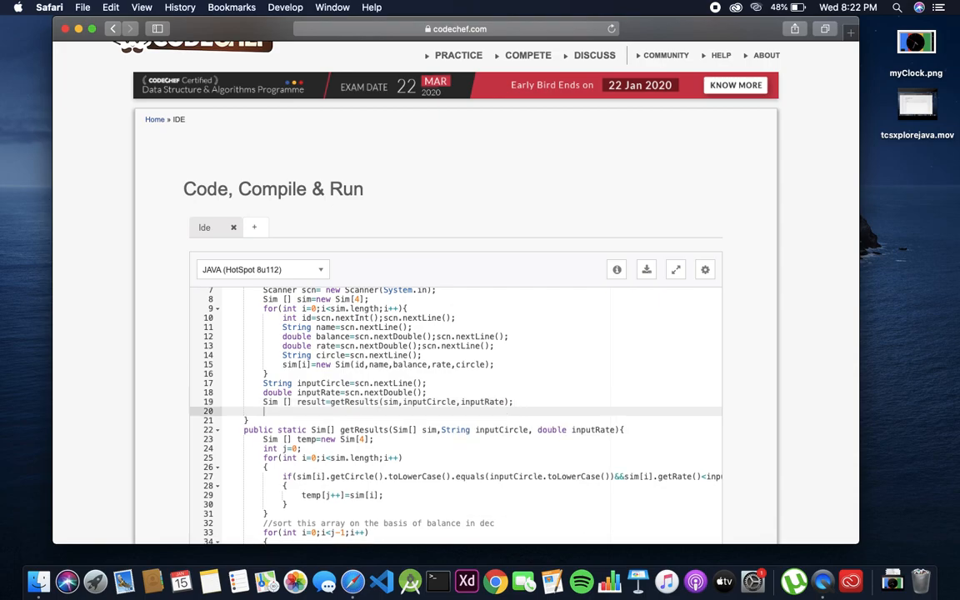
- Add a for loop over i<result.length after the call
text(for)
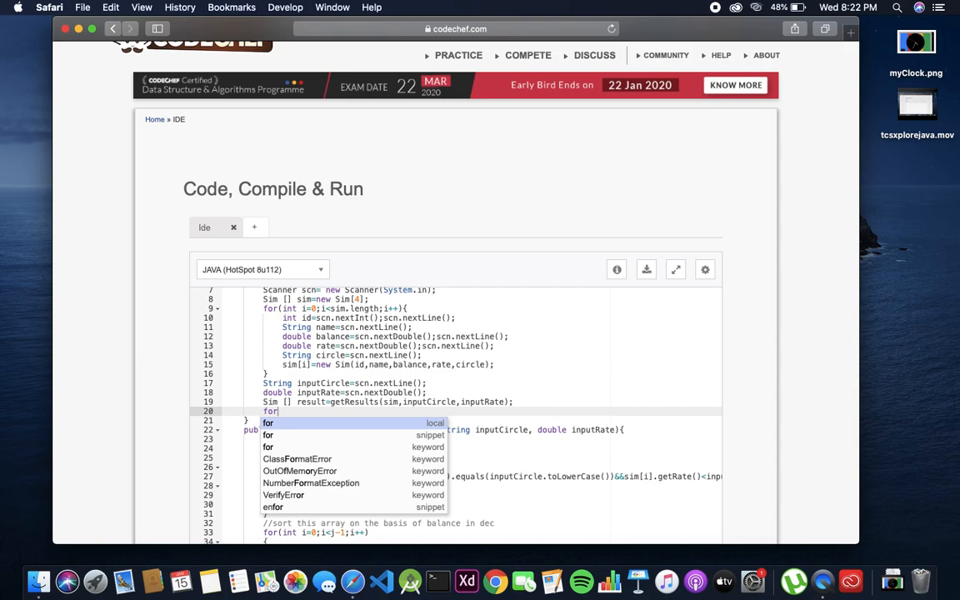
text((int i=0;))
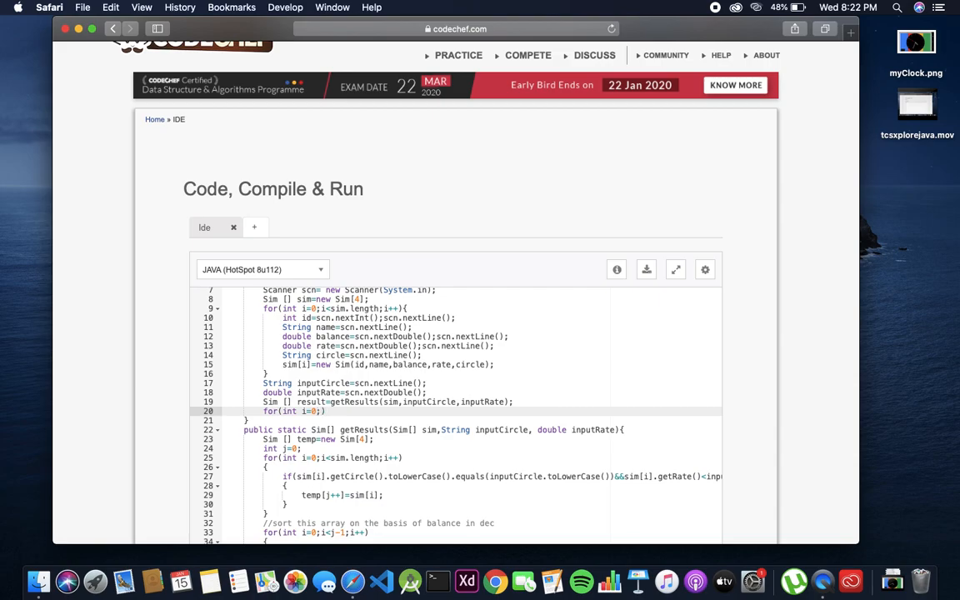
text(i<result)
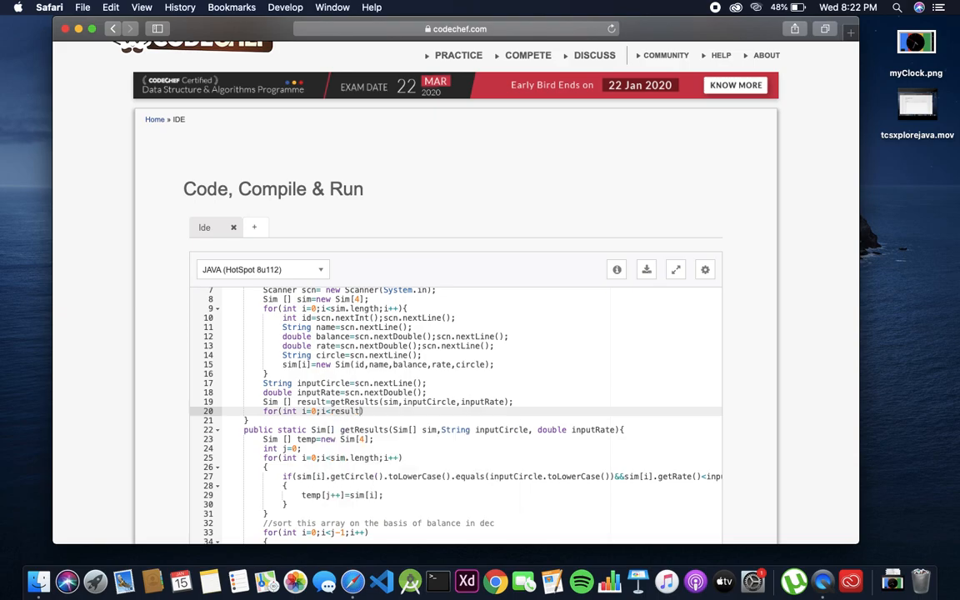
text(length;i++)
text({)
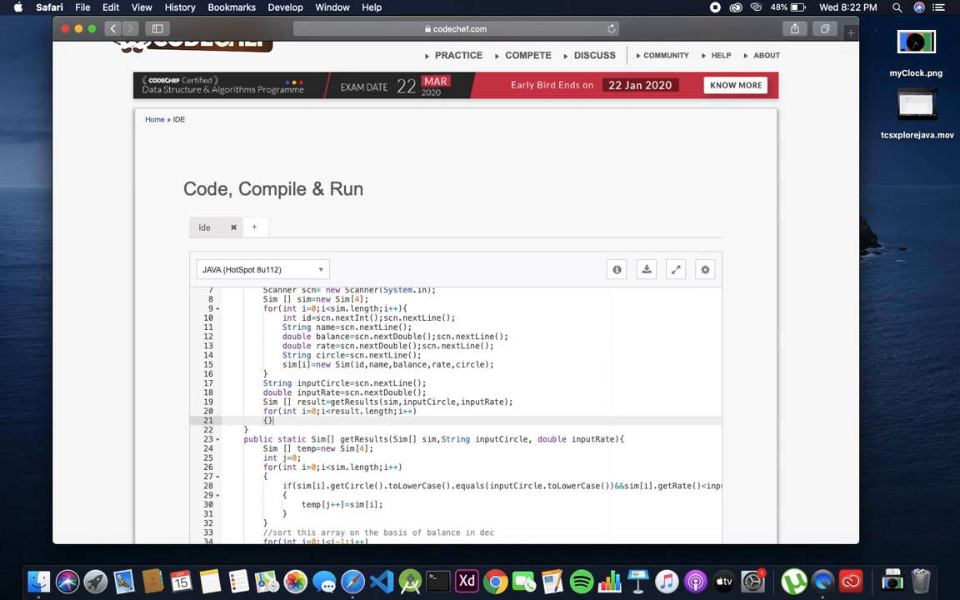
- Write the null check if(result[i]!=null) inside the result loop
text(if)
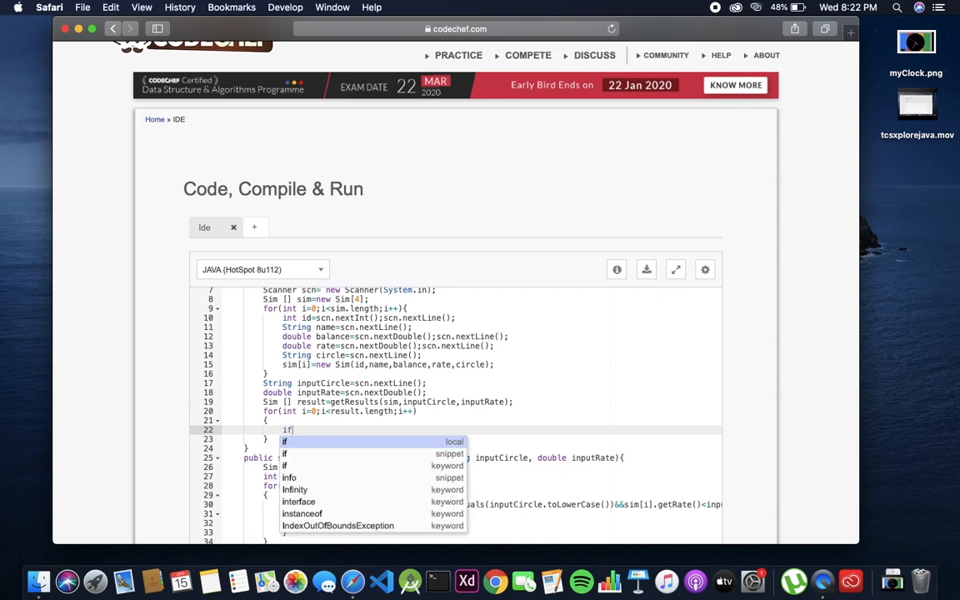
text(re))
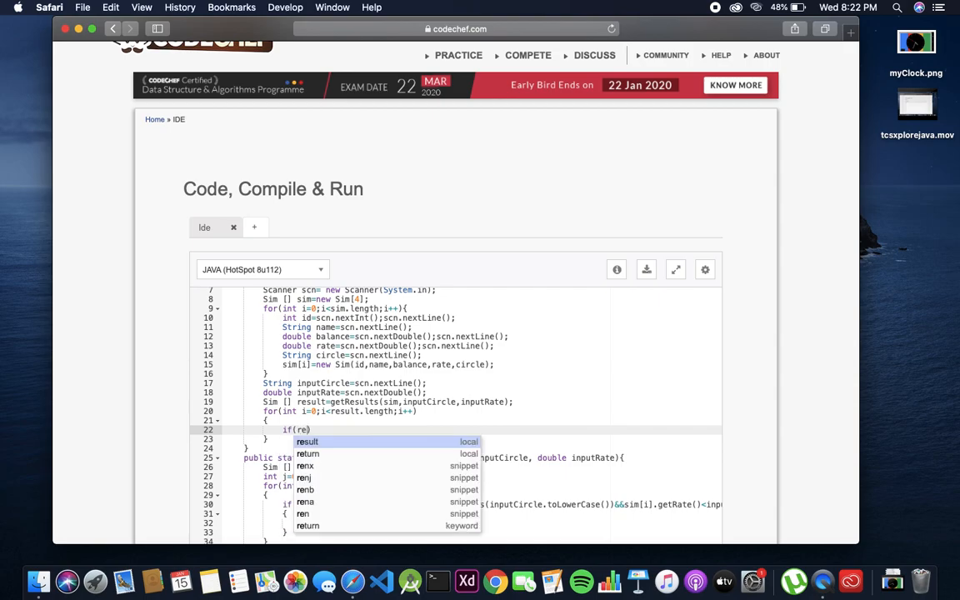
click(307, 440)
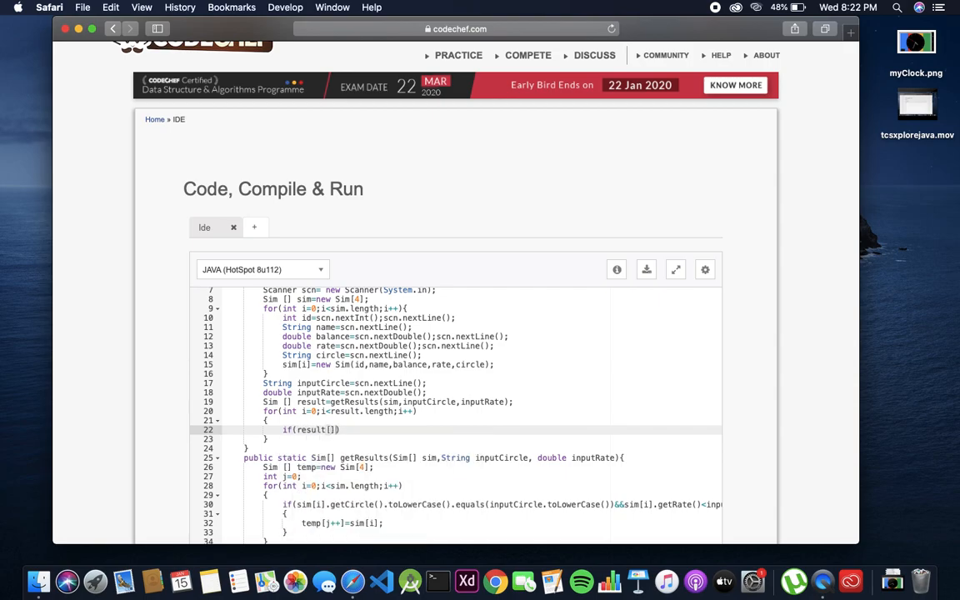
text(i)
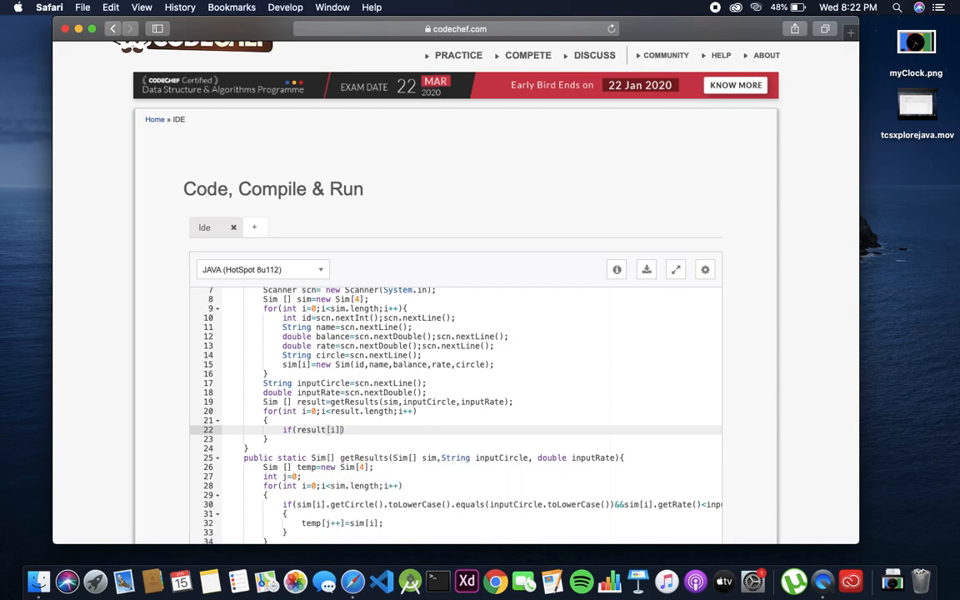
text(=null)
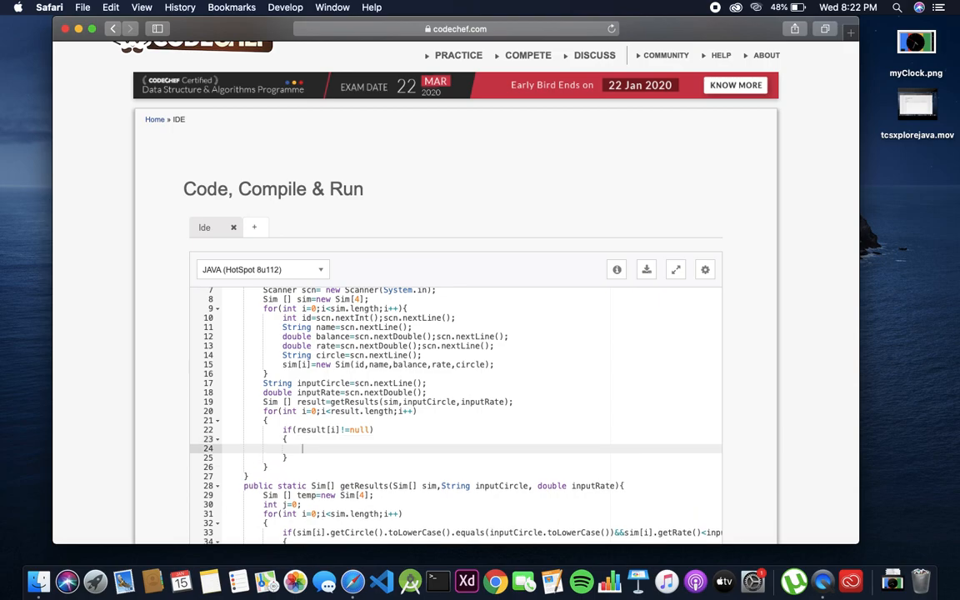
- Print result[i].getId() with System.out.println inside the null check
text(System.)
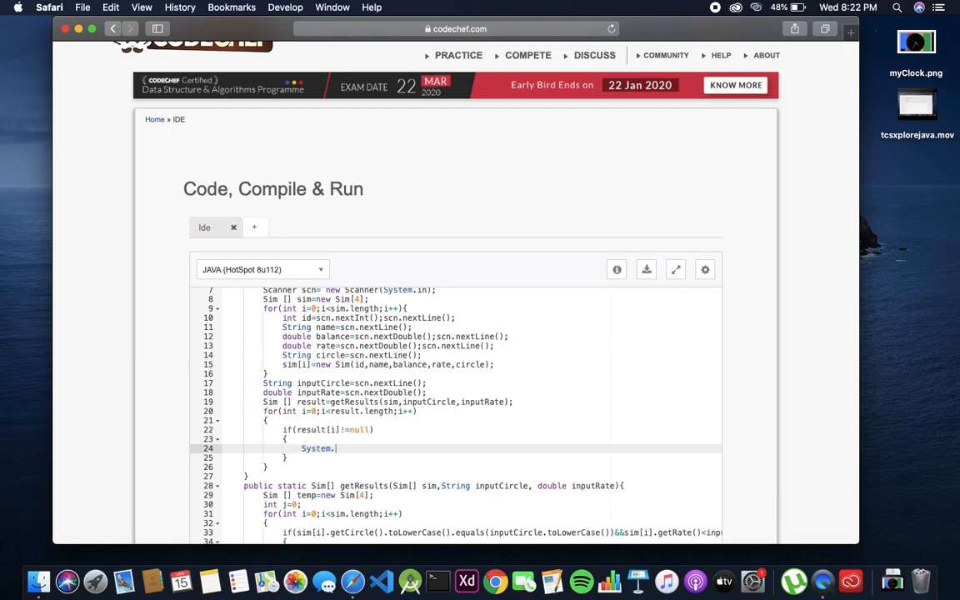
text(out.)
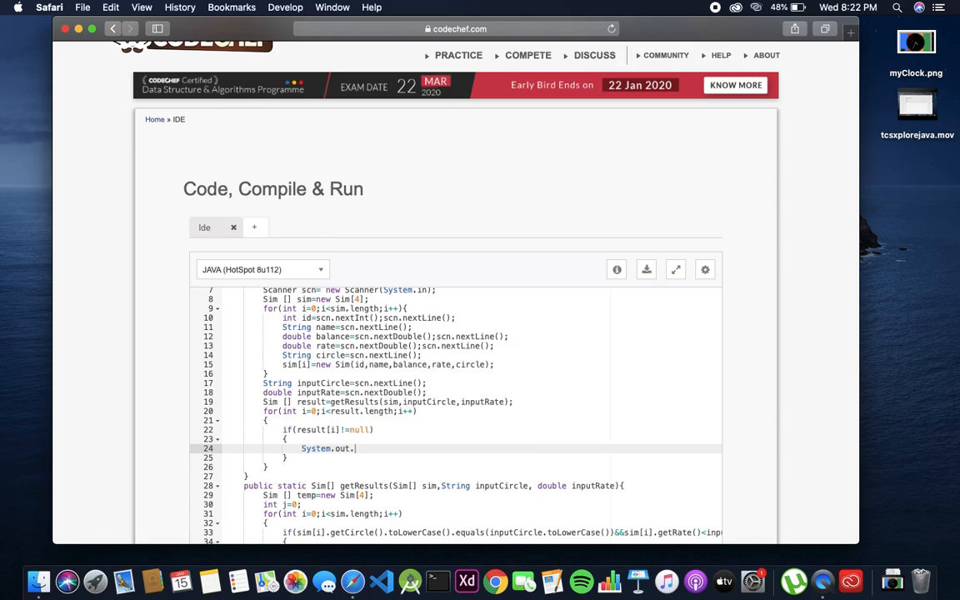
text(println();)
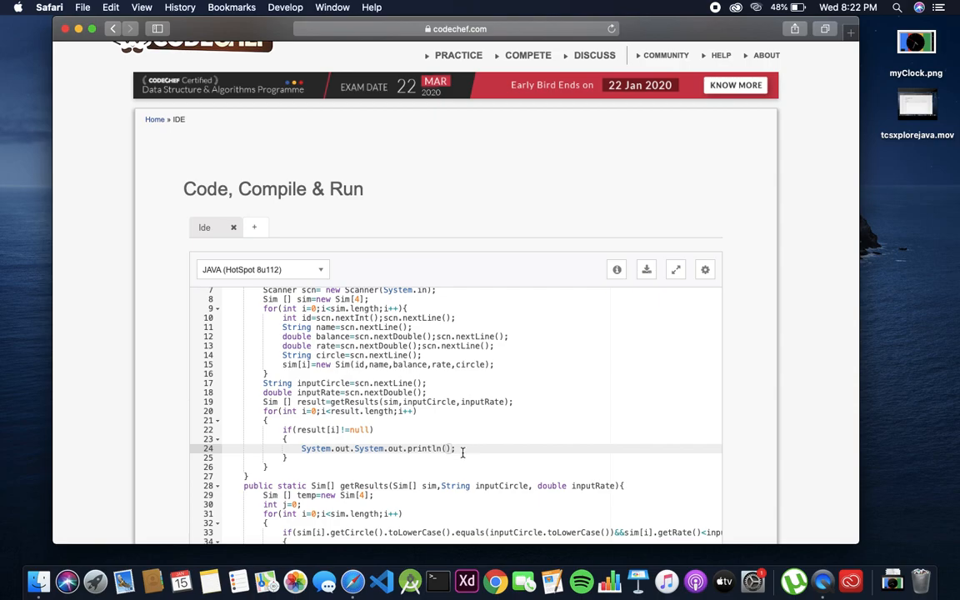
text(p)
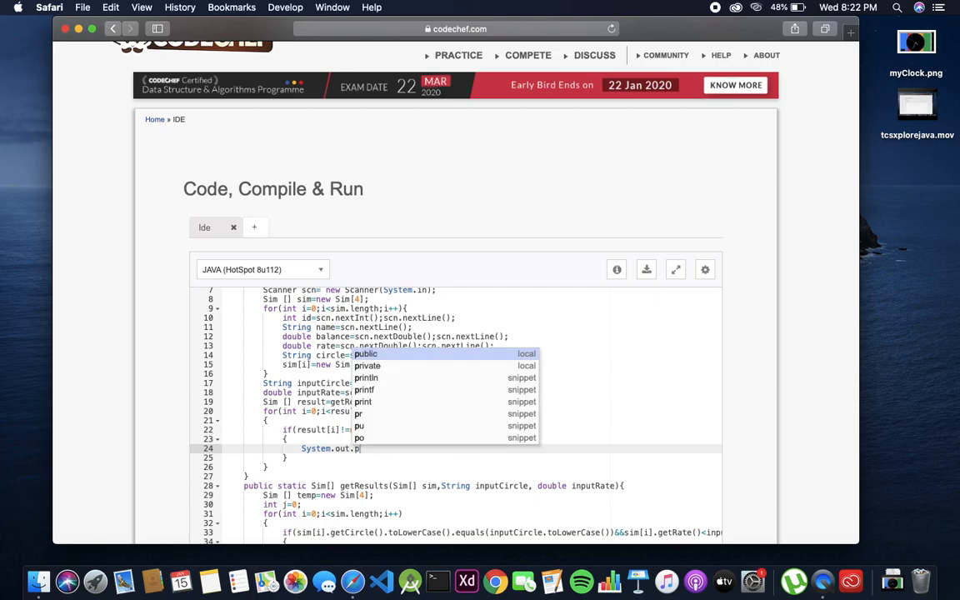
text(rintln()
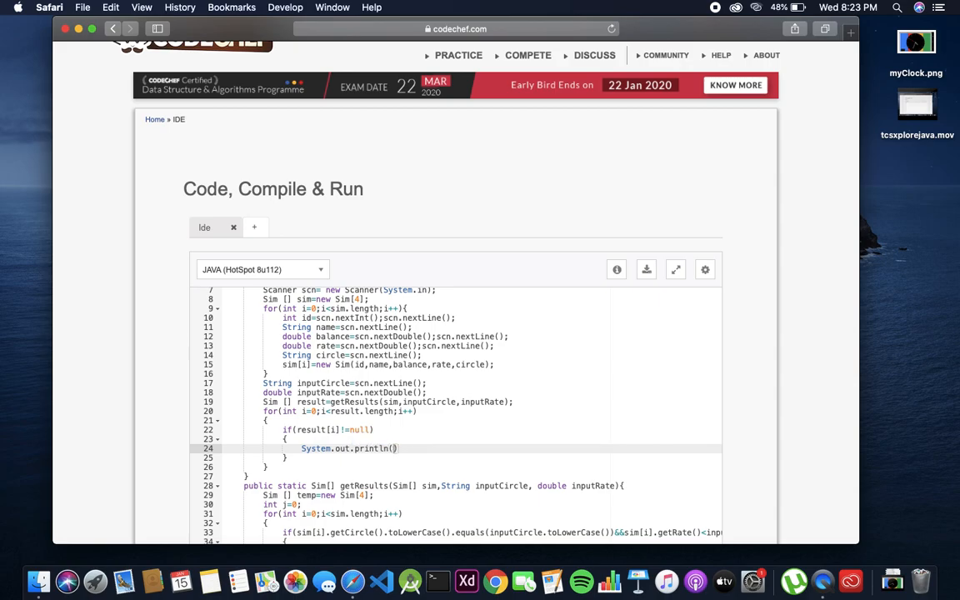
text(;)
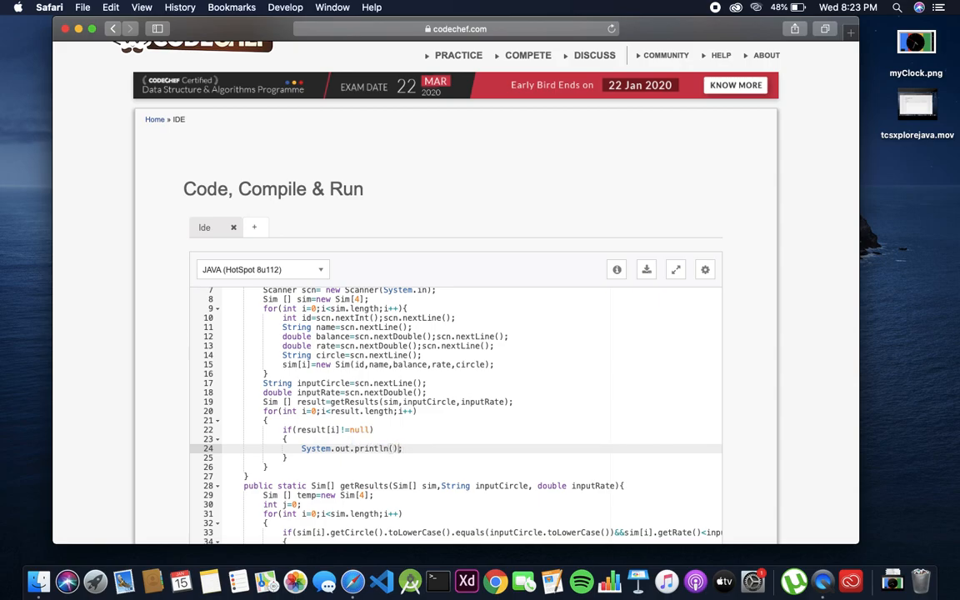
text(simp)
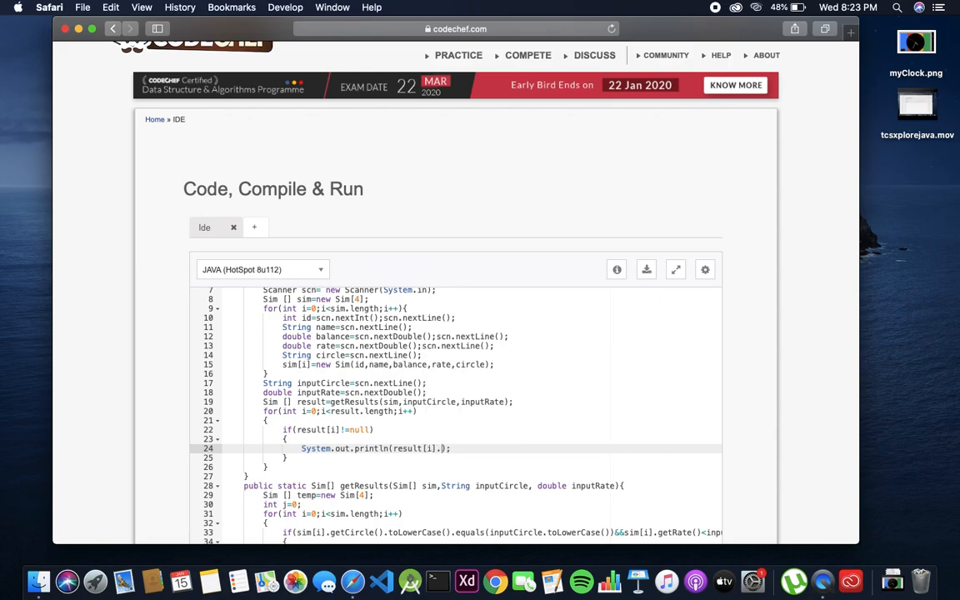
text(getId()
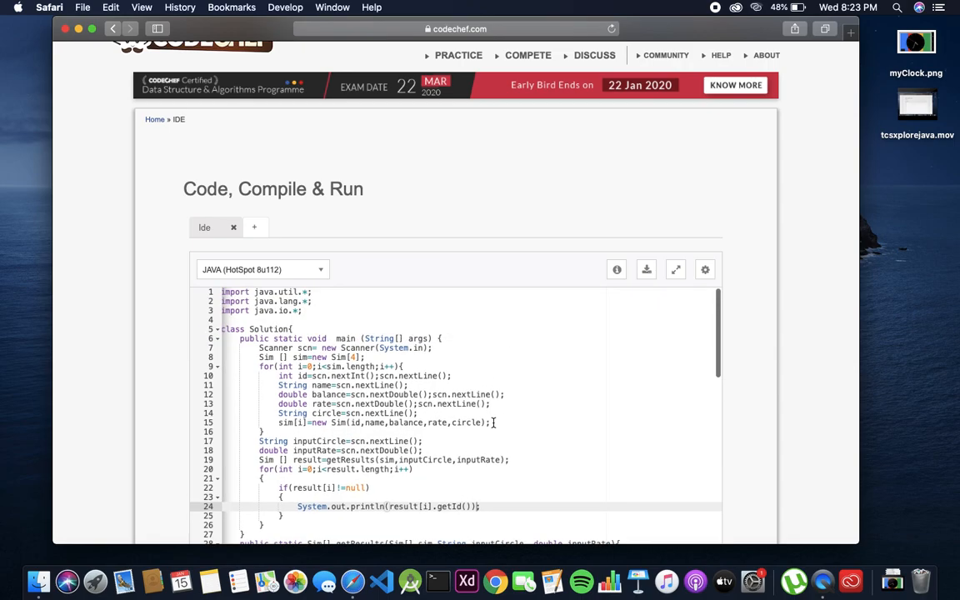
scroll(down, 3)
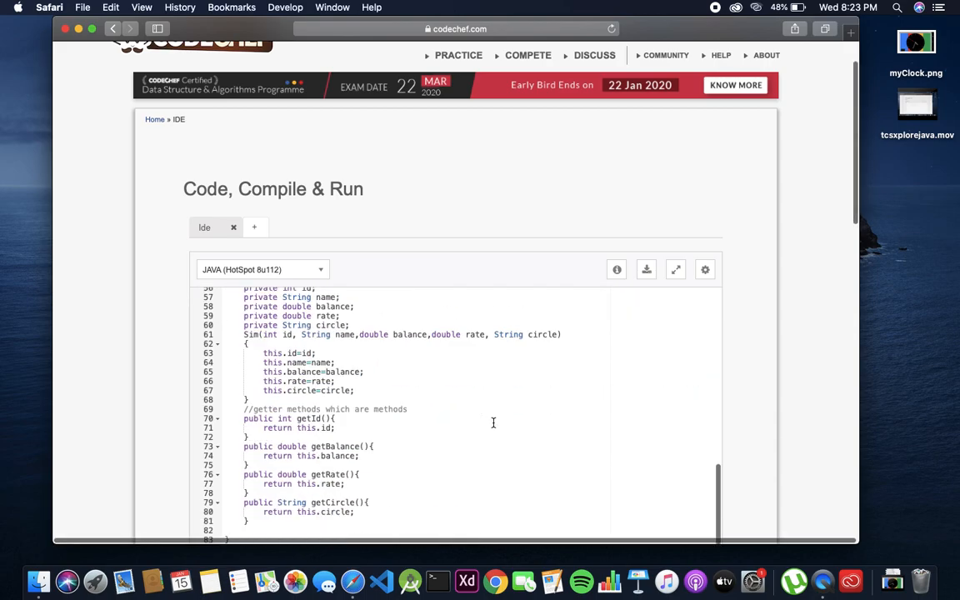
scroll(down, 3)
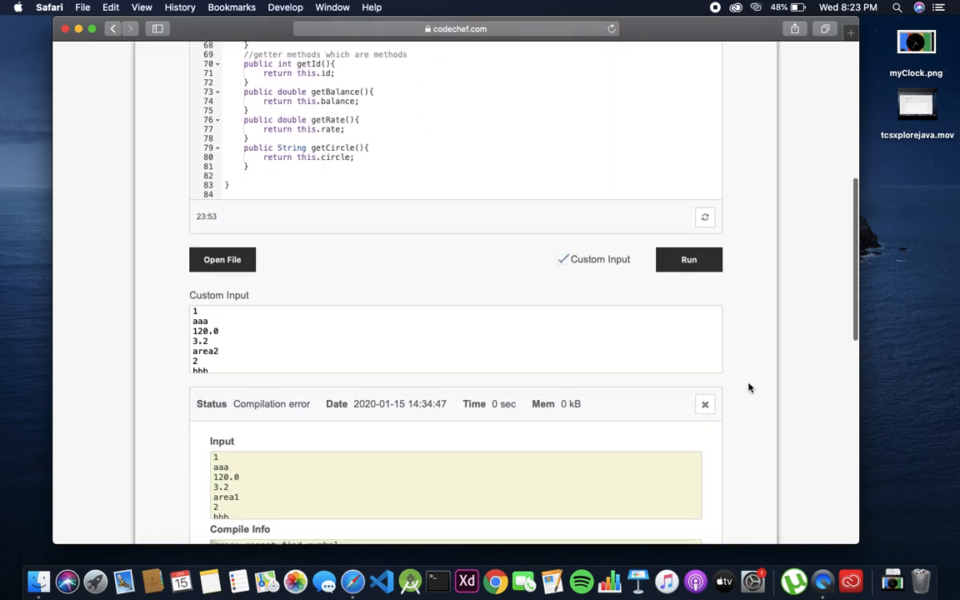
scroll(down, 3)
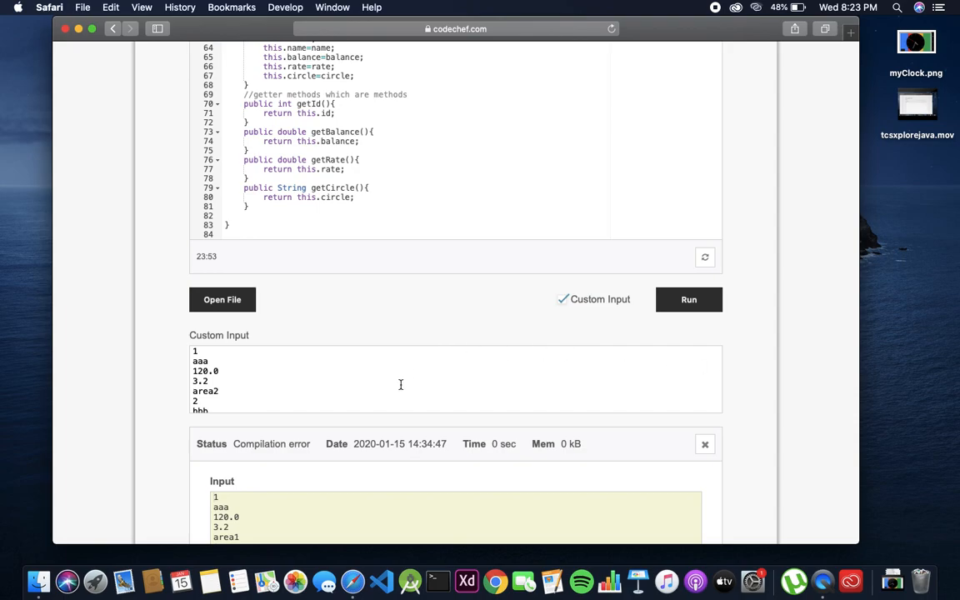
mouse_move(330, 393)
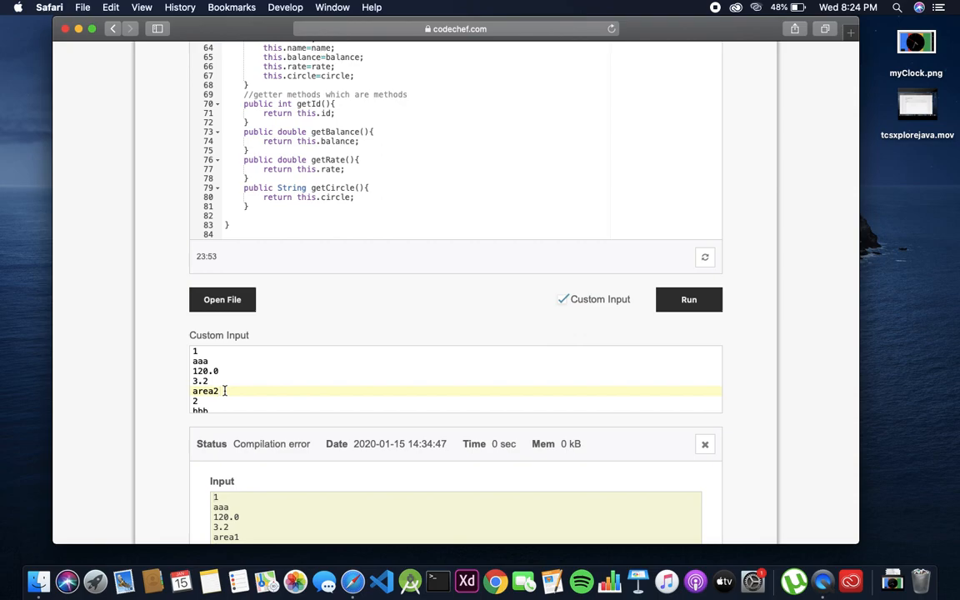
click(210, 380)
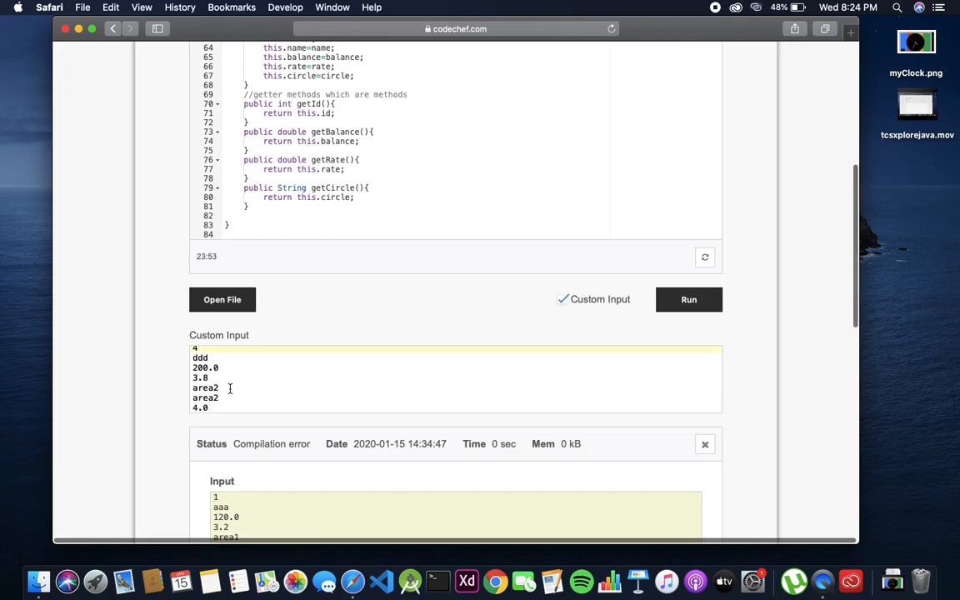
click(208, 377)
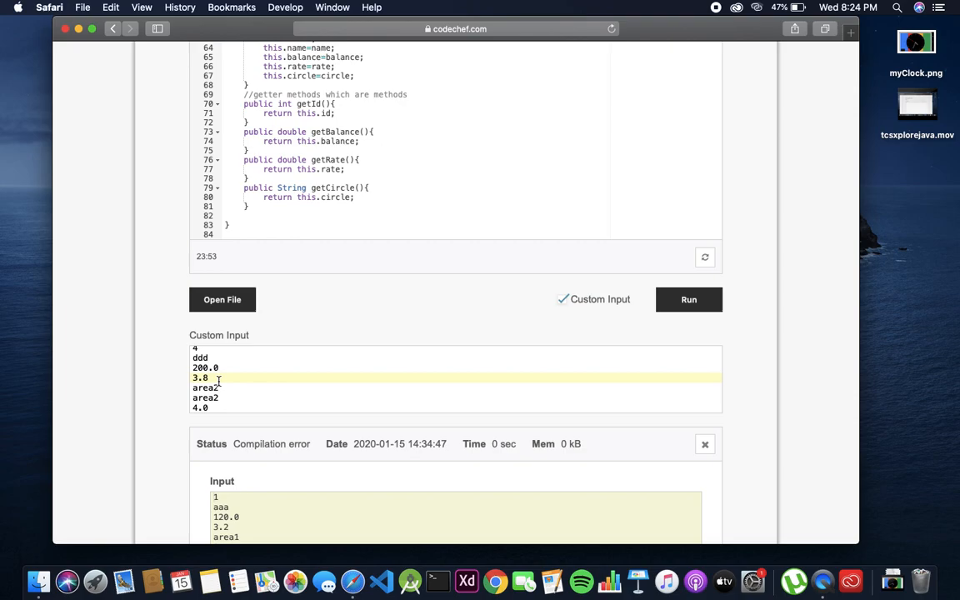
scroll(down, 3)
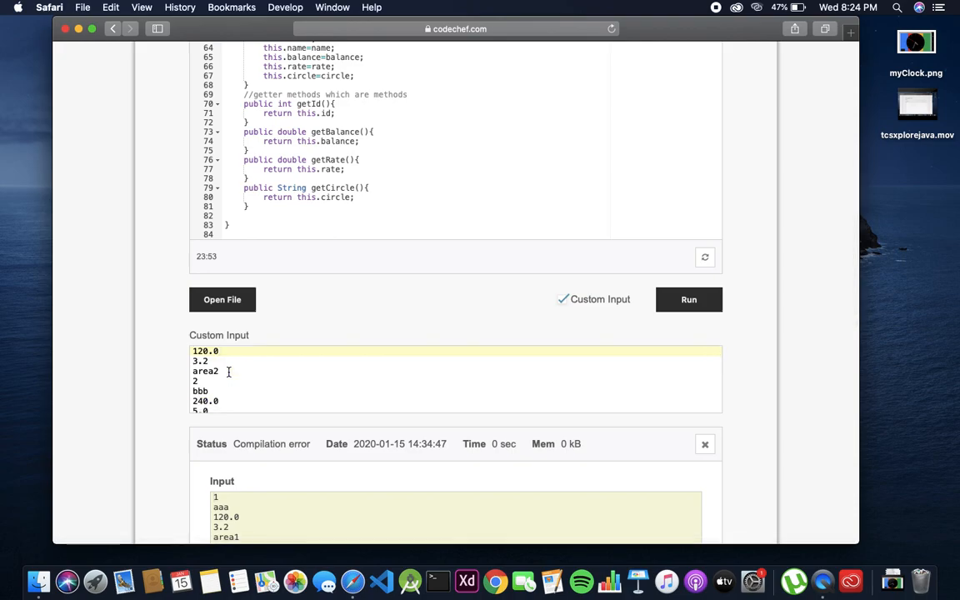
scroll(down, 3)
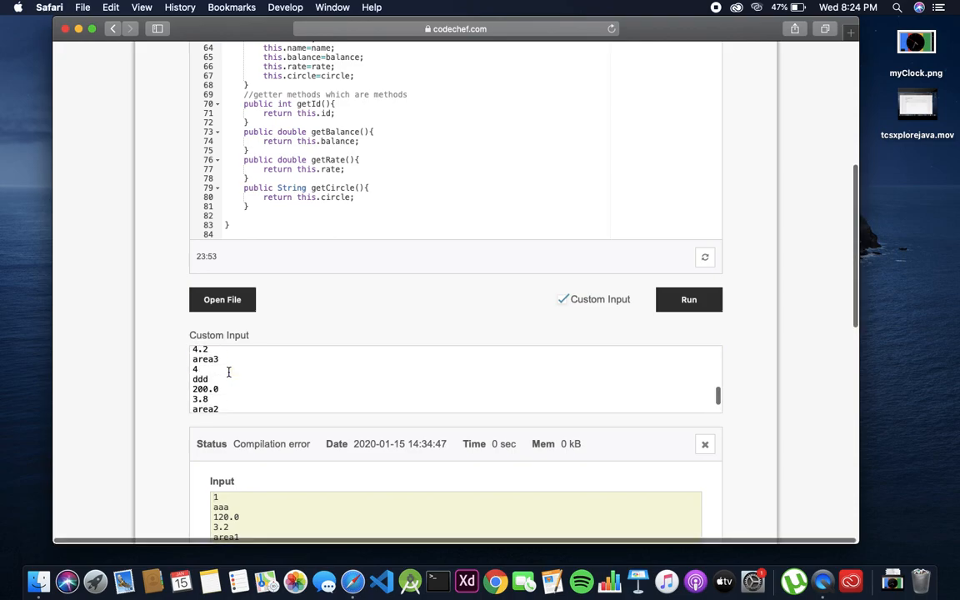
- Run the program with custom input and view the output showing sim IDs 4 and 1
click(688, 300)
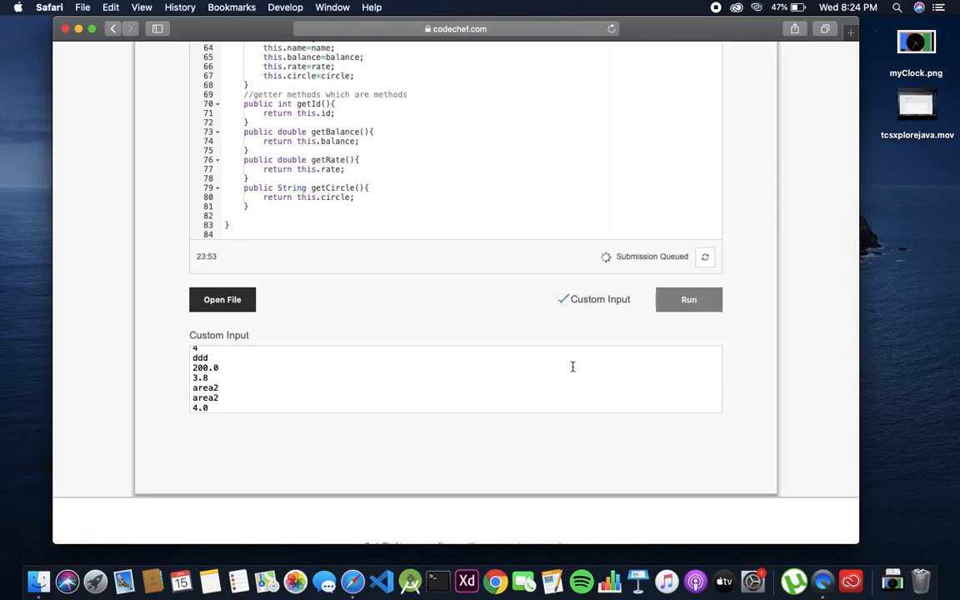
click(688, 300)
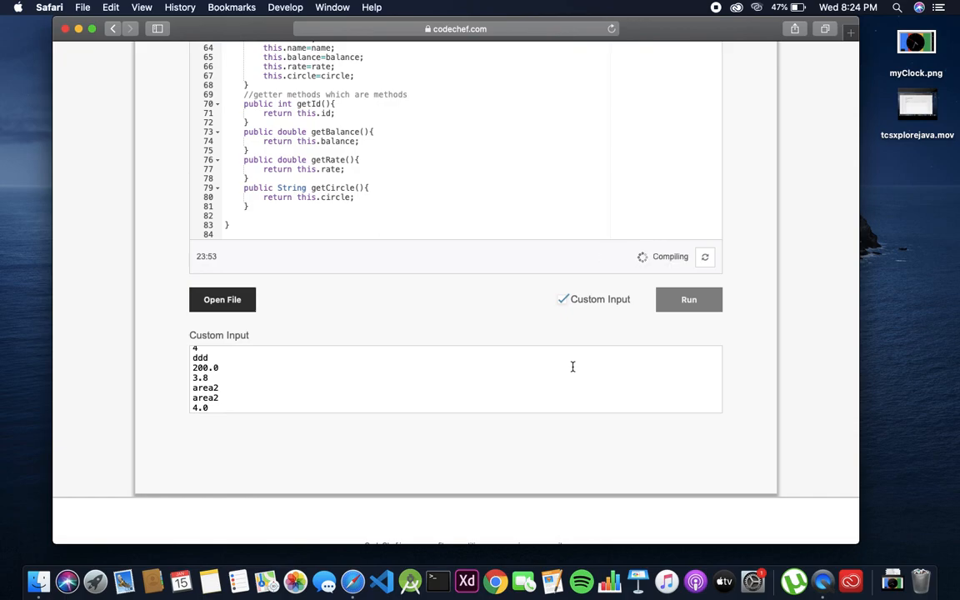
click(688, 300)
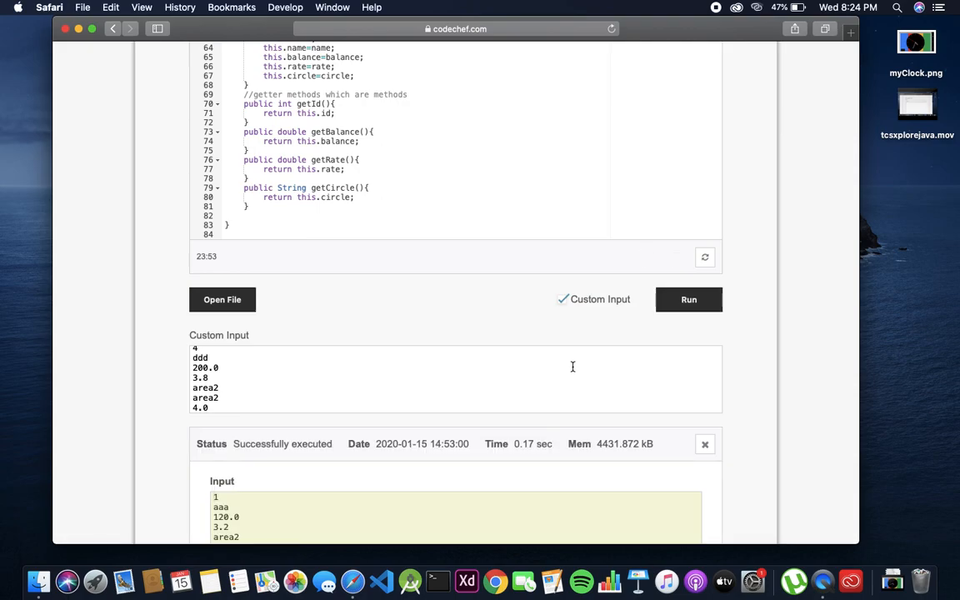
scroll(down, 3)
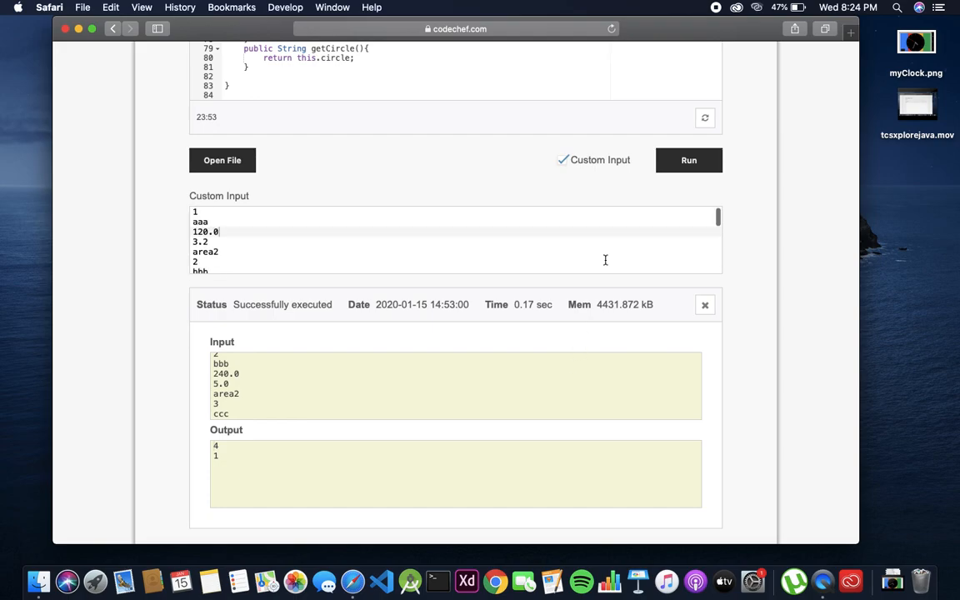
scroll(up, 3)
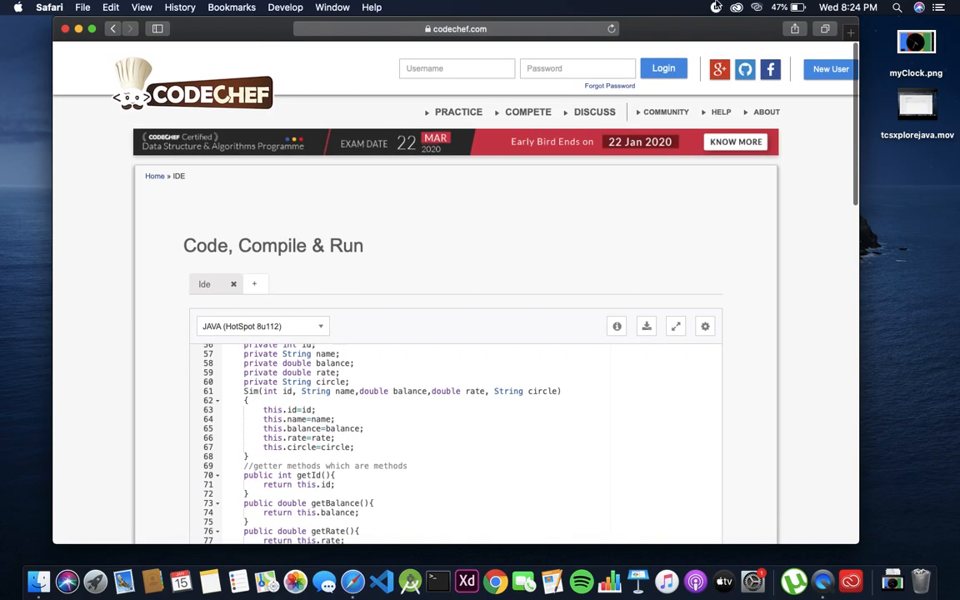